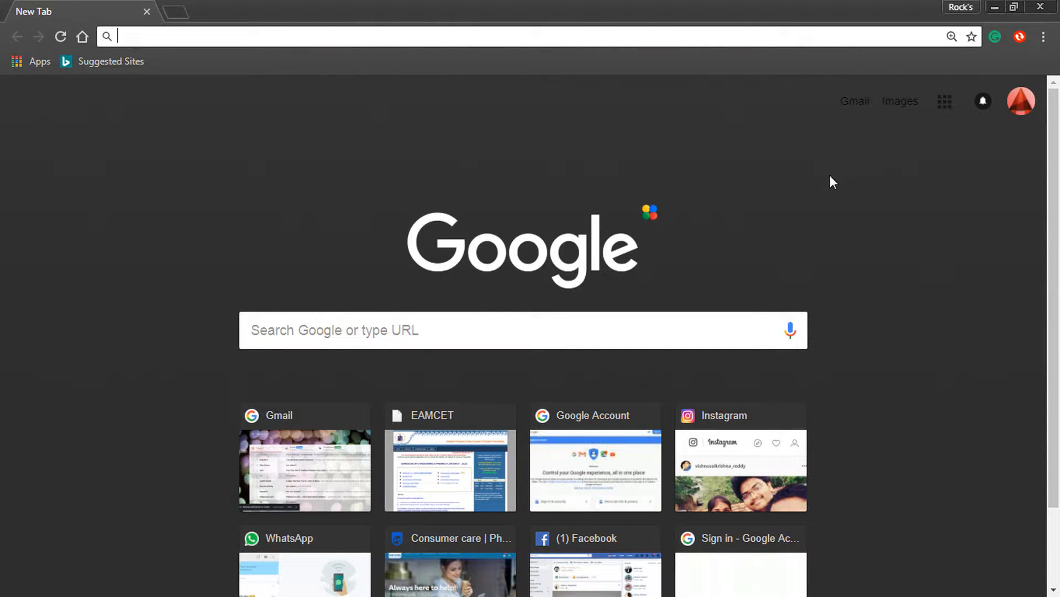
mouse_move(956, 242)
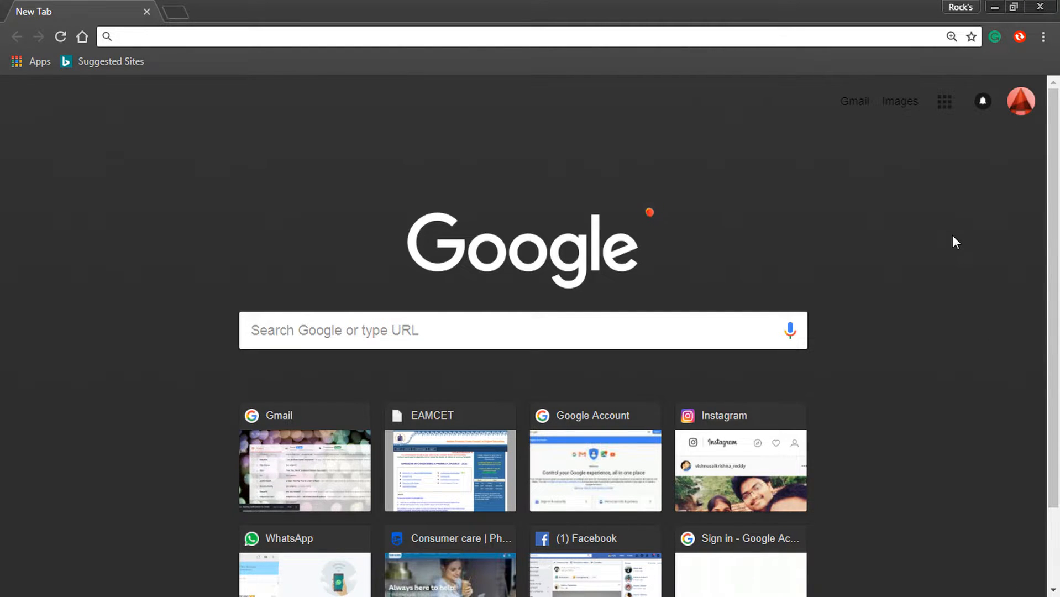
mouse_move(662, 268)
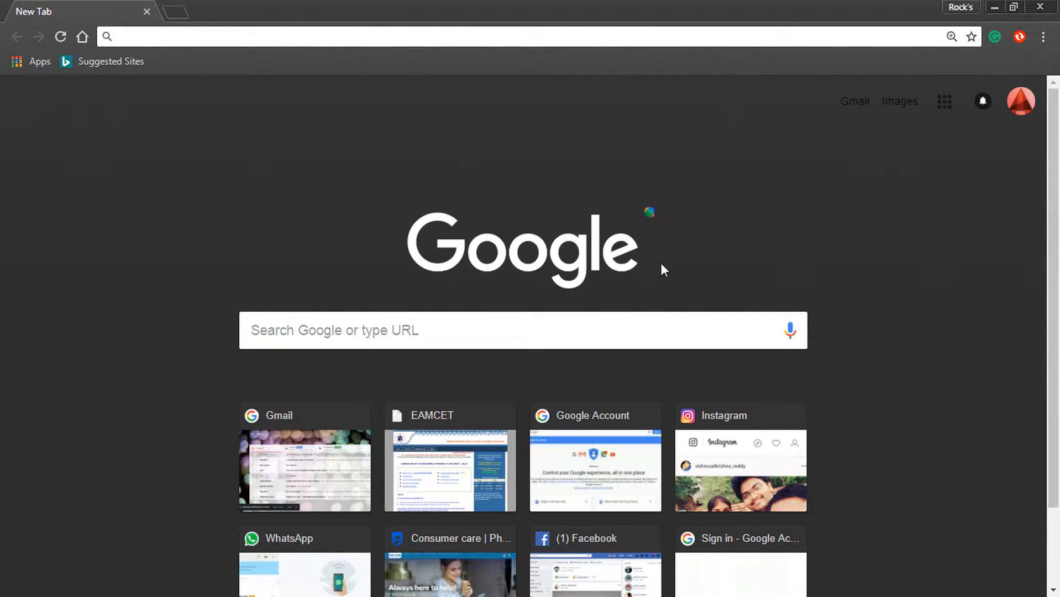
mouse_move(713, 283)
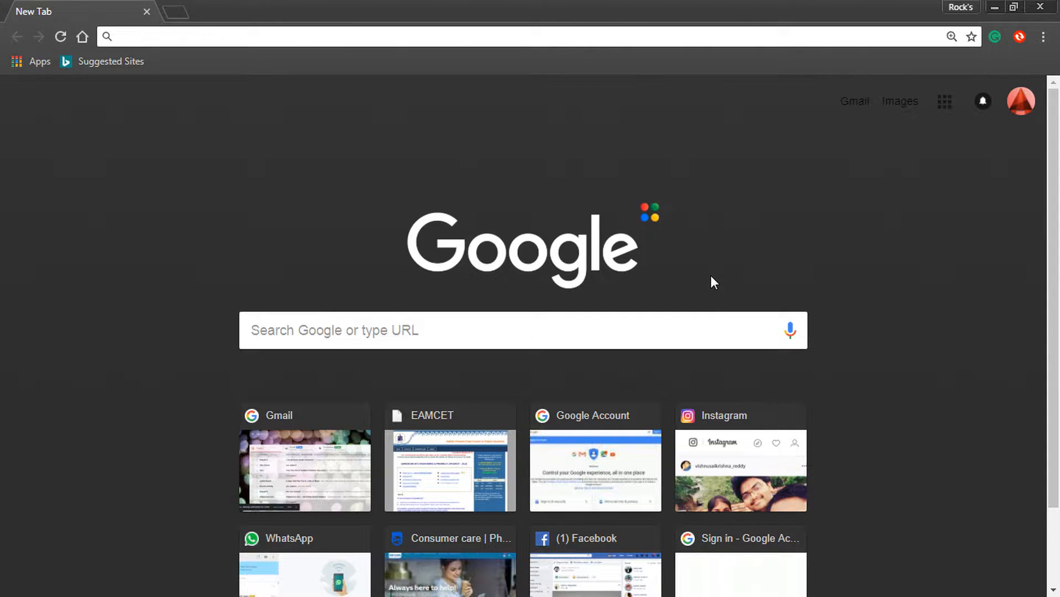
mouse_move(675, 275)
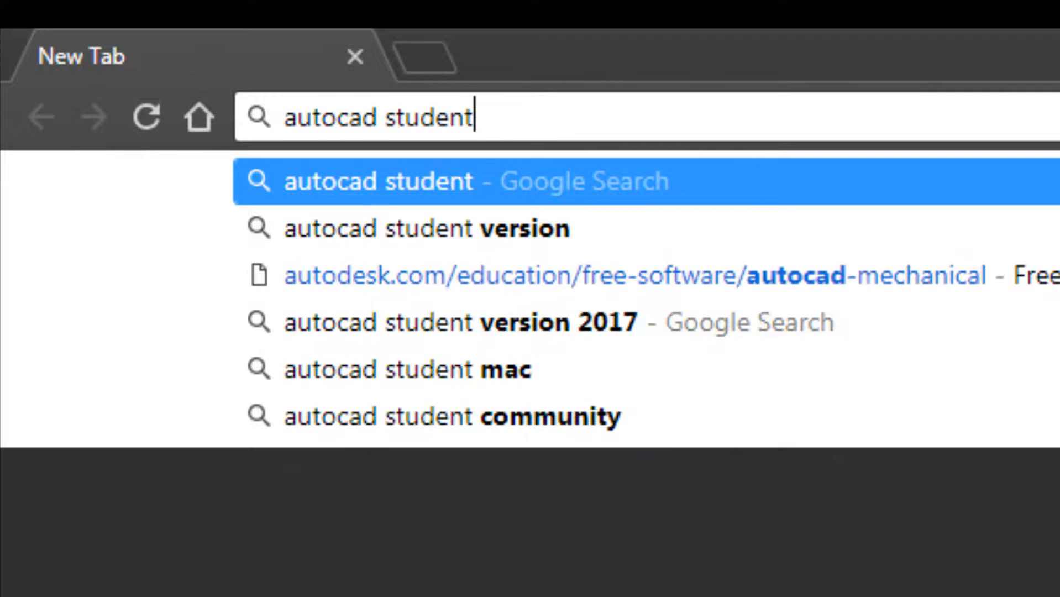
Search Google for 'autocad student version'
type("version")
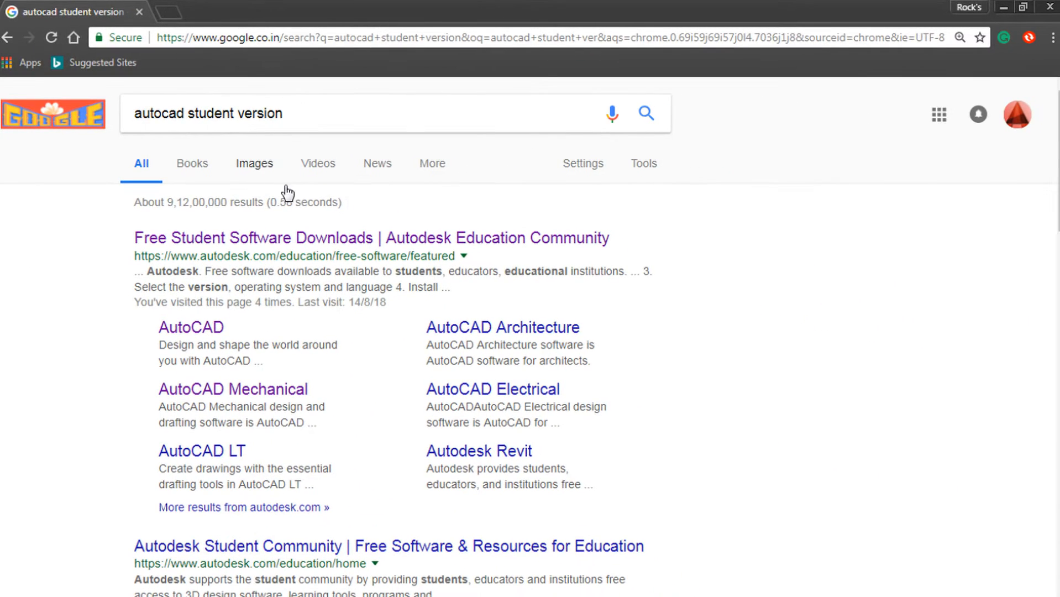
mouse_move(81, 187)
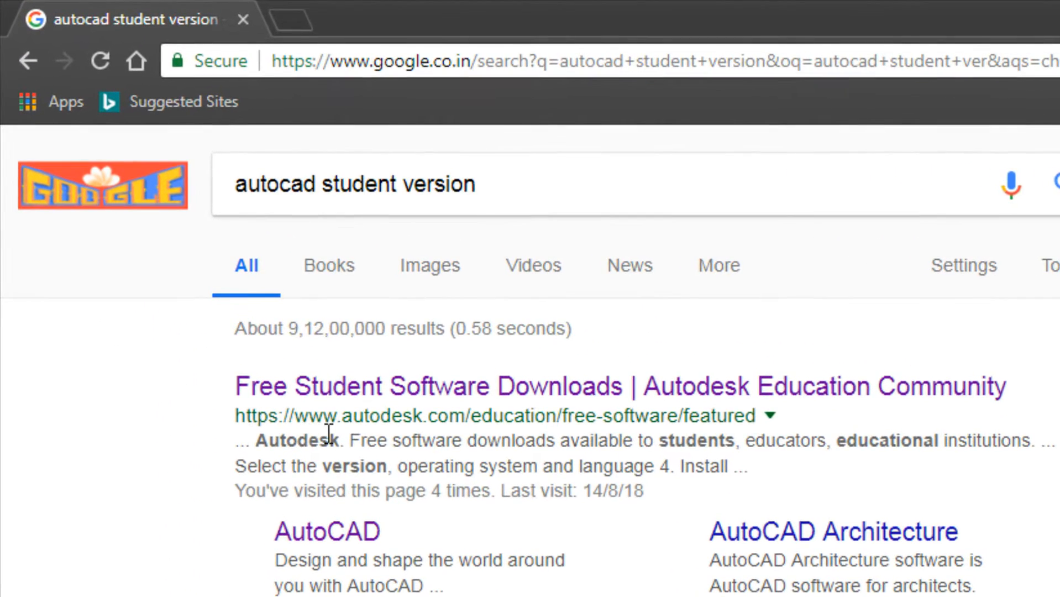
mouse_move(440, 432)
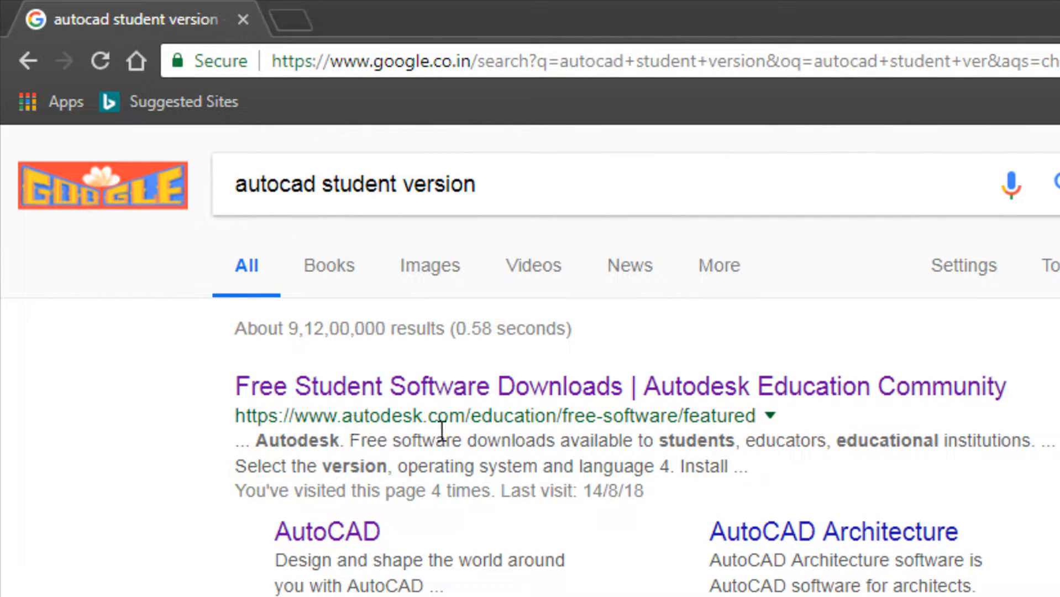
mouse_move(463, 396)
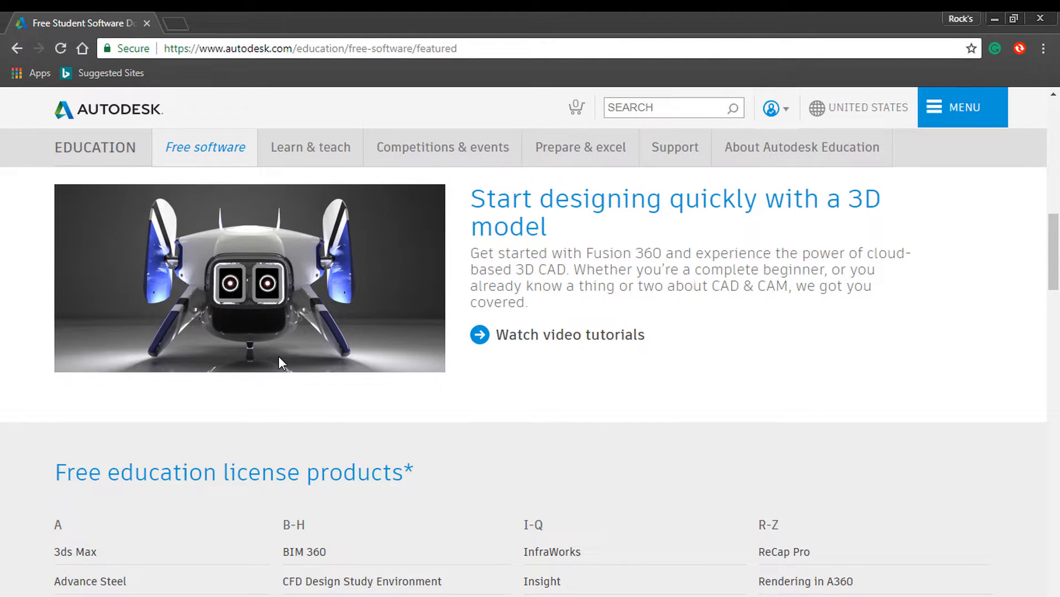
Scroll to the free education products and open the AutoCAD Mechanical page
scroll("down", 3)
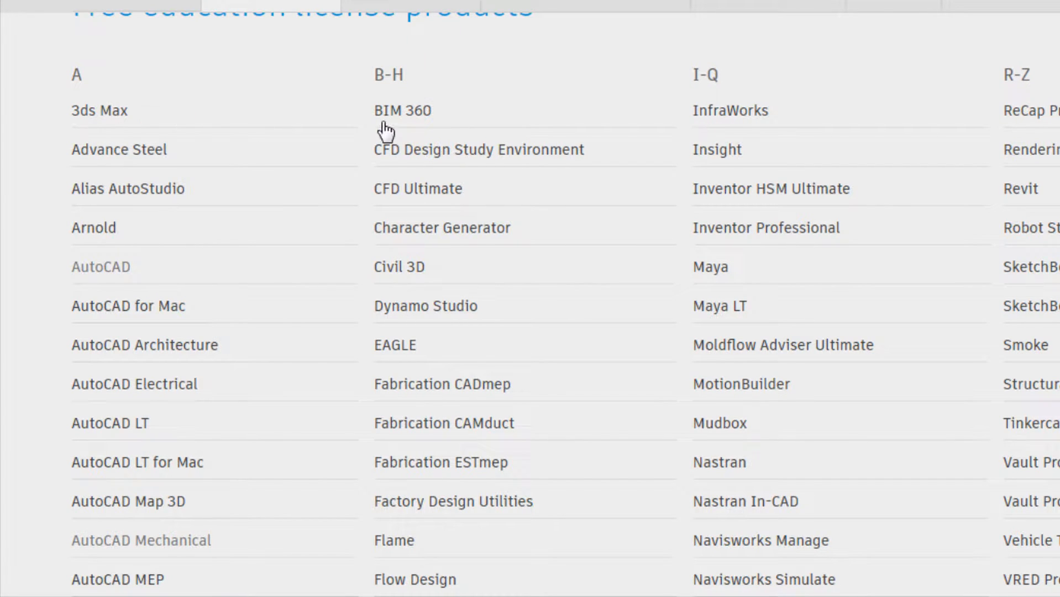
mouse_move(419, 125)
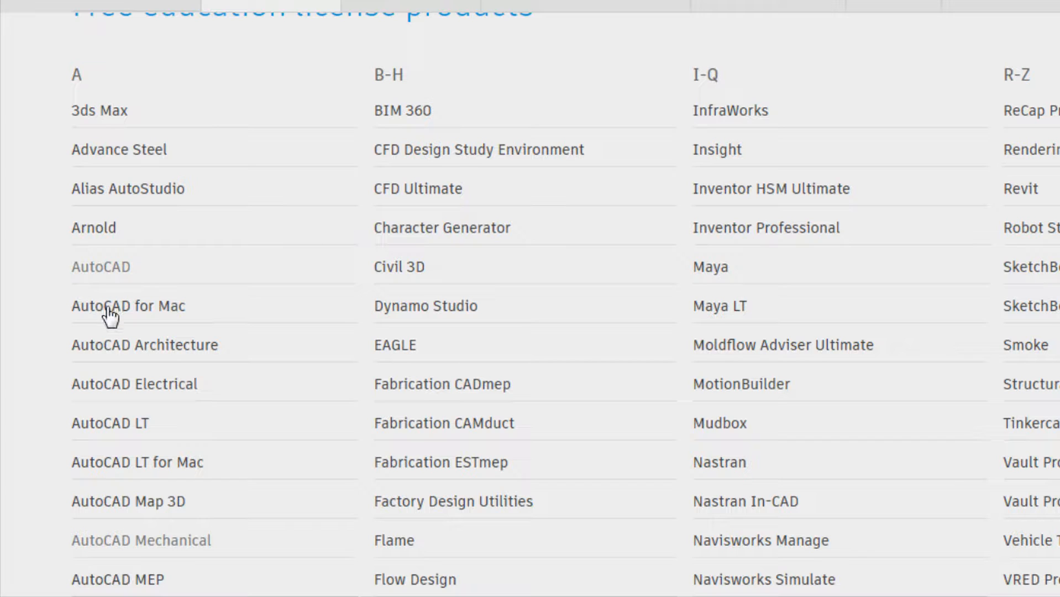
scroll("down", 3)
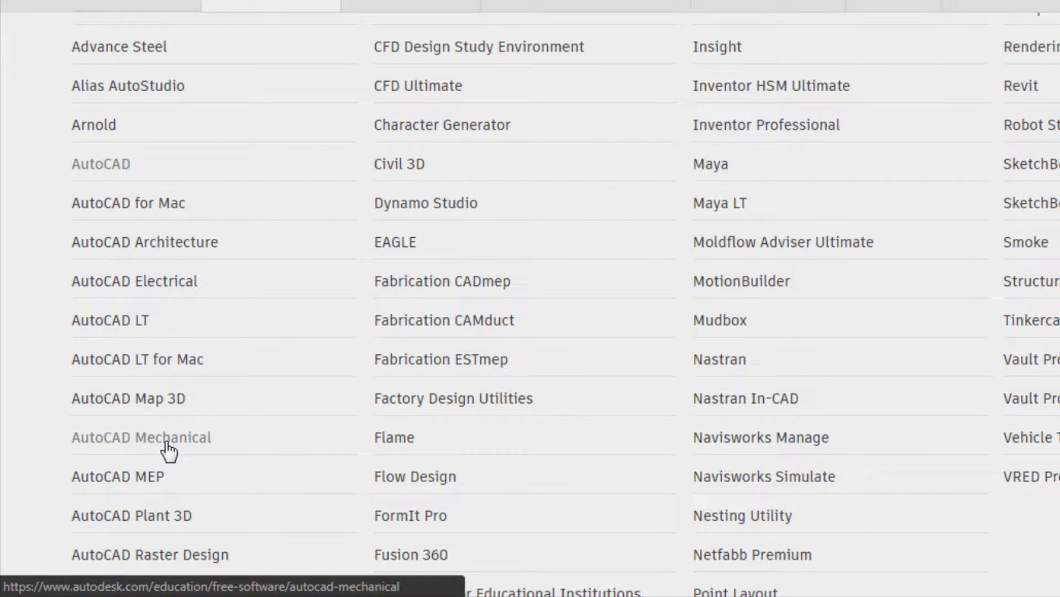
left_click(167, 437)
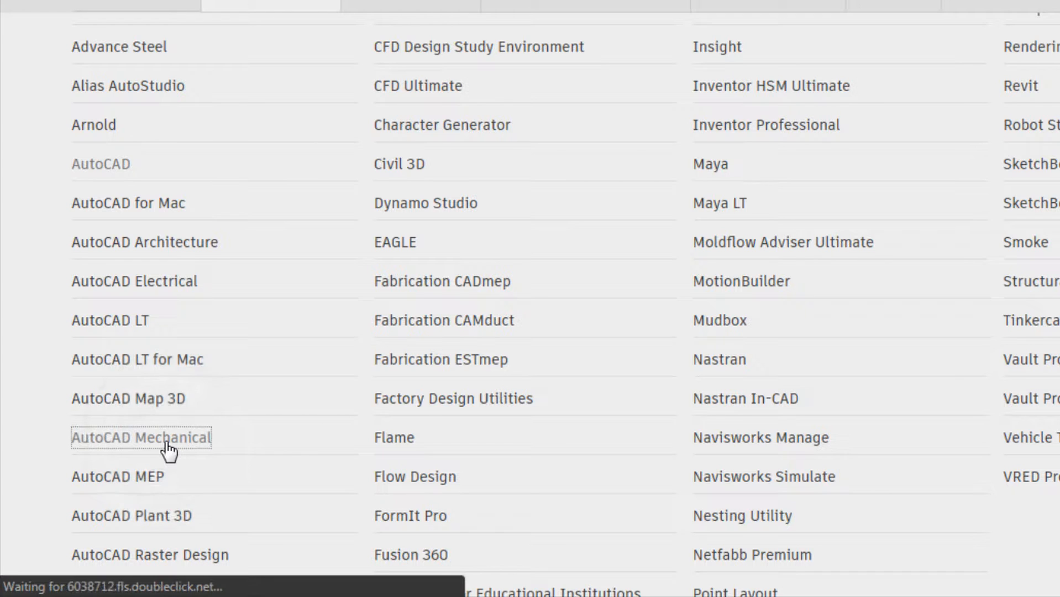
left_click(140, 438)
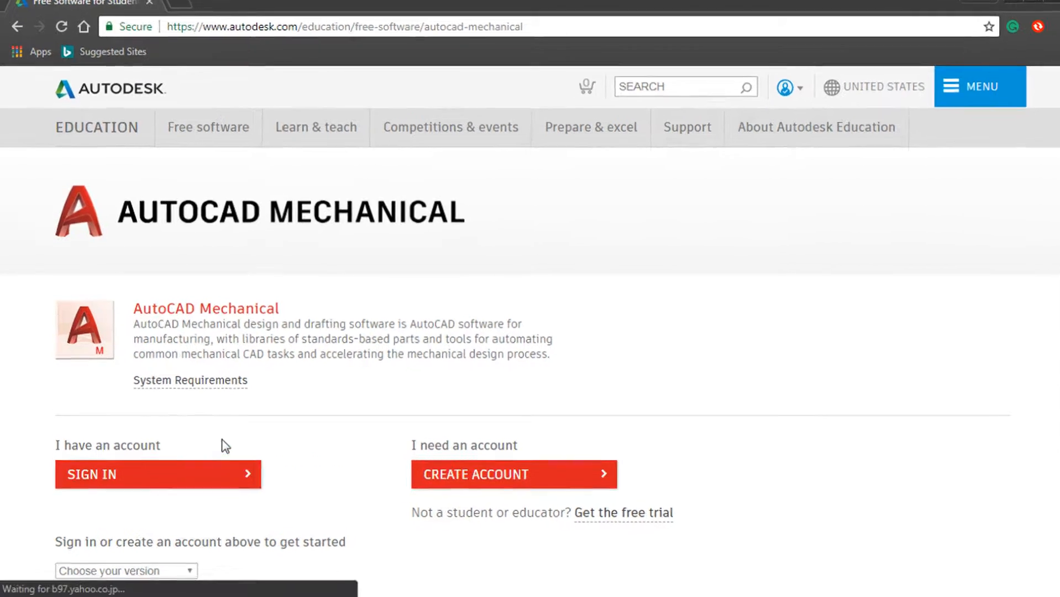
Start creating a new Autodesk account from the AutoCAD Mechanical page
scroll("down", 3)
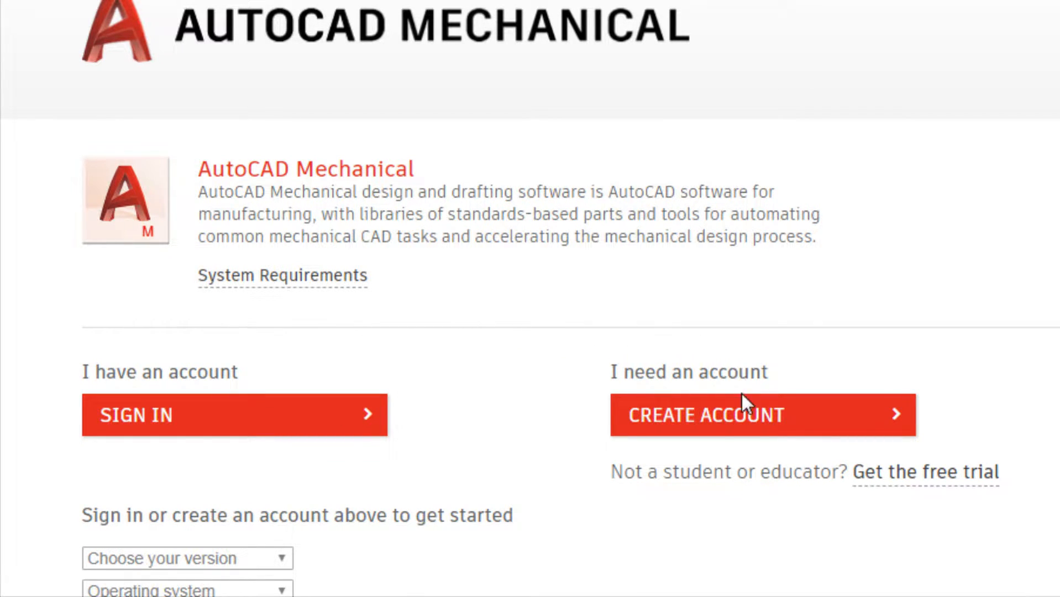
left_click(762, 415)
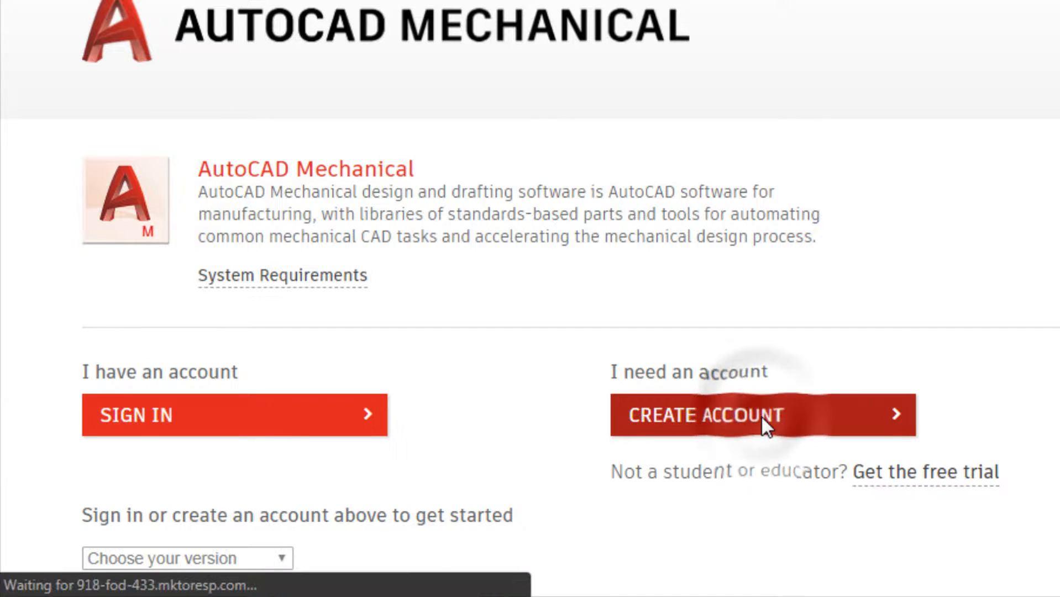
left_click(759, 415)
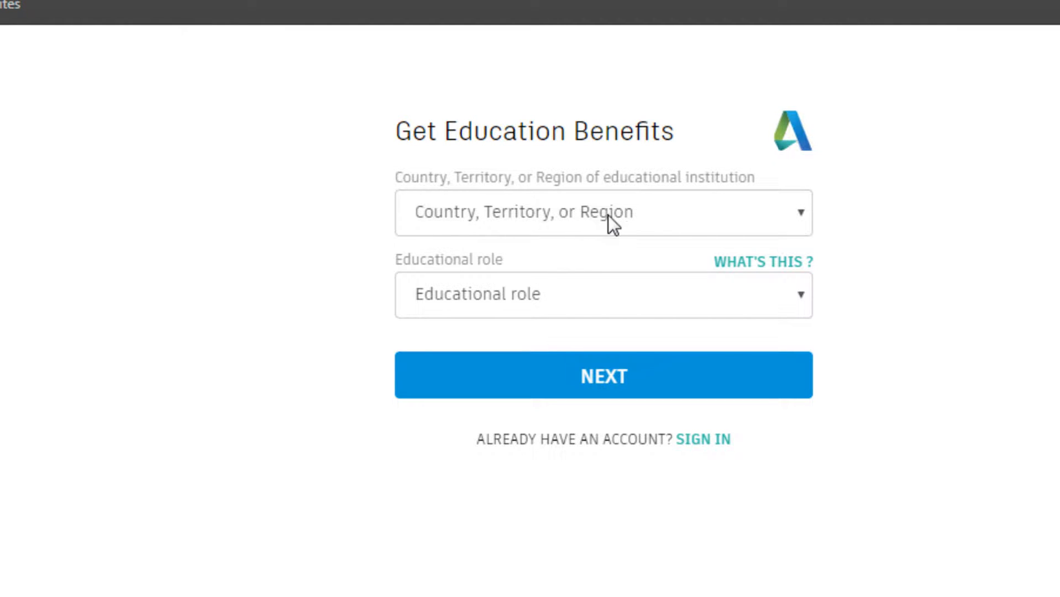
mouse_move(589, 297)
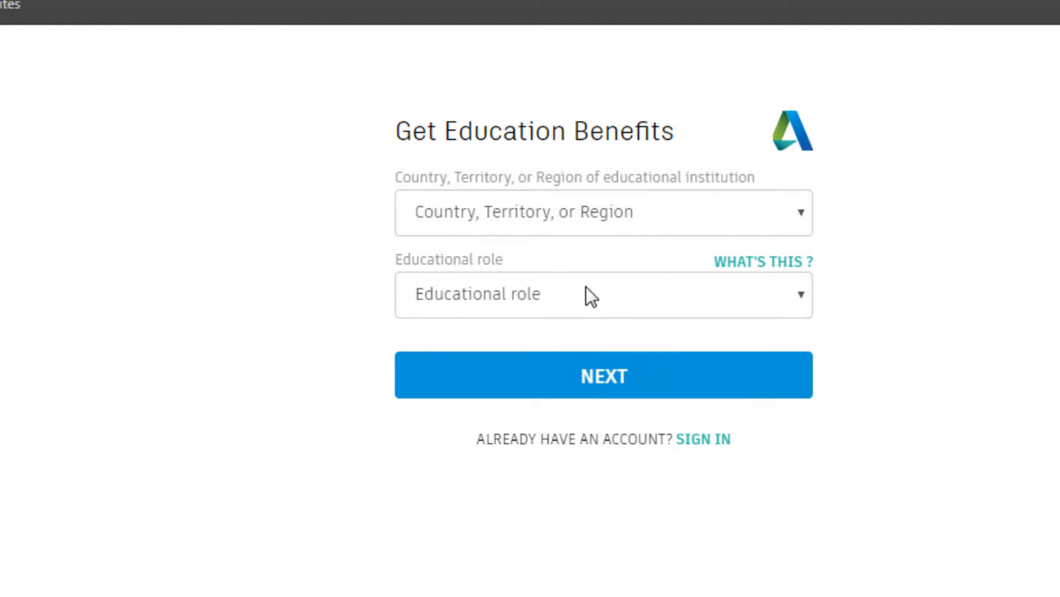
mouse_move(741, 227)
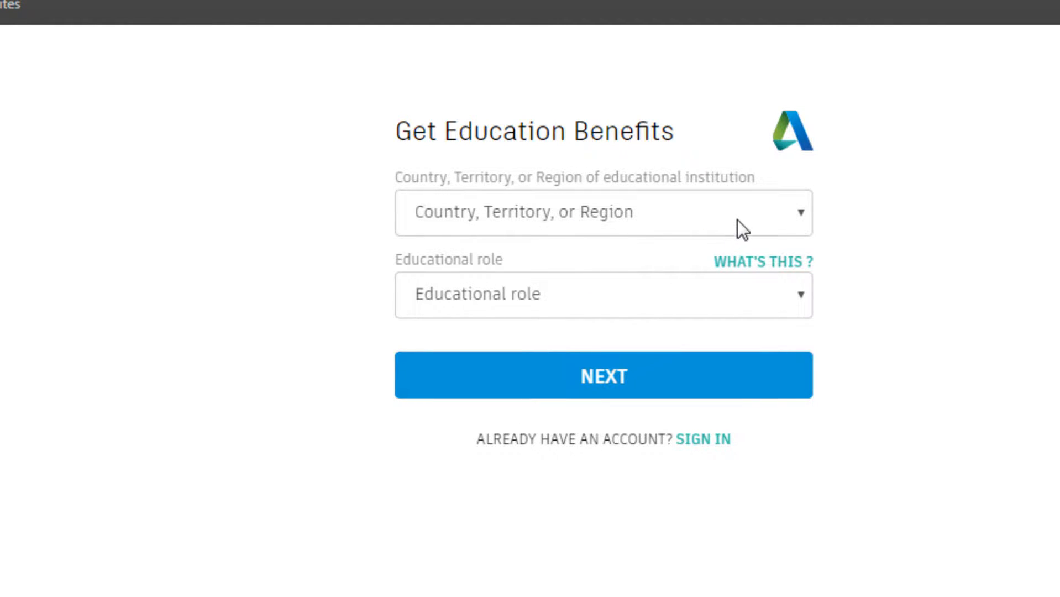
left_click(602, 212)
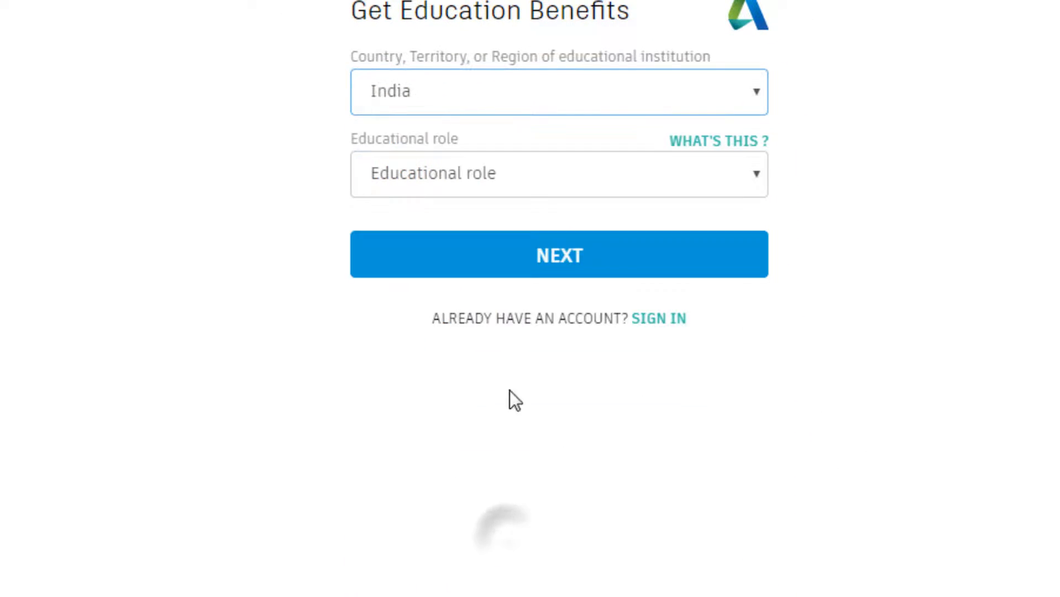
mouse_move(572, 188)
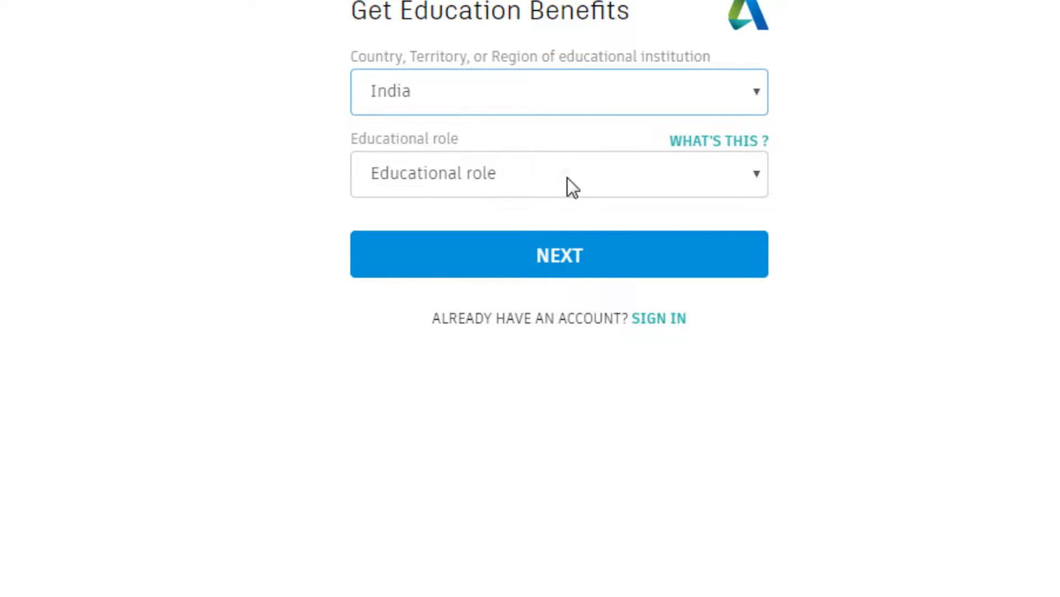
left_click(558, 173)
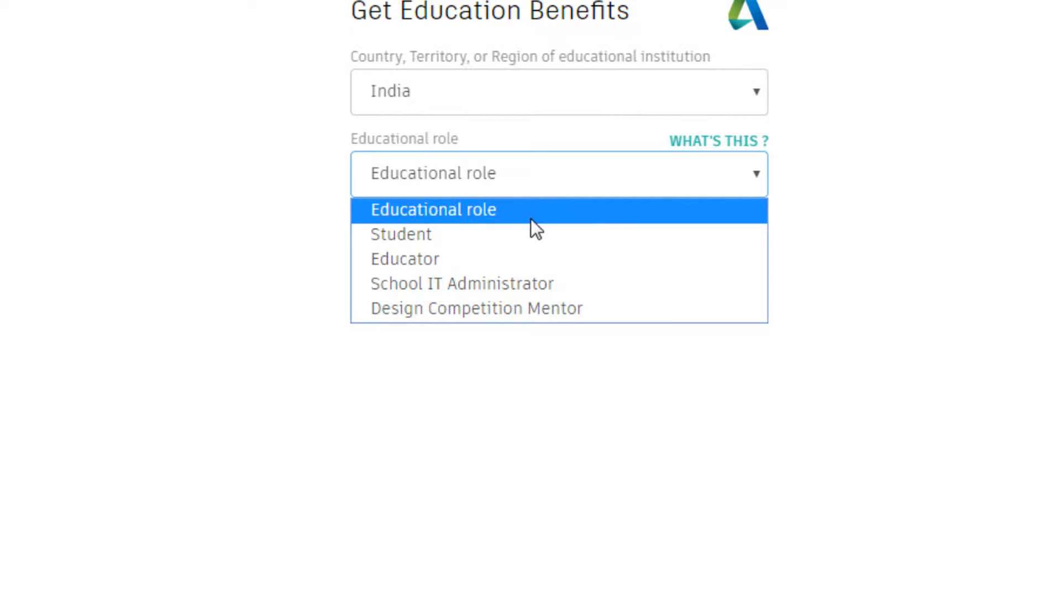
mouse_move(534, 240)
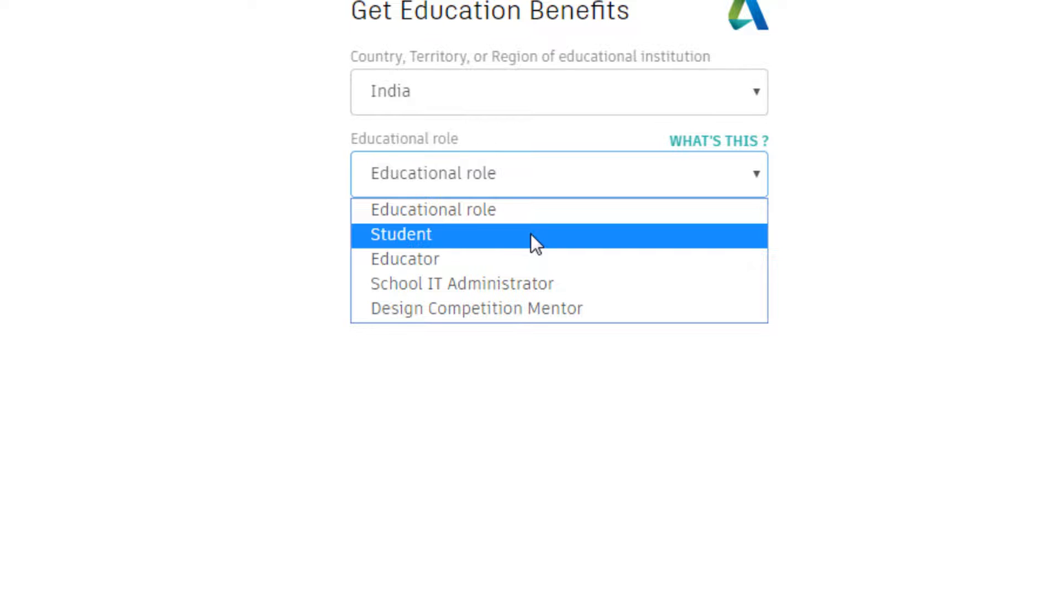
mouse_move(534, 291)
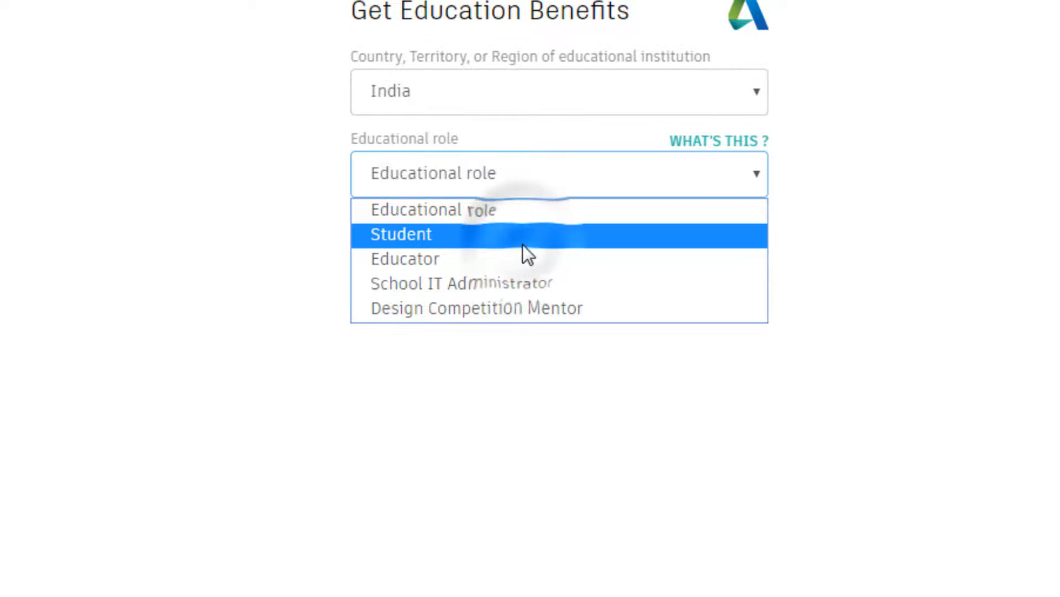
left_click(400, 234)
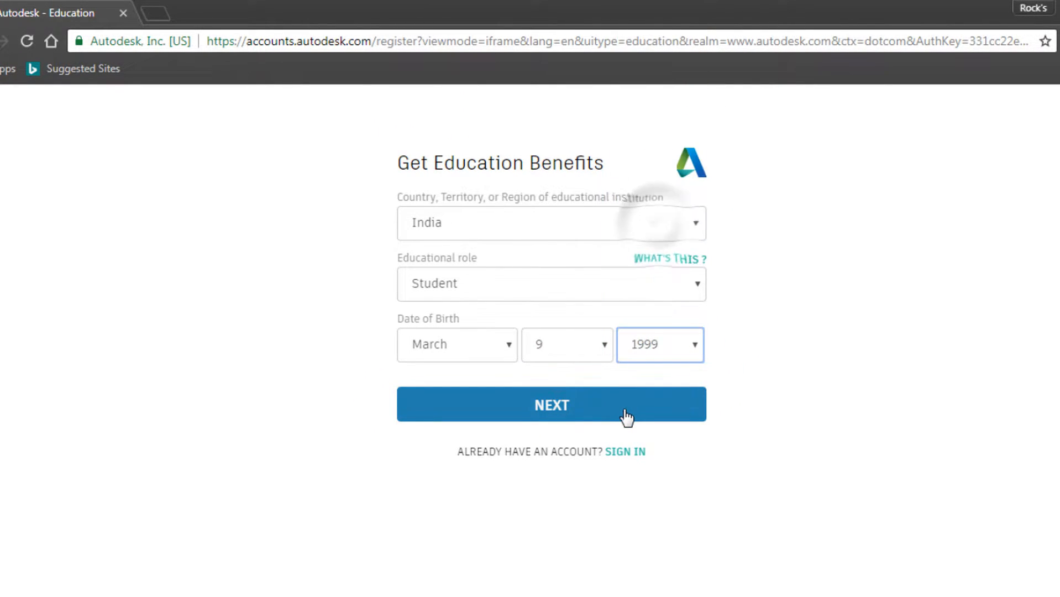
left_click(551, 404)
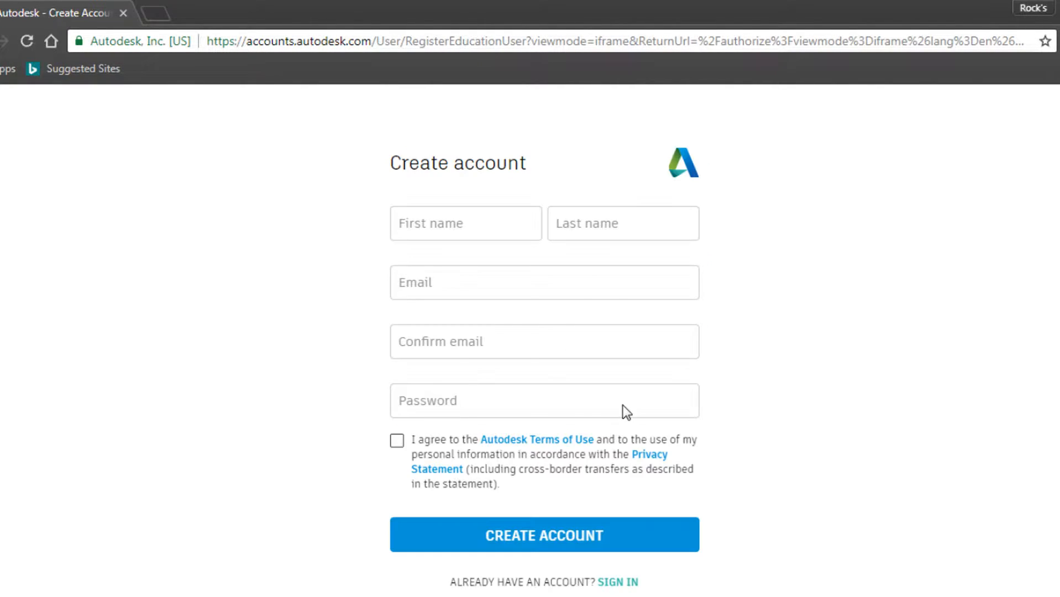
Enter the first name Ajay and last name in the Create account form
left_click(465, 223)
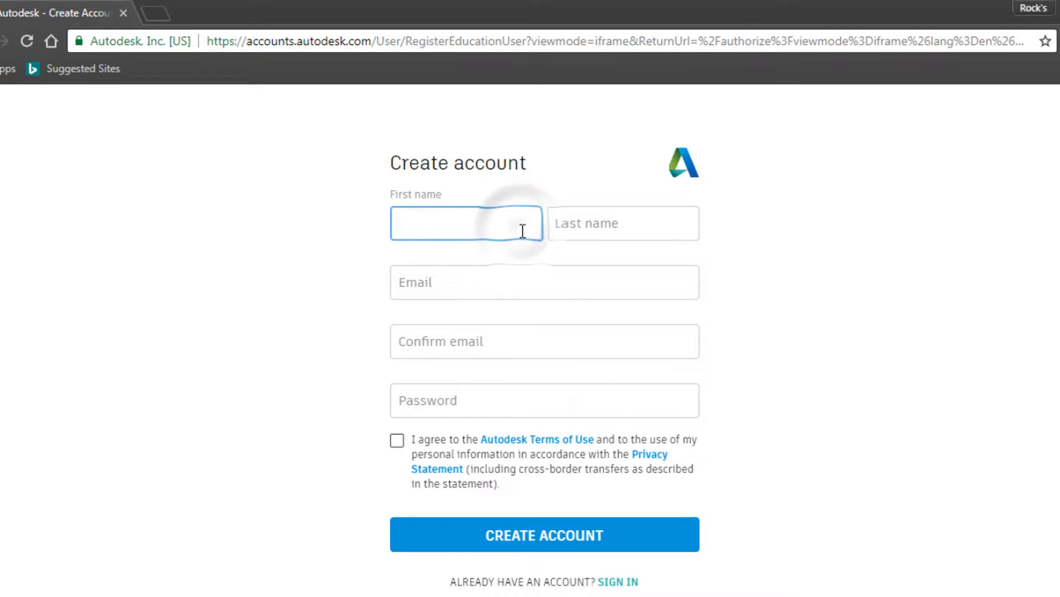
type("Aaaj")
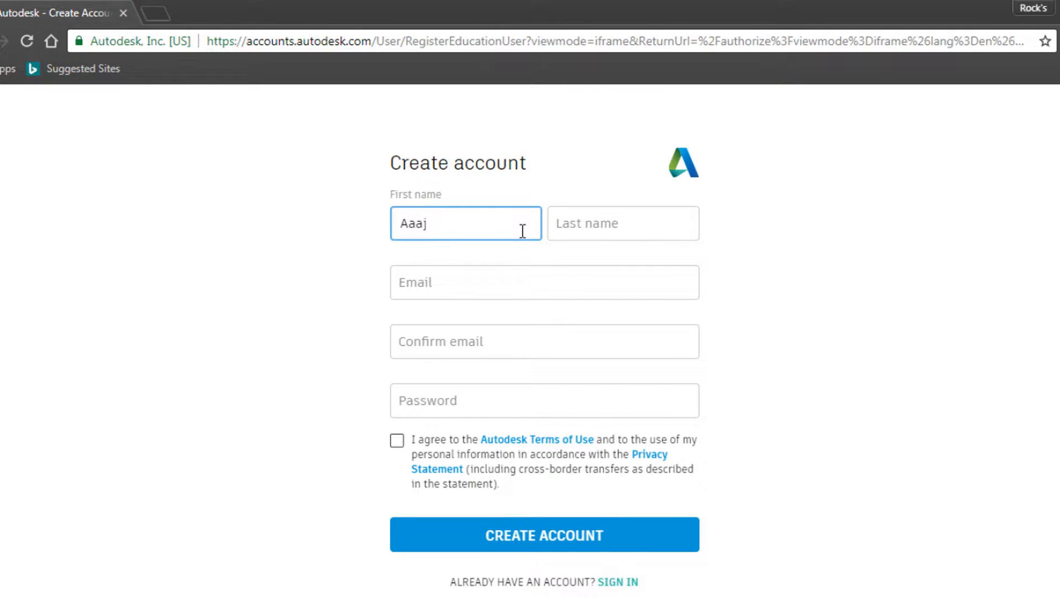
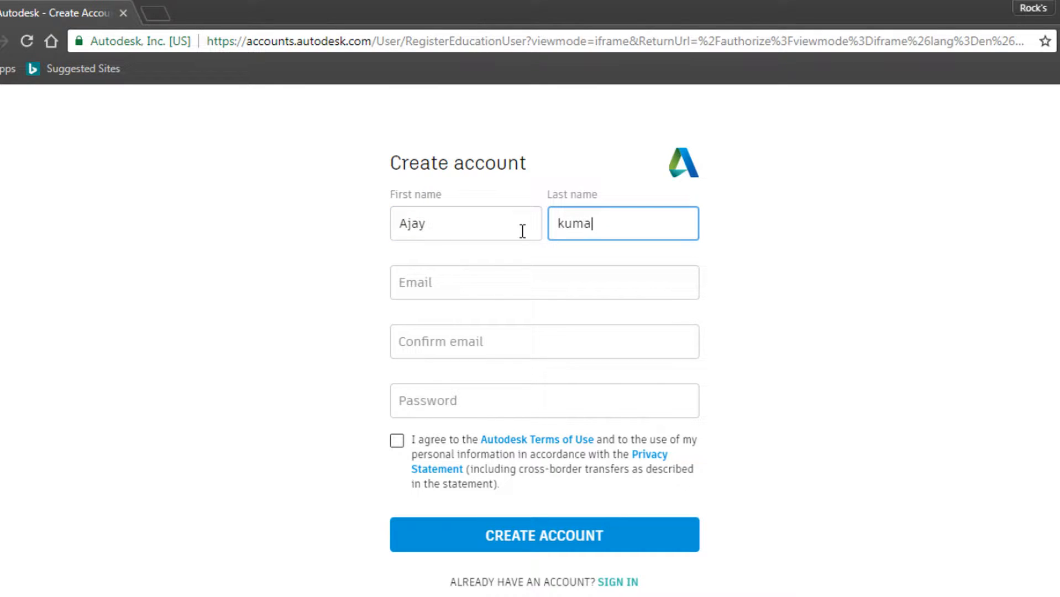
Enter the gmail.com email address and accept the Autodesk Terms of Use
left_click(544, 282)
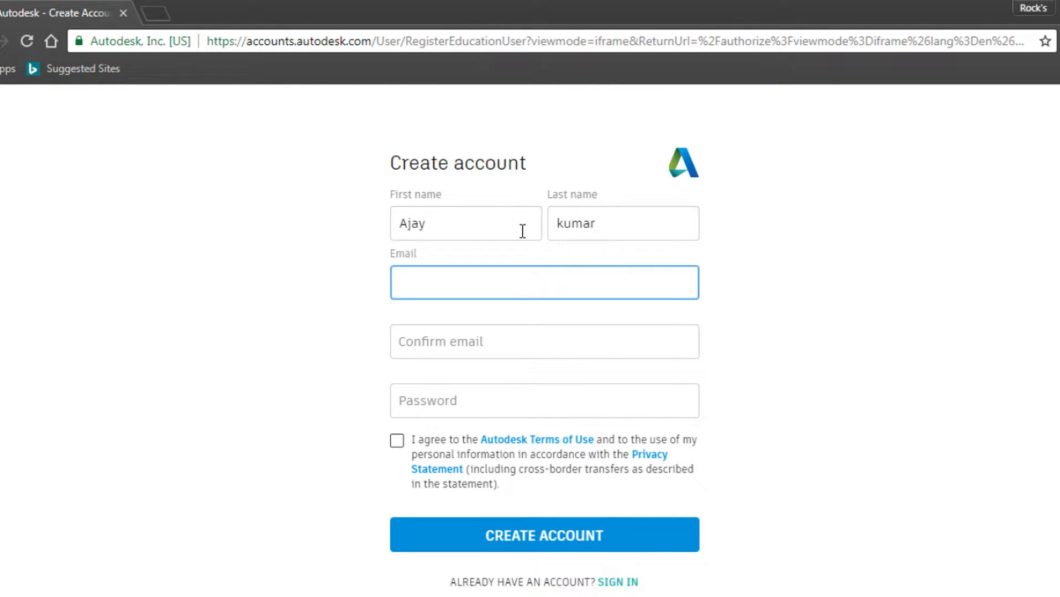
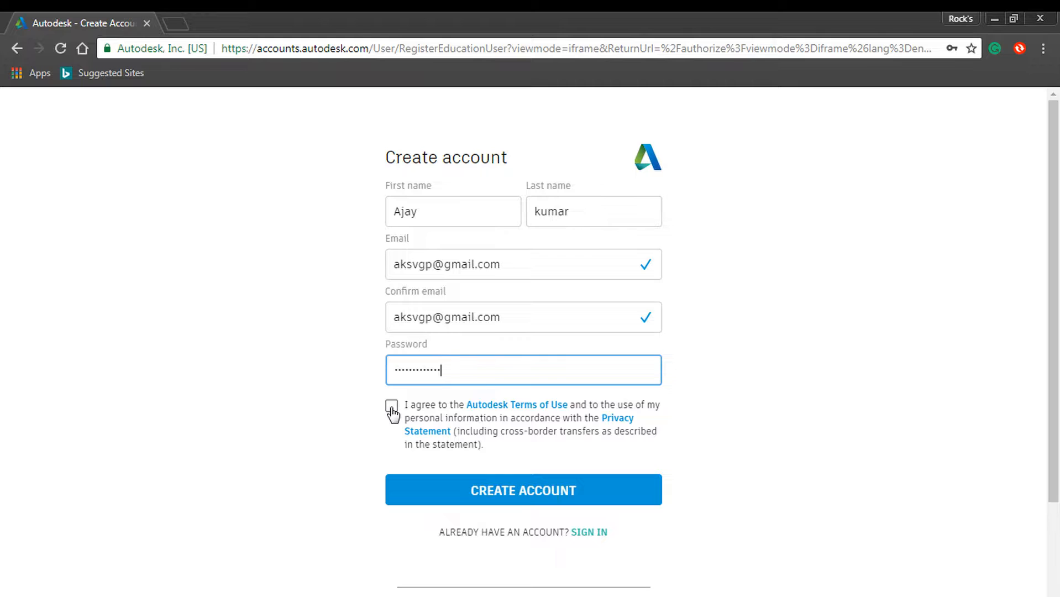
left_click(392, 409)
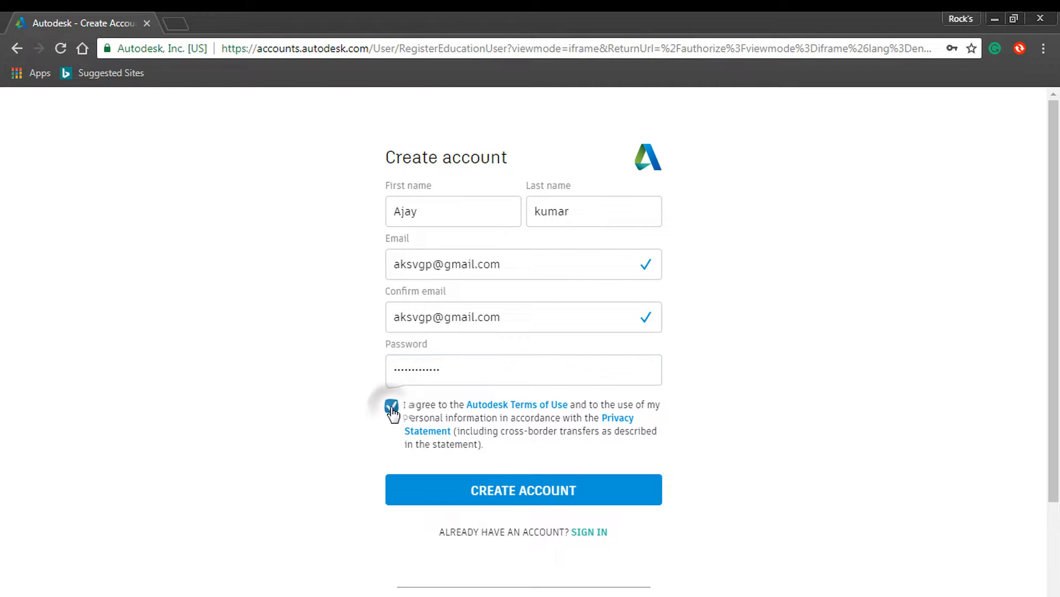
mouse_move(458, 502)
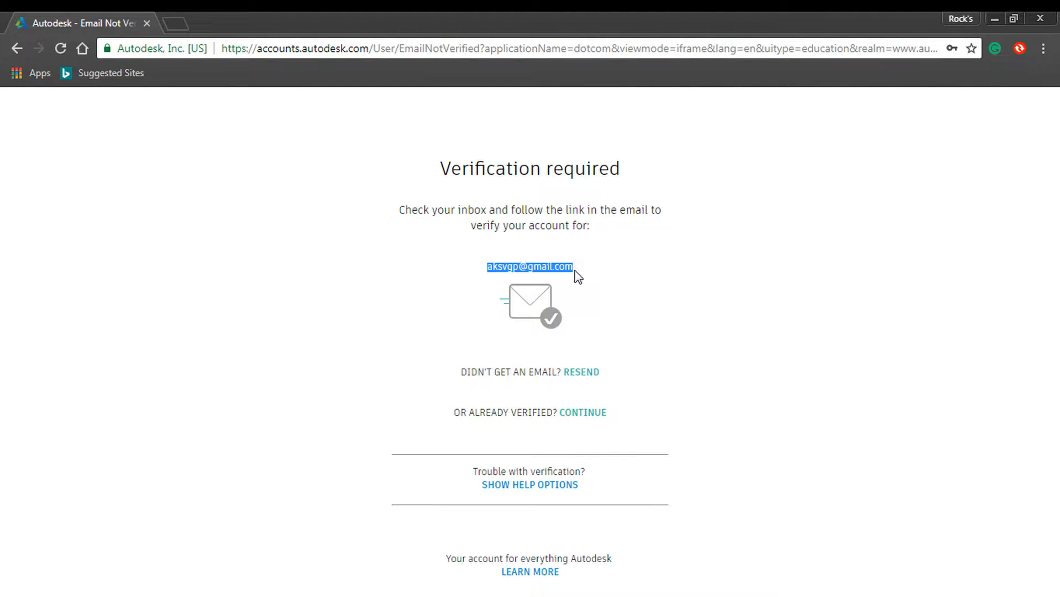
mouse_move(577, 272)
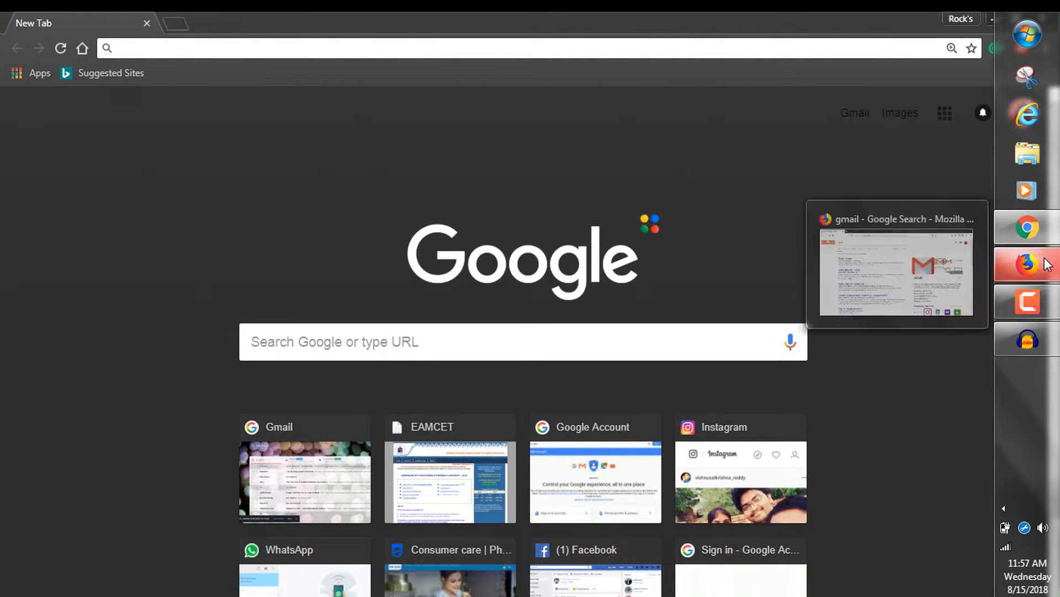
Switch to Firefox, open Gmail and sign in, re-entering the password after the error
left_click(897, 270)
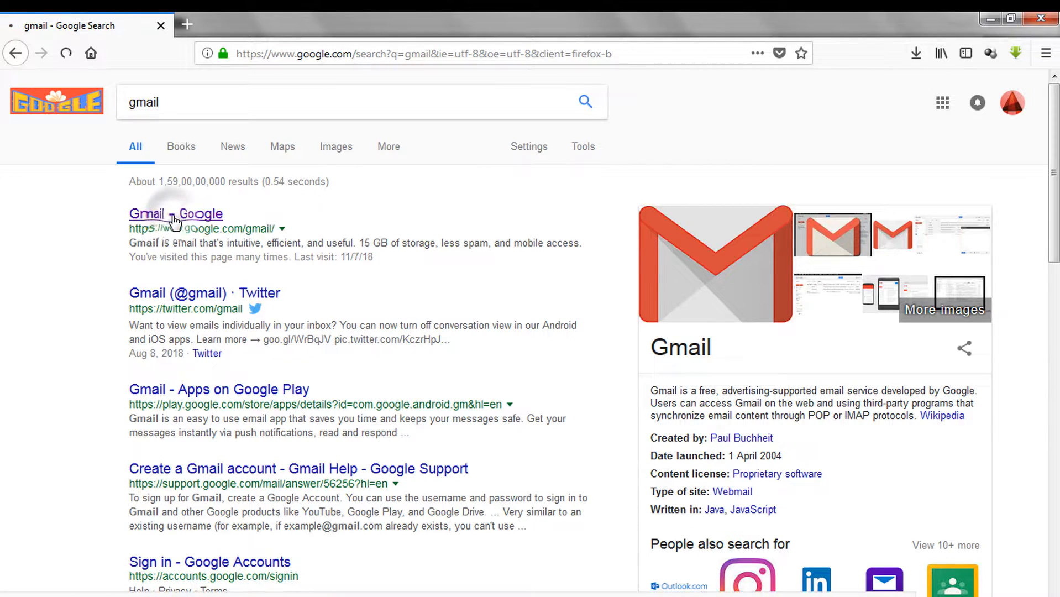
left_click(175, 213)
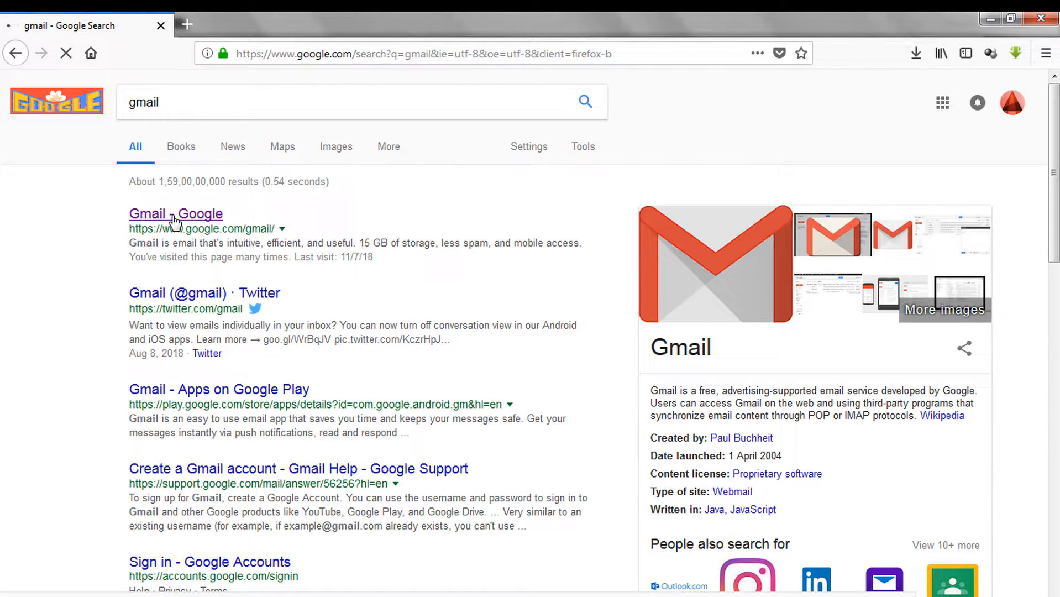
left_click(175, 213)
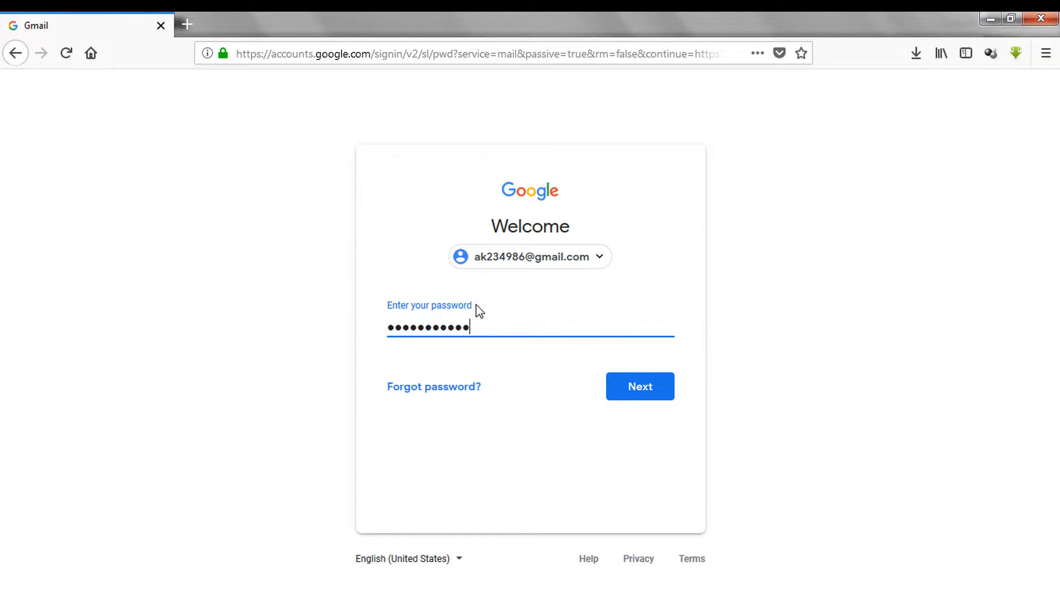
left_click(637, 386)
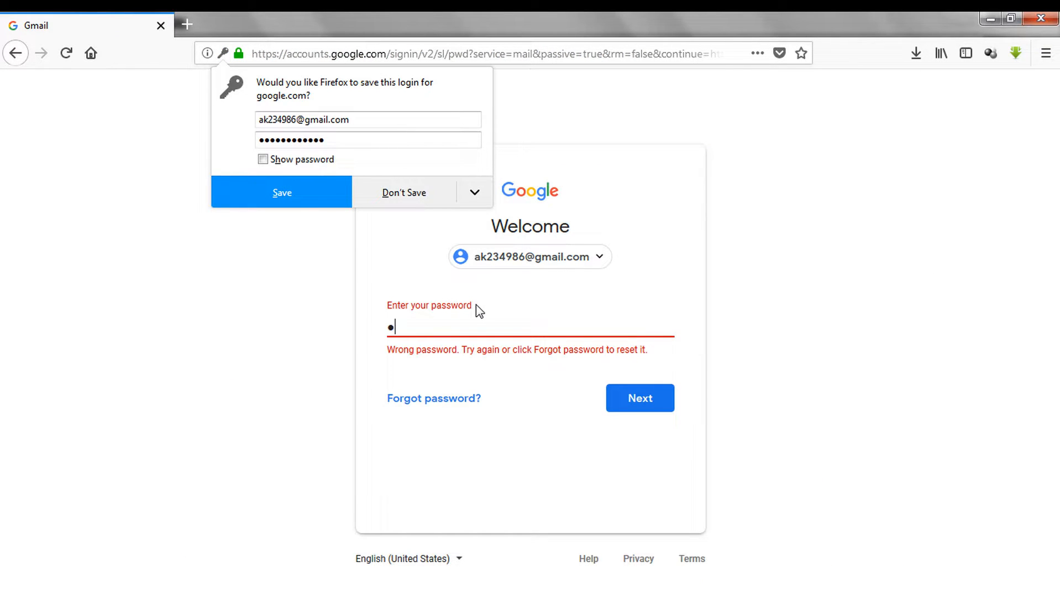
type("password")
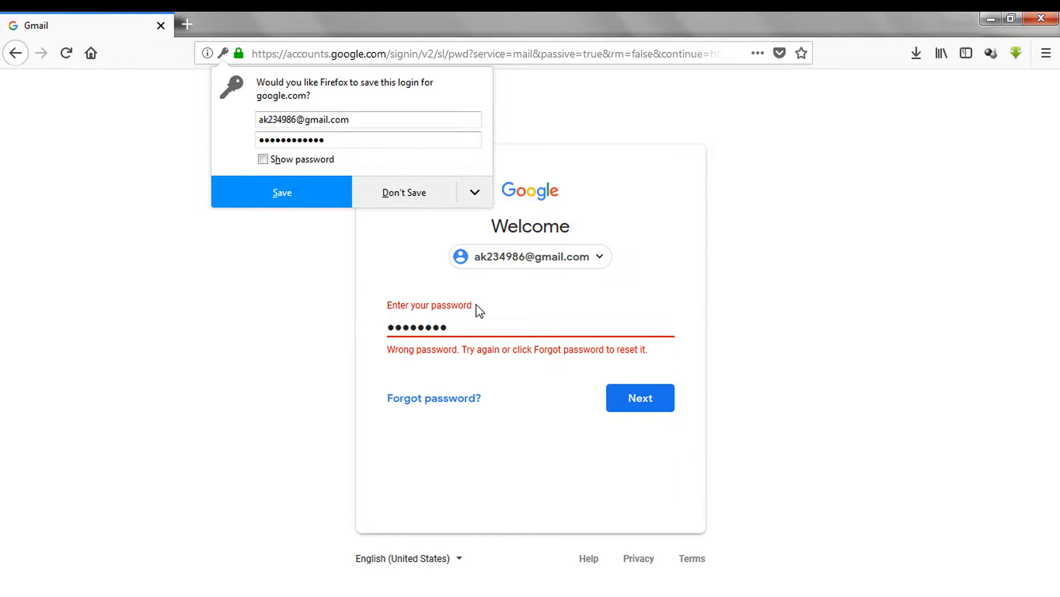
left_click(638, 398)
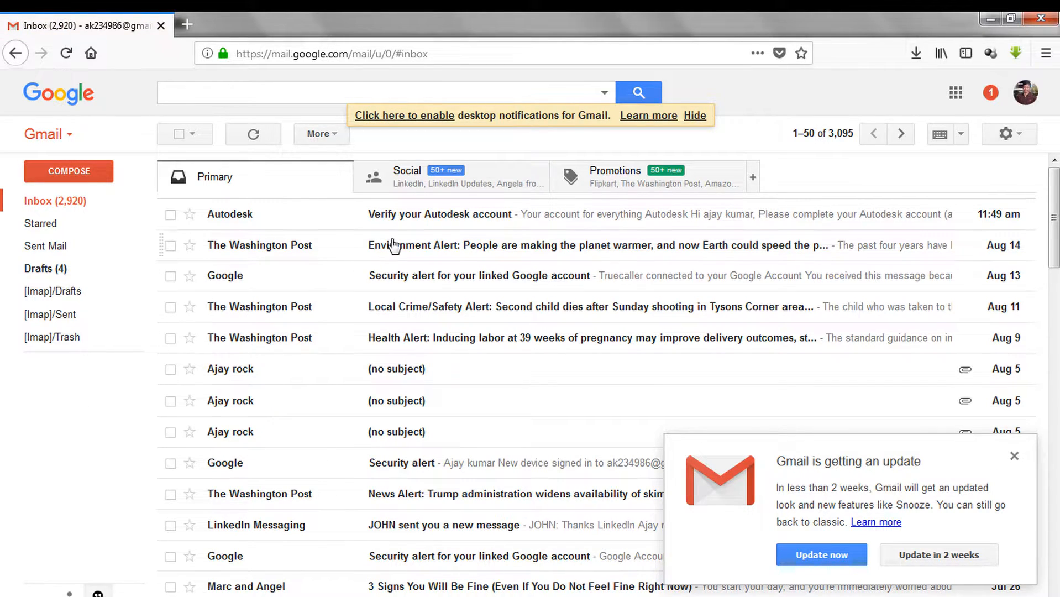
Open the 'Verify your Autodesk account' email and follow its Verify Email link
left_click(440, 213)
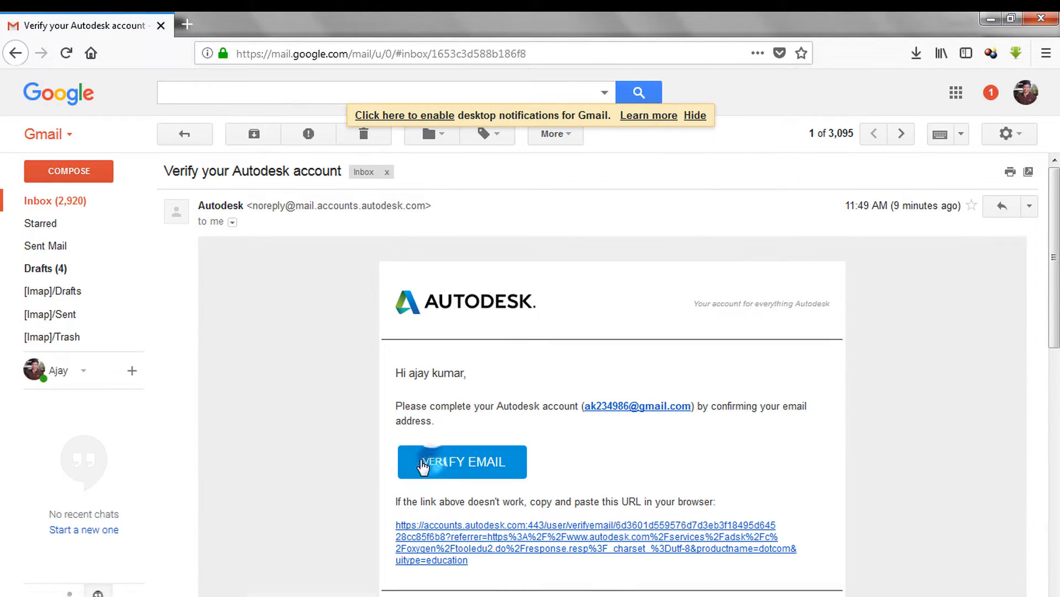
left_click(462, 462)
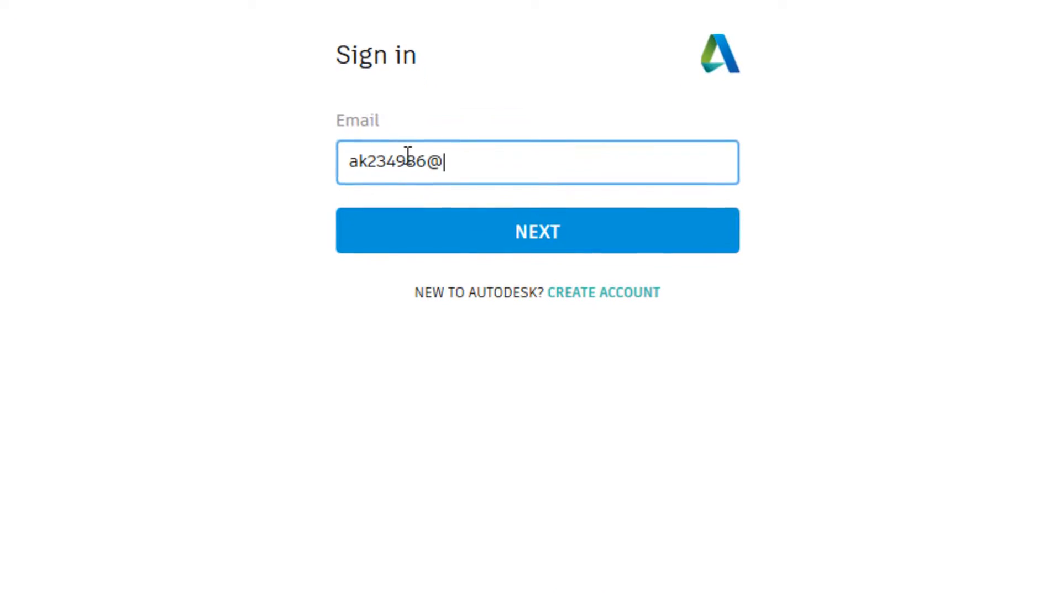
Sign in to the Autodesk account with the gmail.com email and password
type("gmail")
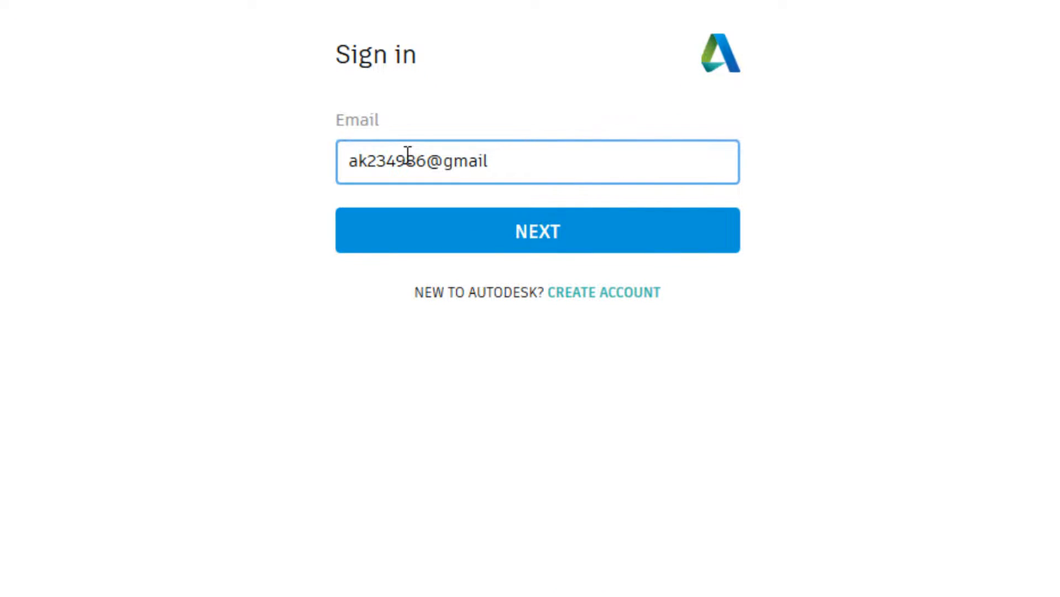
type(".com")
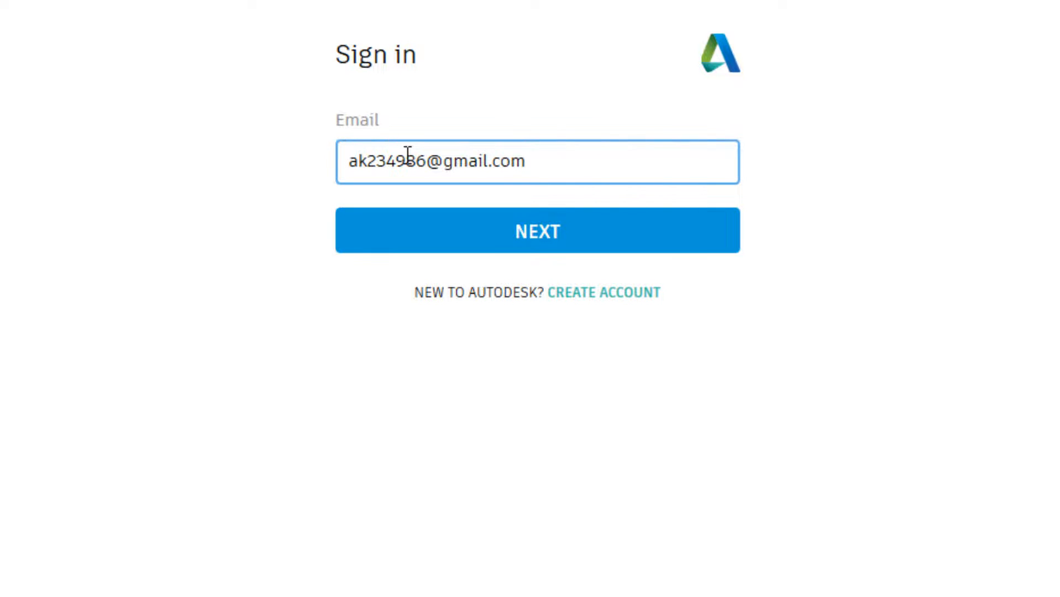
left_click(537, 230)
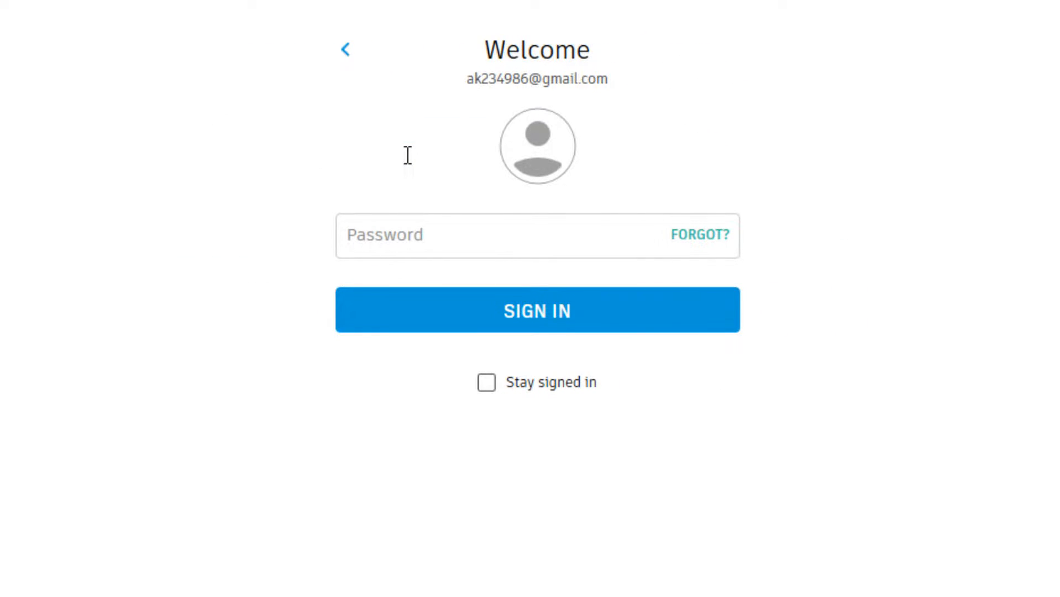
left_click(473, 236)
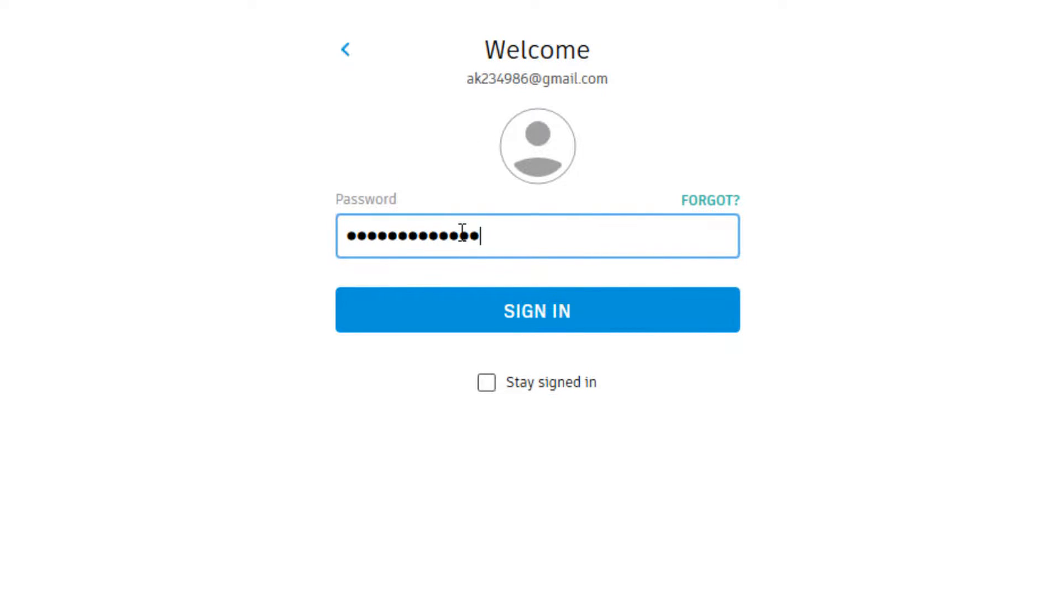
left_click(536, 311)
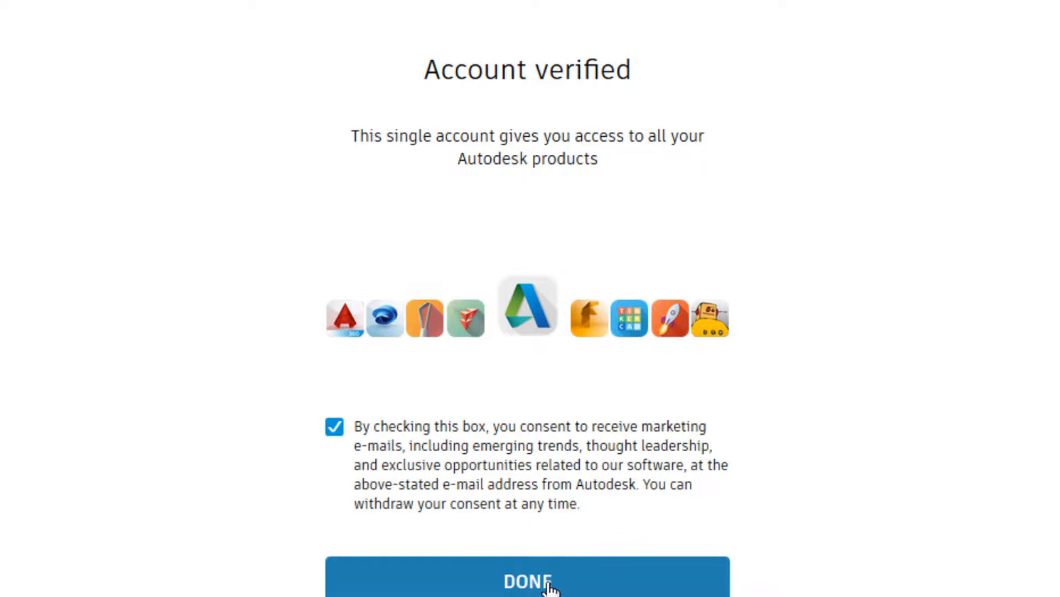
Confirm Done on the Account verified page to reach the education details form
left_click(526, 580)
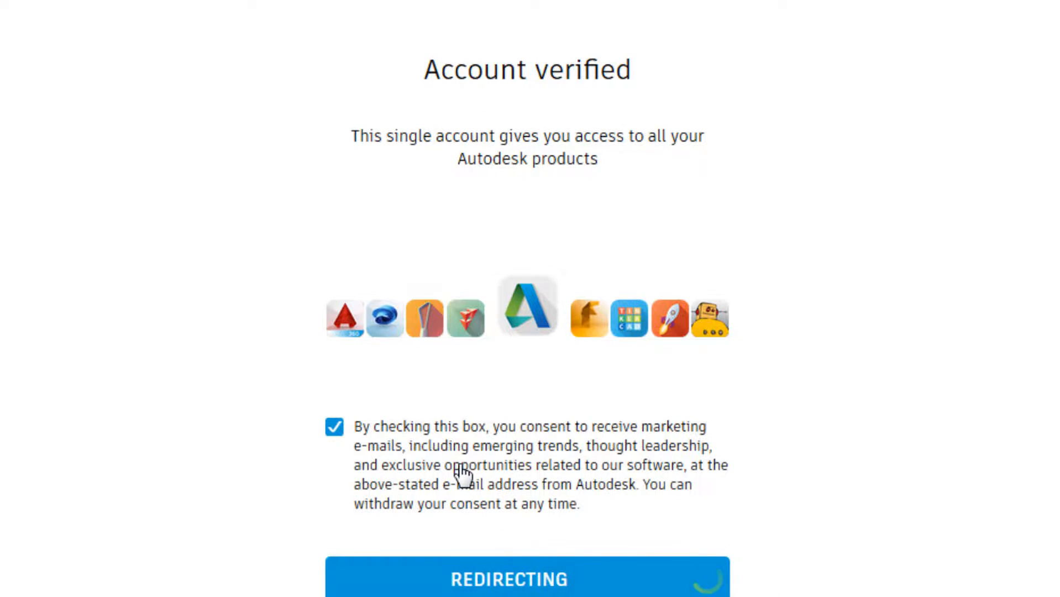
left_click(510, 579)
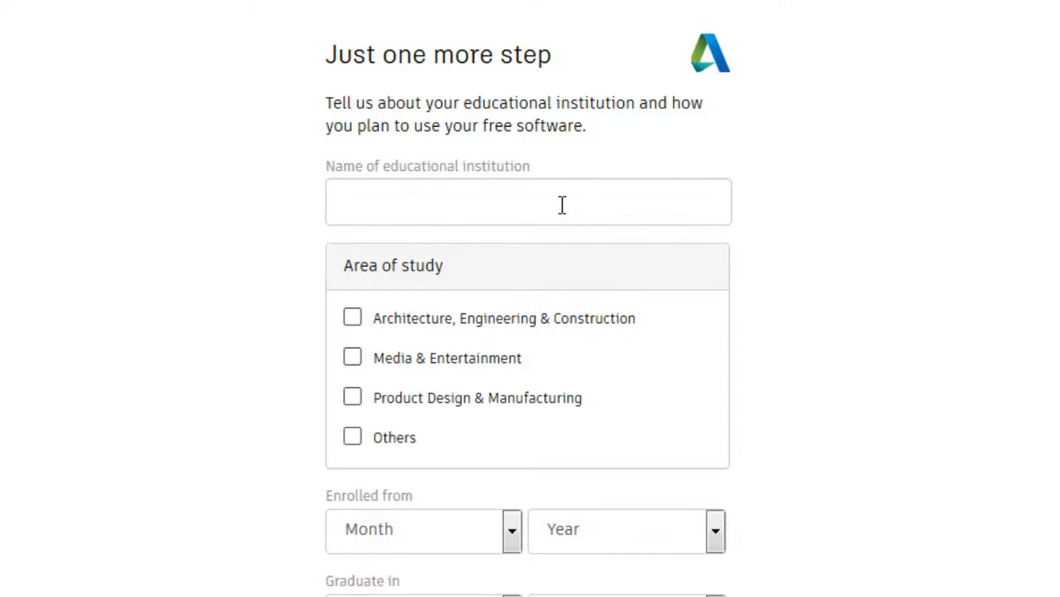
Choose Asha Kiran Rural Pvt I T I as institution and Product Design & Manufacturing as study area
type("k")
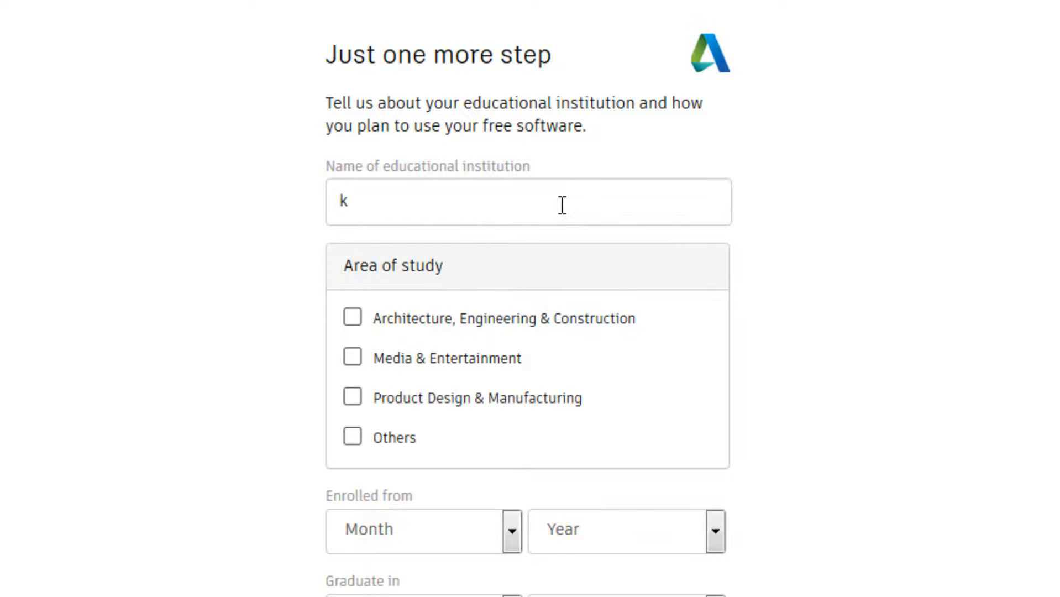
type("ira")
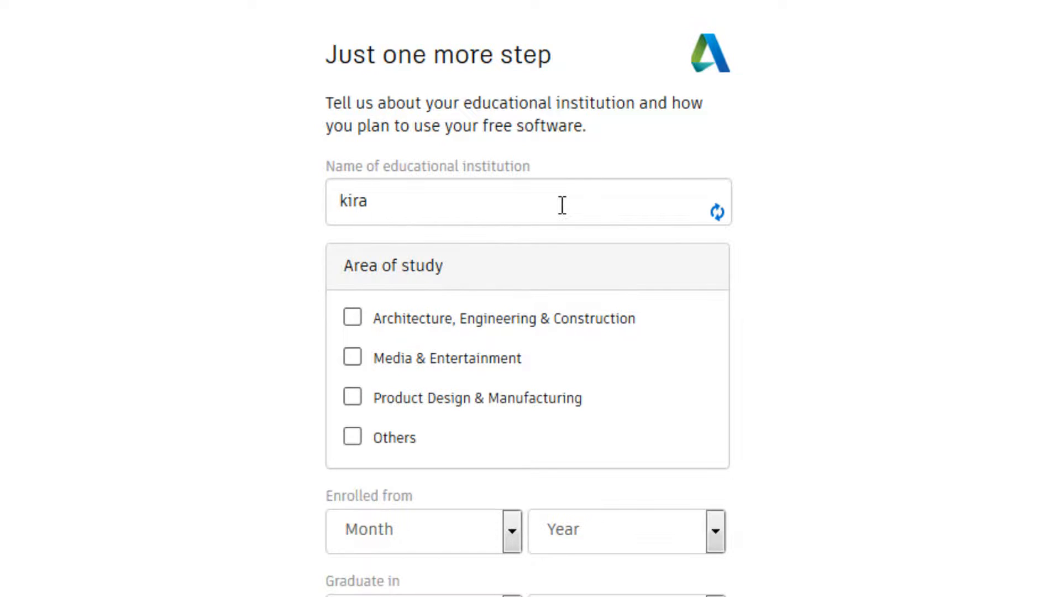
type("n")
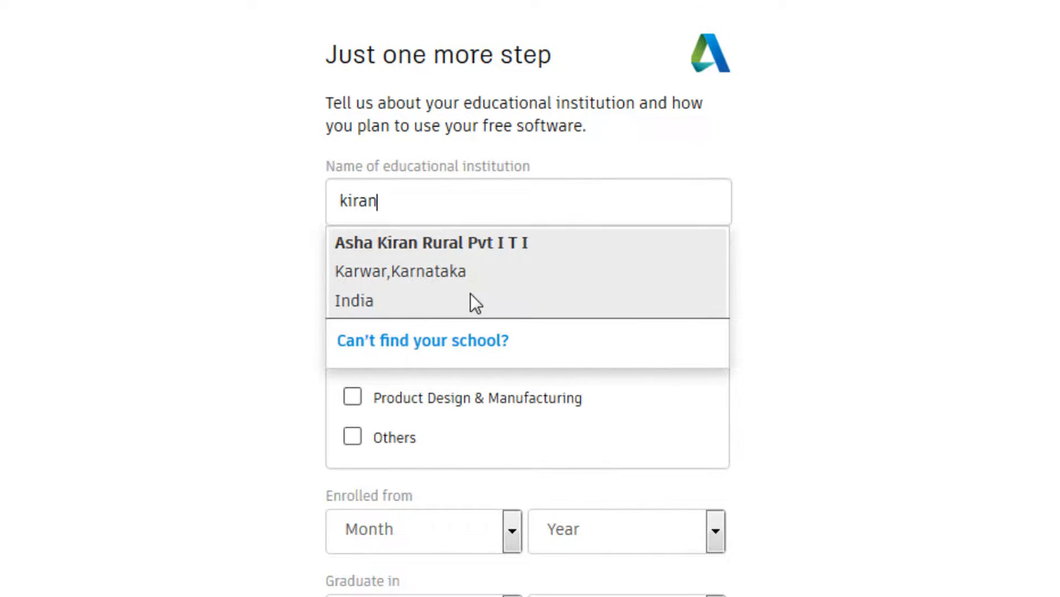
left_click(431, 271)
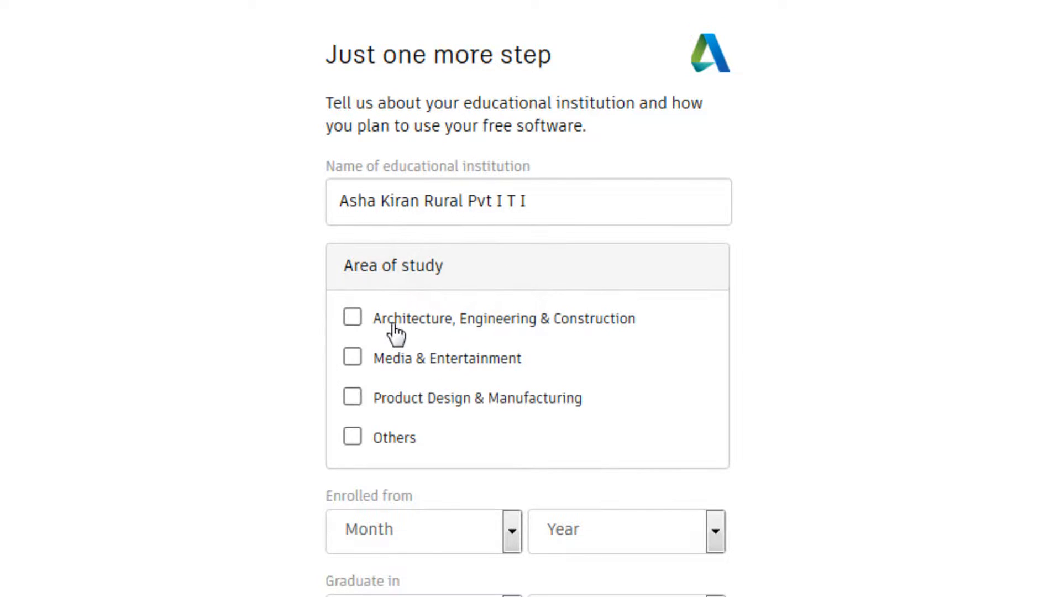
mouse_move(310, 295)
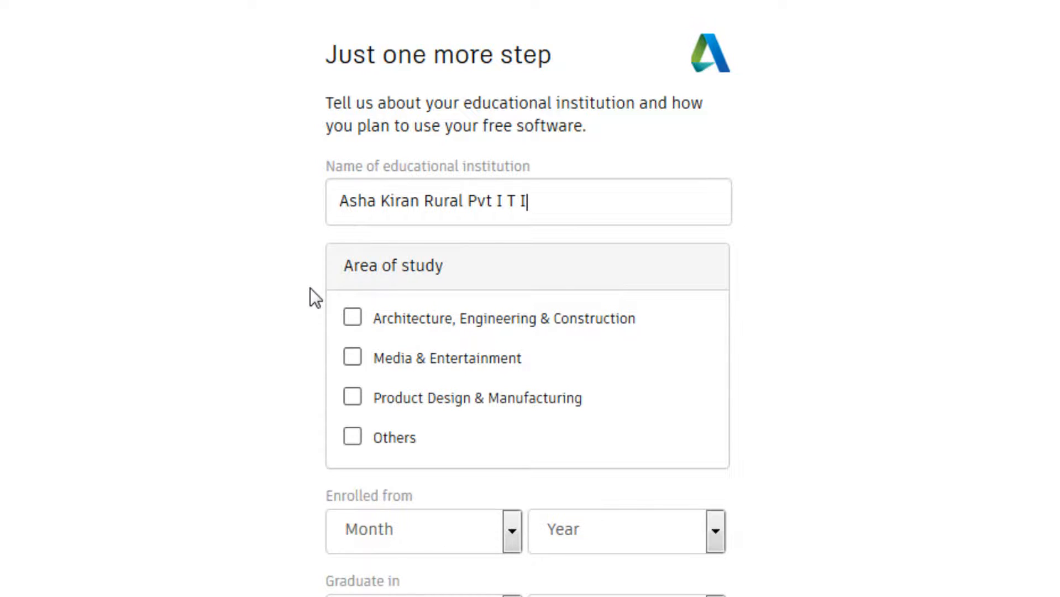
mouse_move(357, 433)
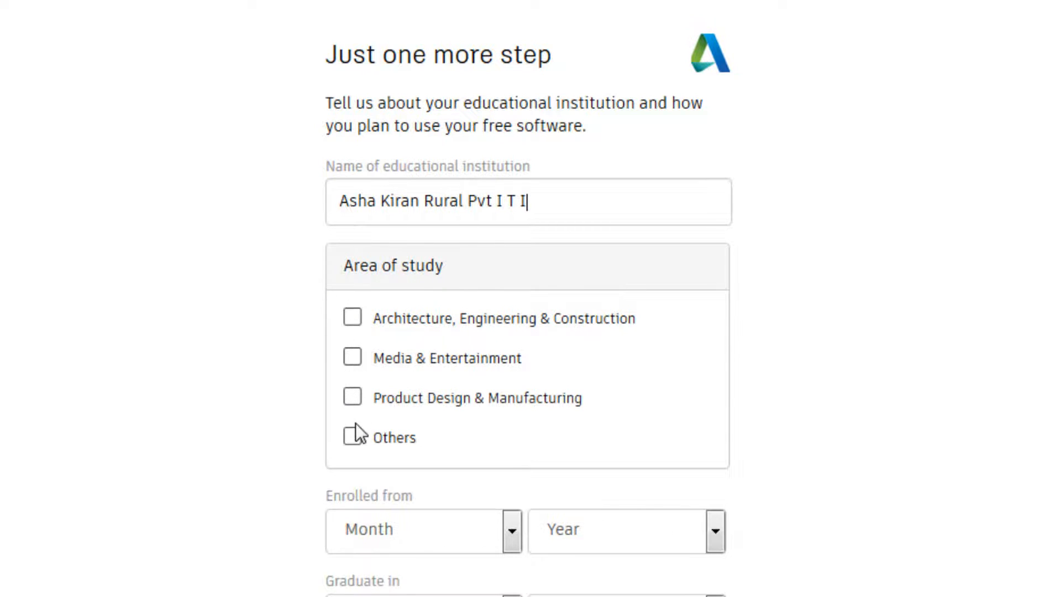
left_click(352, 396)
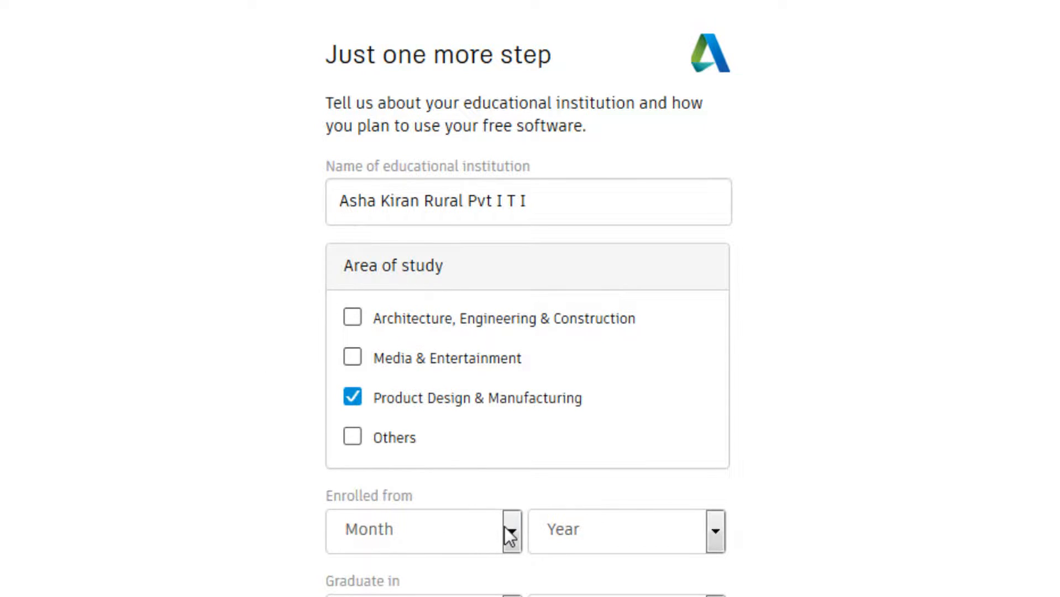
Set enrollment June 2018 and graduation October 2019 (correcting 2024), then submit the form
left_click(510, 530)
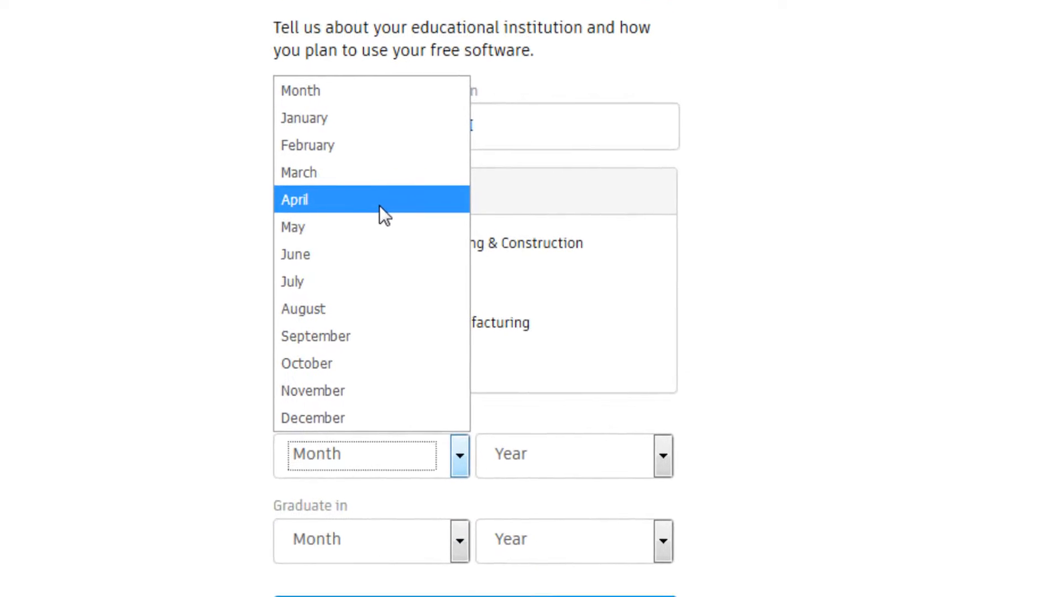
left_click(295, 254)
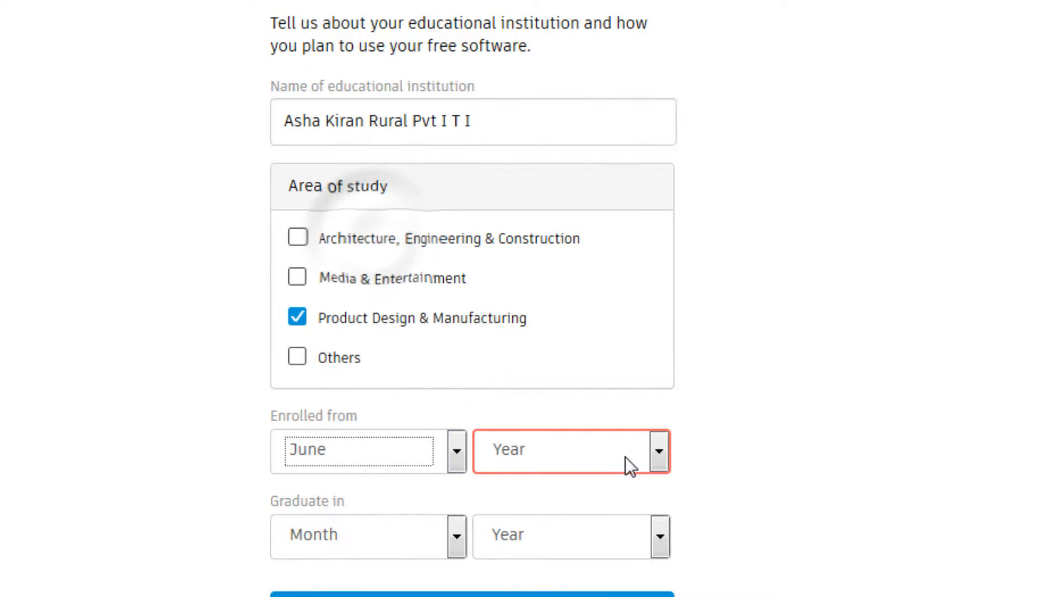
left_click(656, 452)
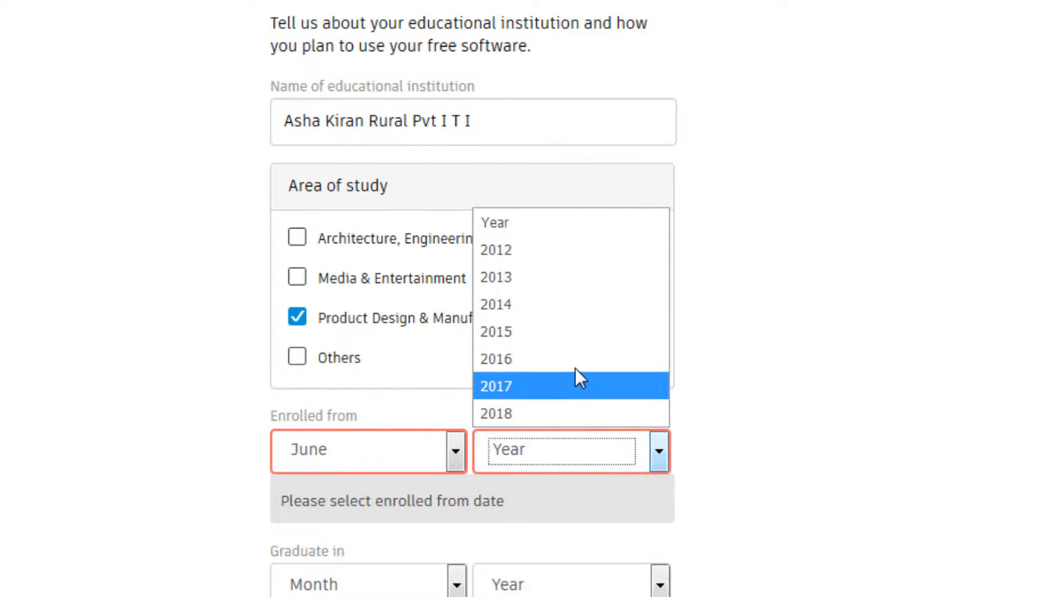
left_click(496, 414)
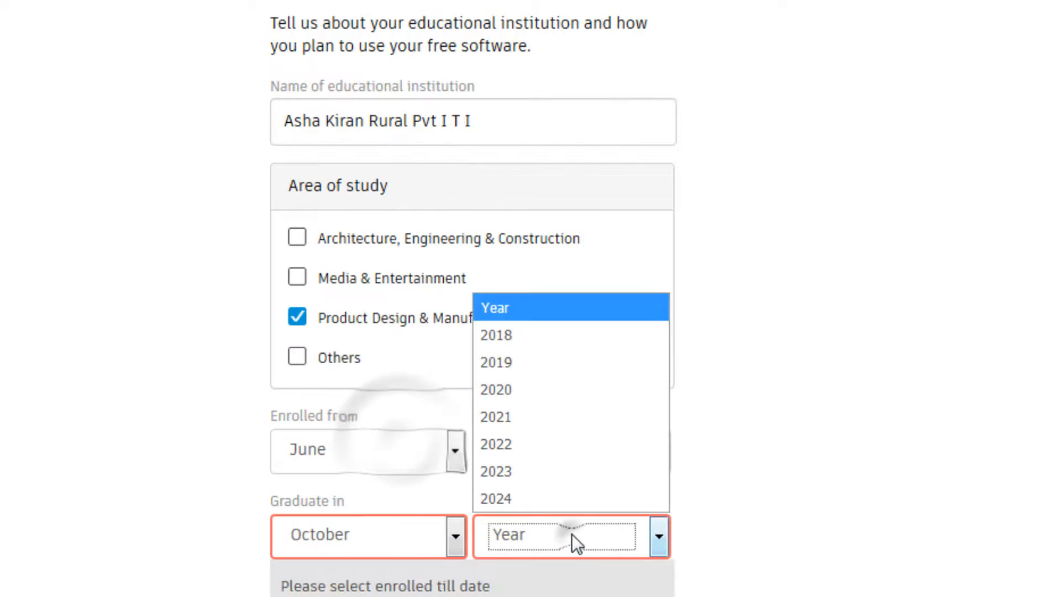
left_click(495, 498)
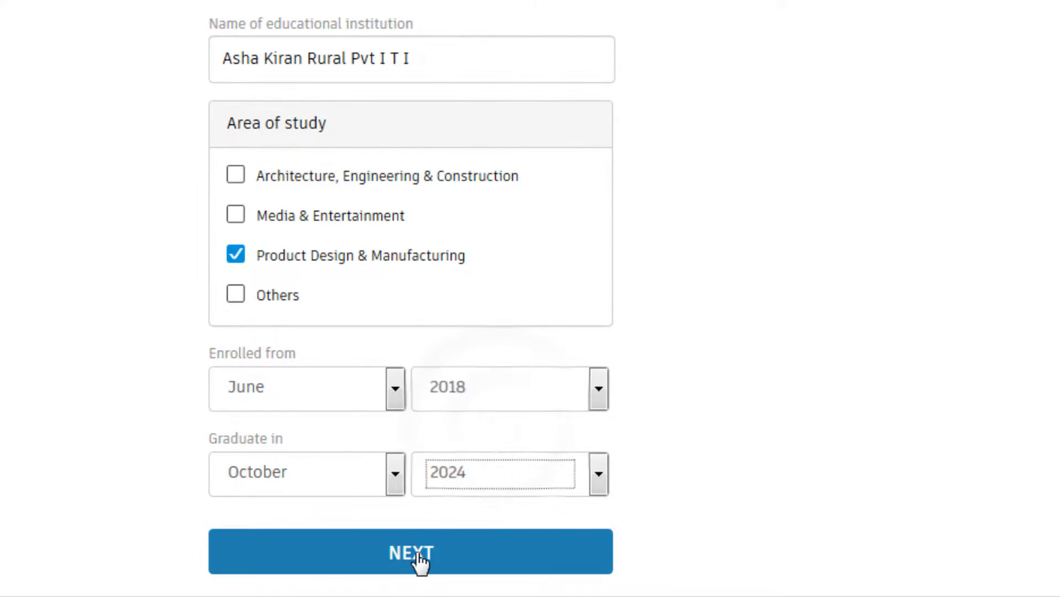
left_click(410, 550)
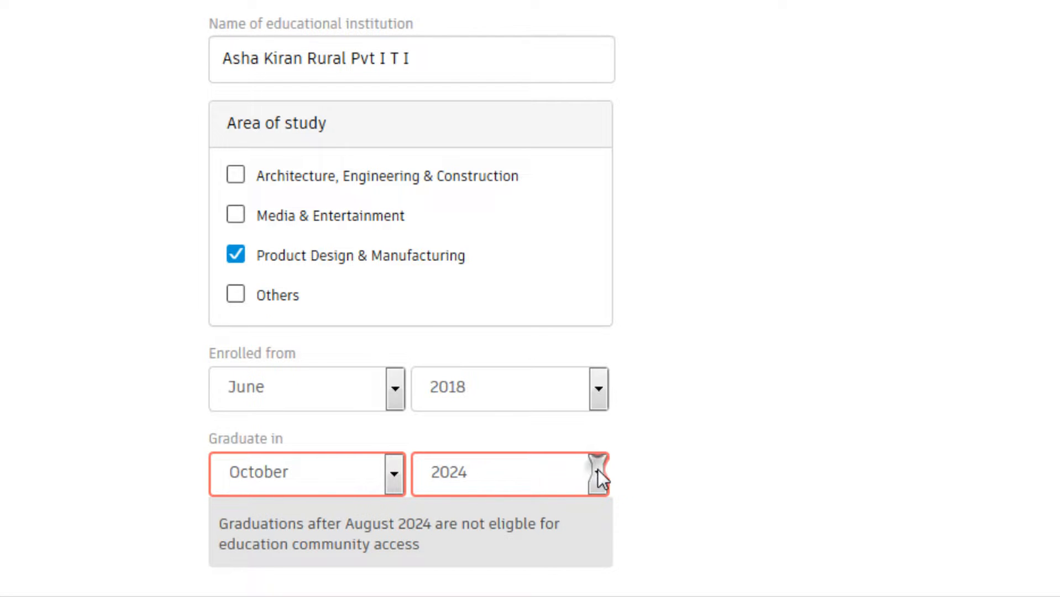
left_click(598, 473)
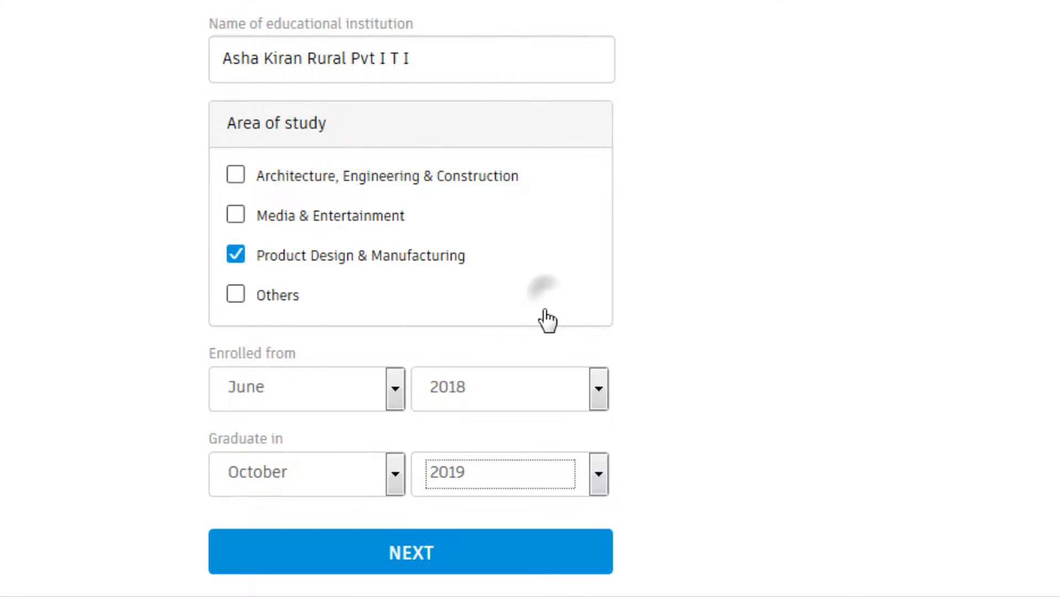
left_click(410, 550)
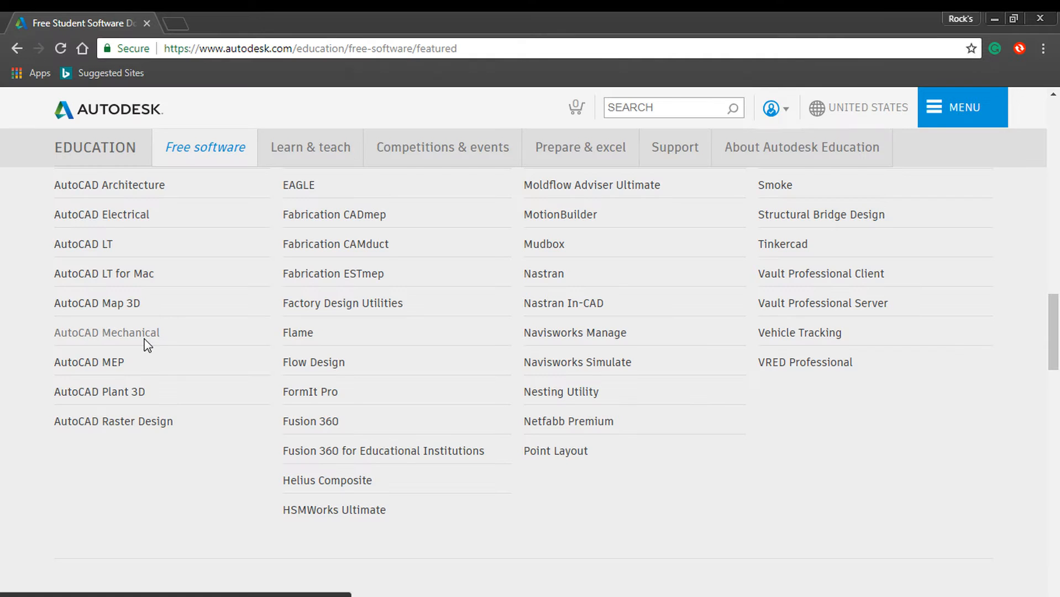
Choose AutoCAD Mechanical from the free software list to reach its product page
left_click(107, 331)
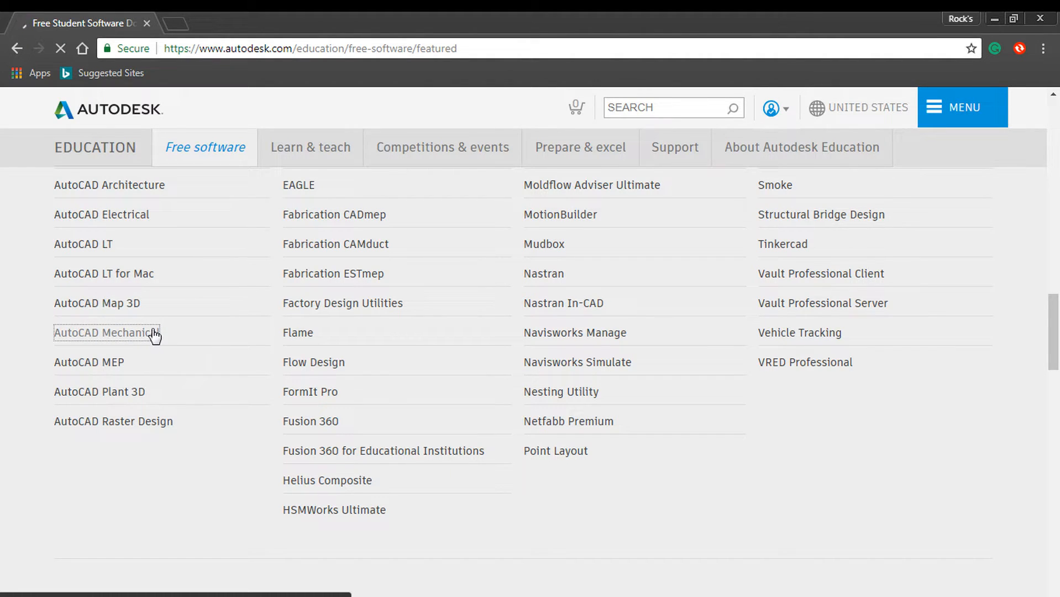
left_click(103, 332)
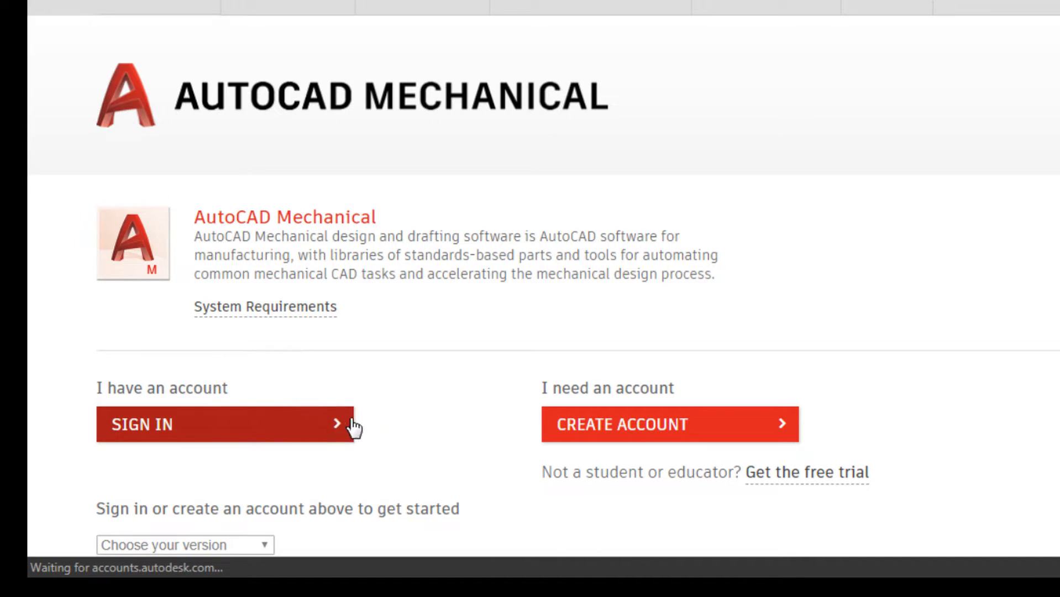
left_click(223, 423)
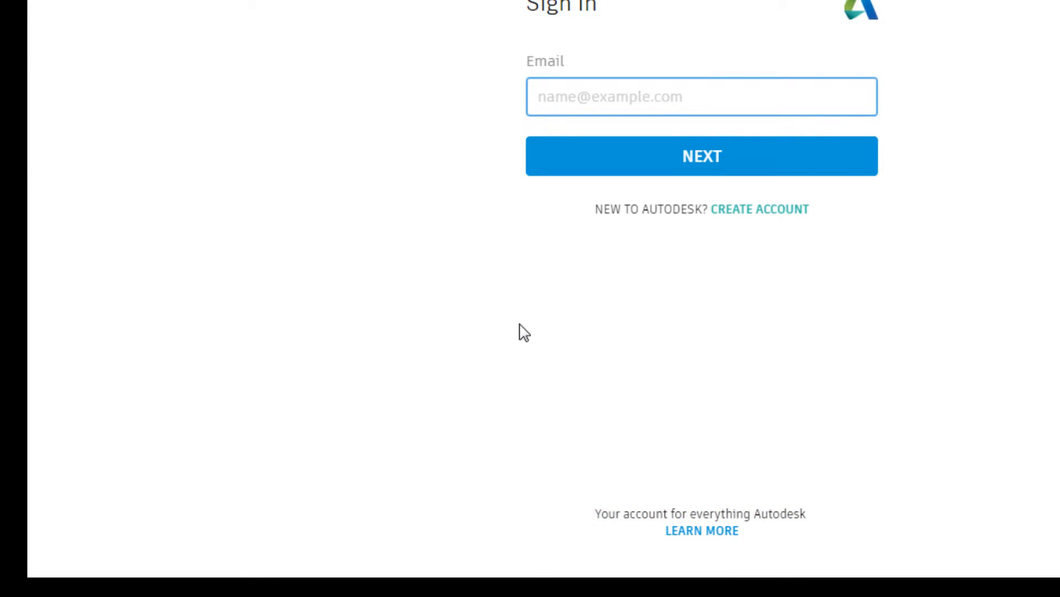
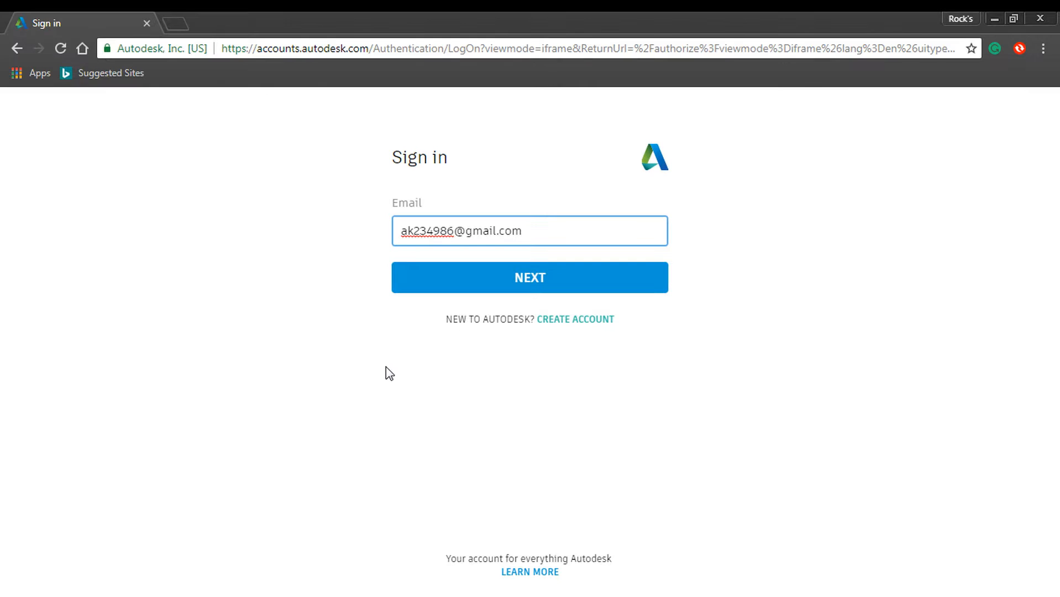
mouse_move(440, 286)
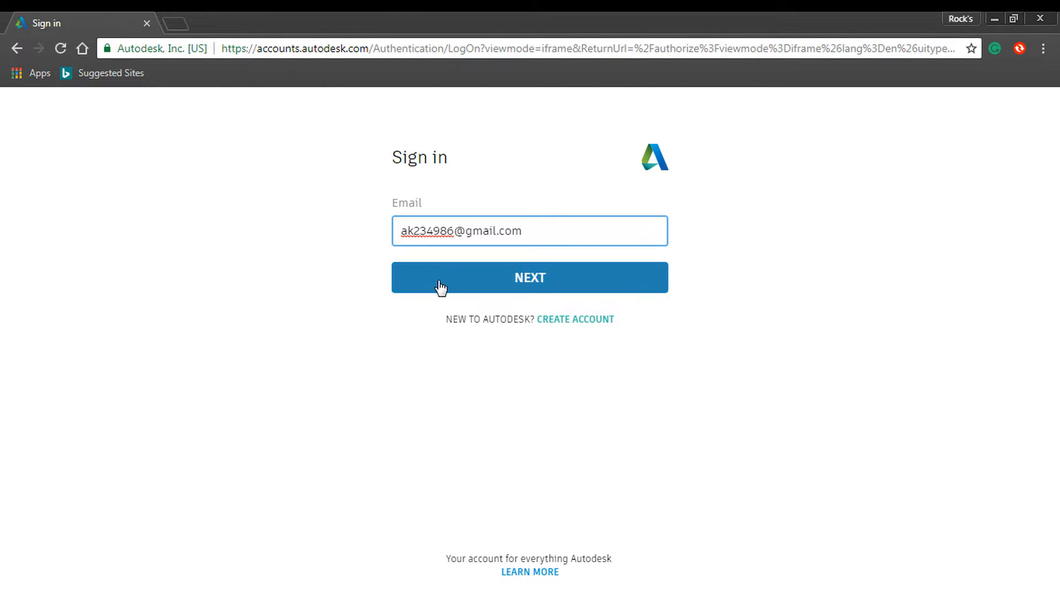
left_click(529, 278)
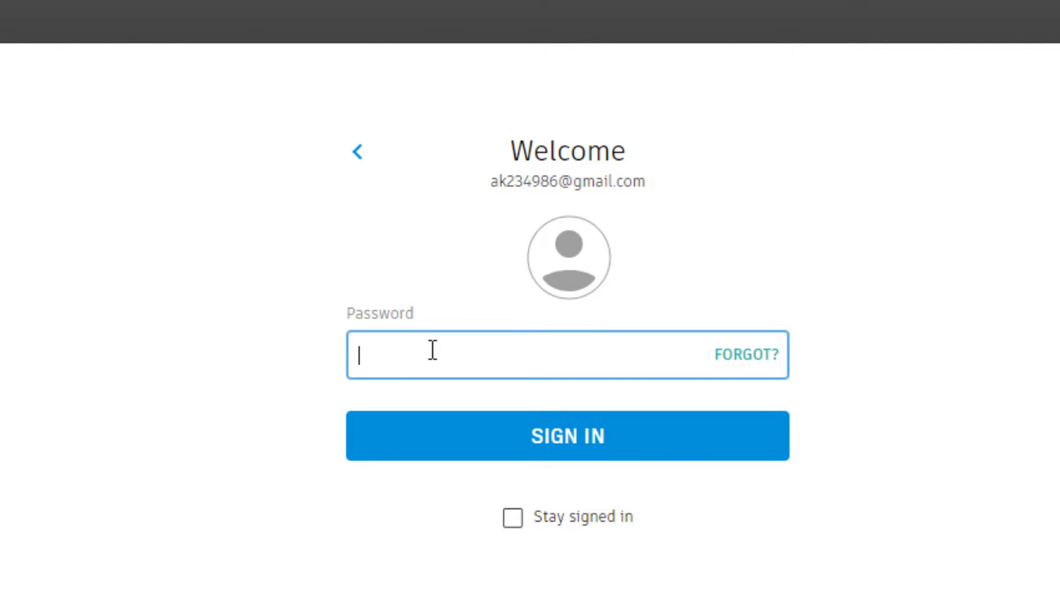
Enter the account password and complete the sign-in, reaching the 2-step verification prompt
type("••")
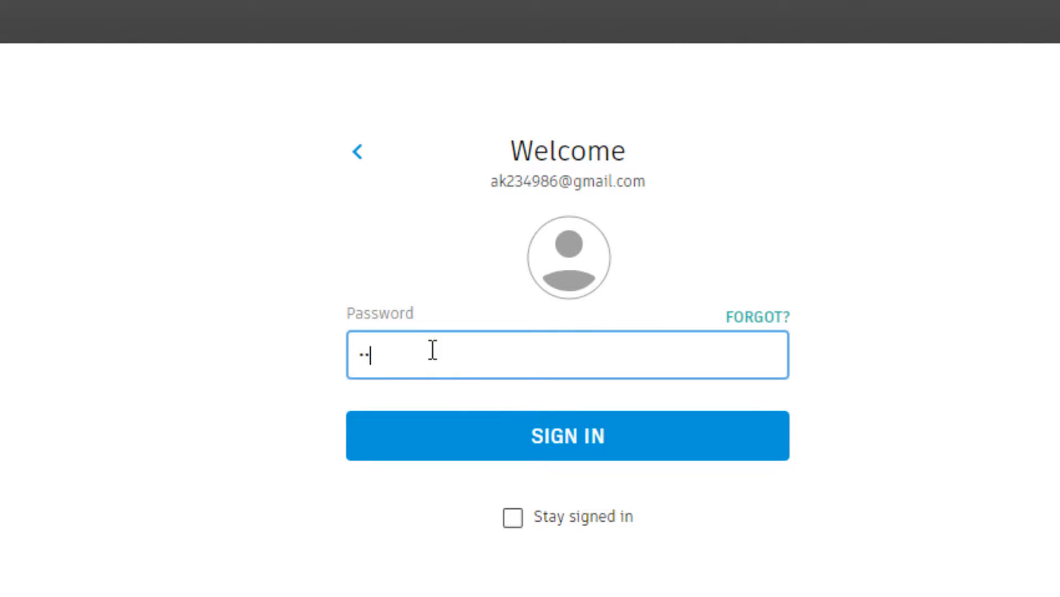
type("password")
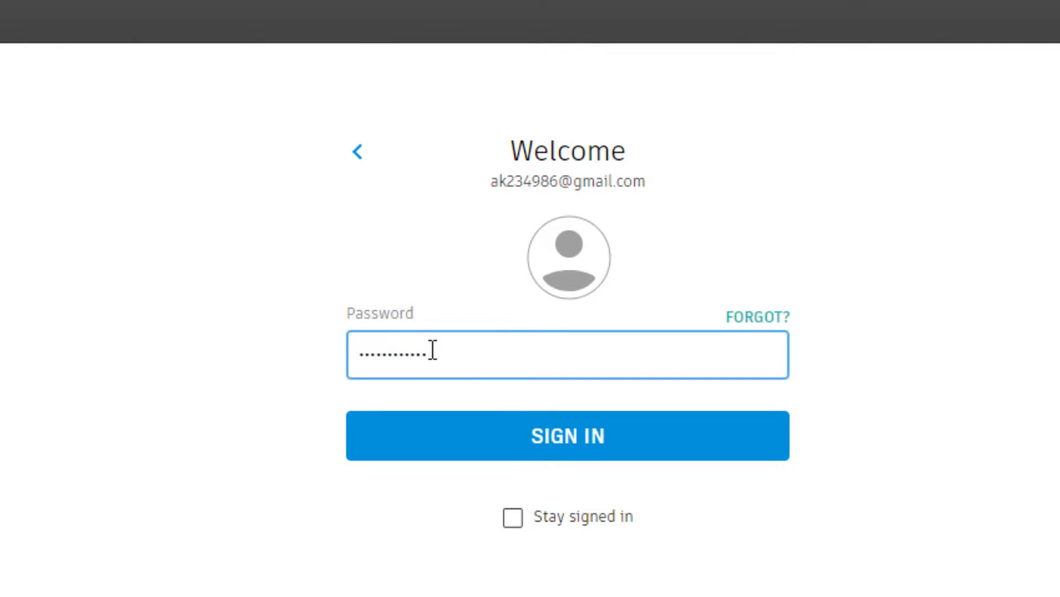
left_click(567, 435)
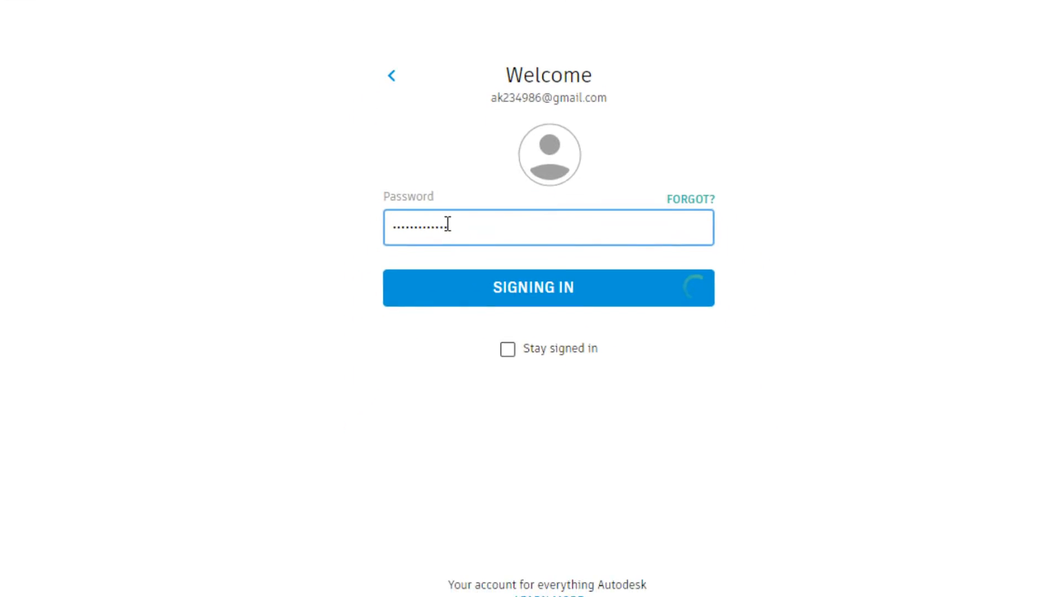
left_click(548, 287)
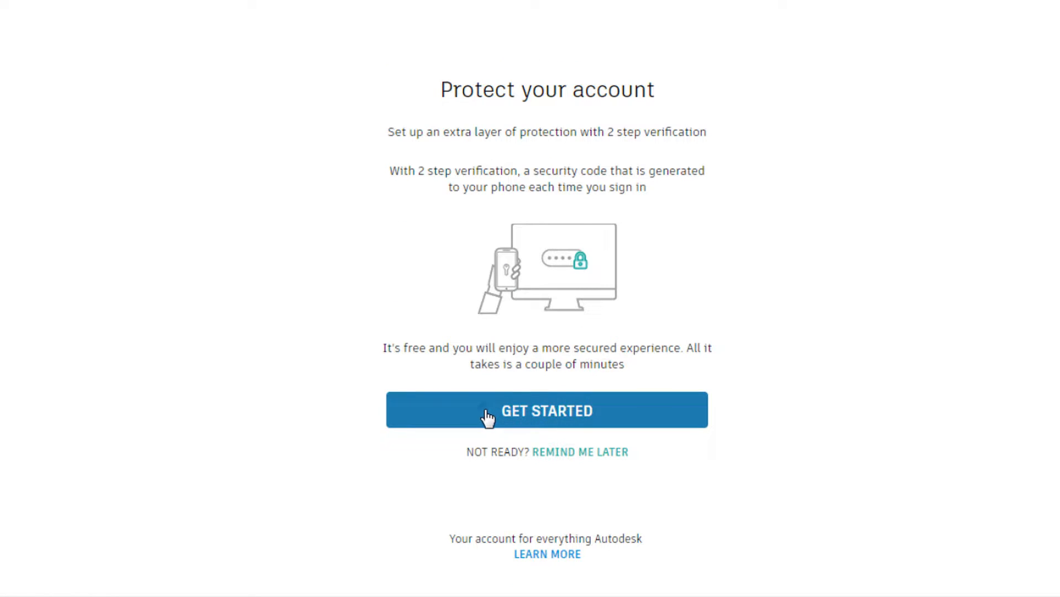
left_click(546, 410)
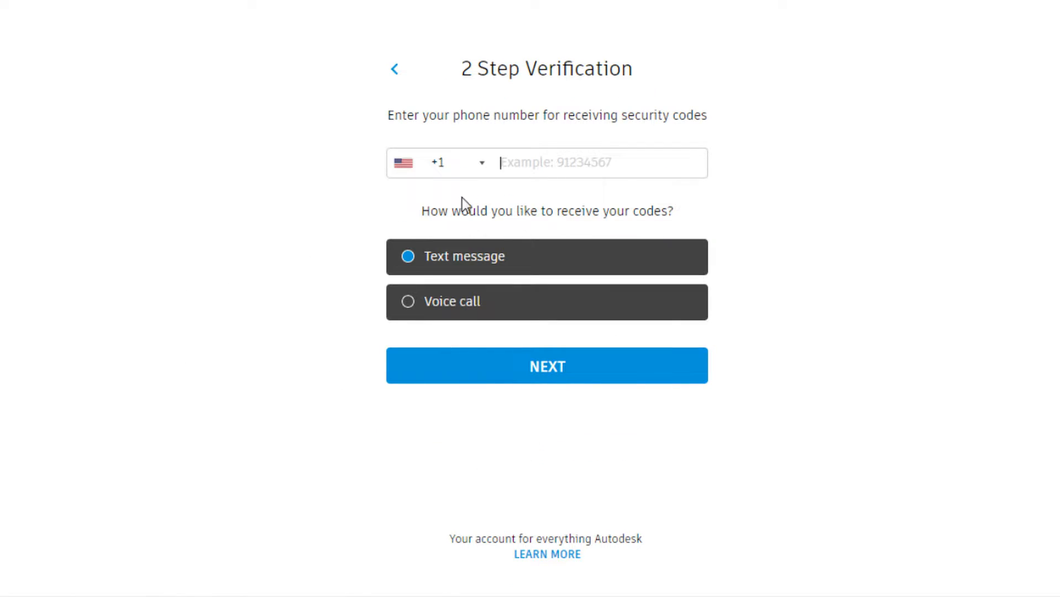
left_click(481, 163)
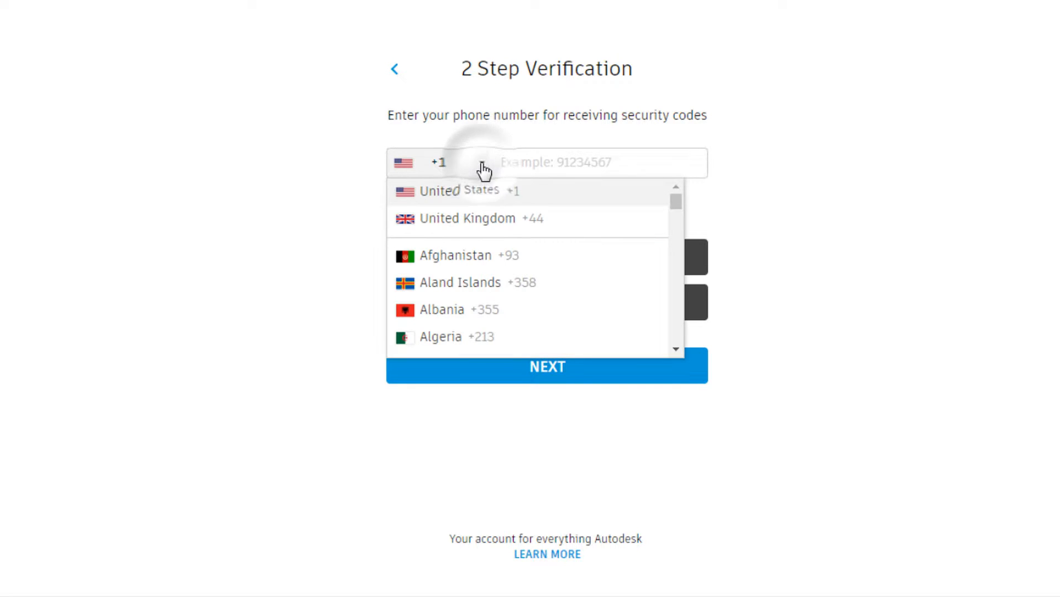
mouse_move(678, 213)
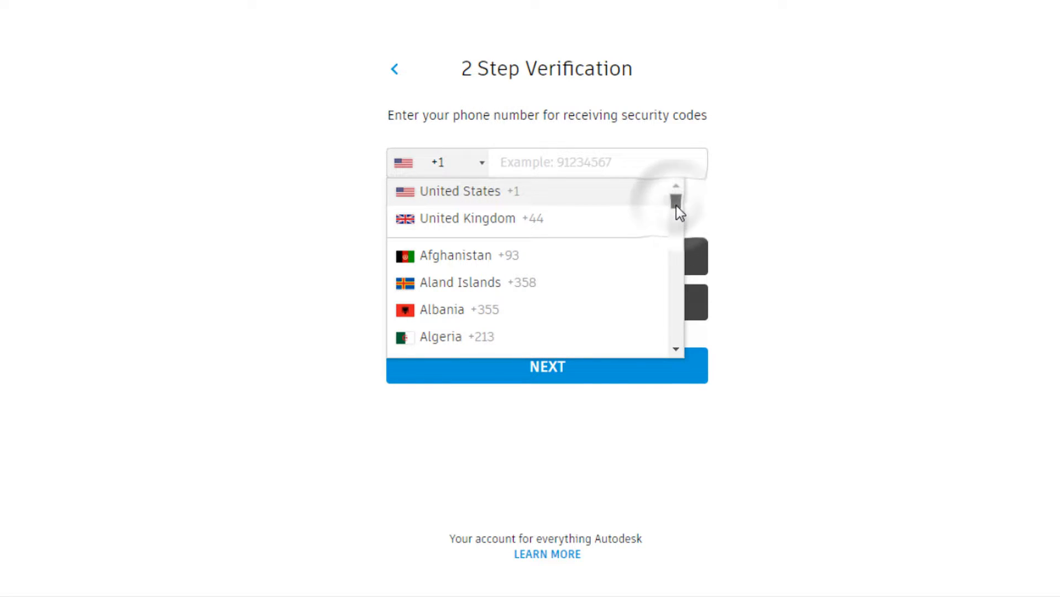
scroll("down", 3)
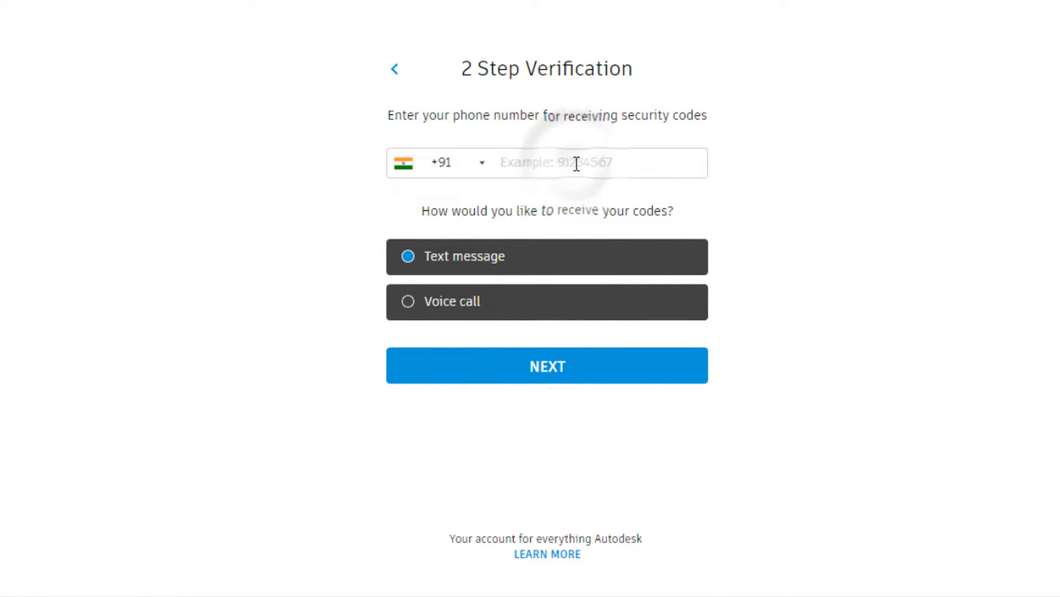
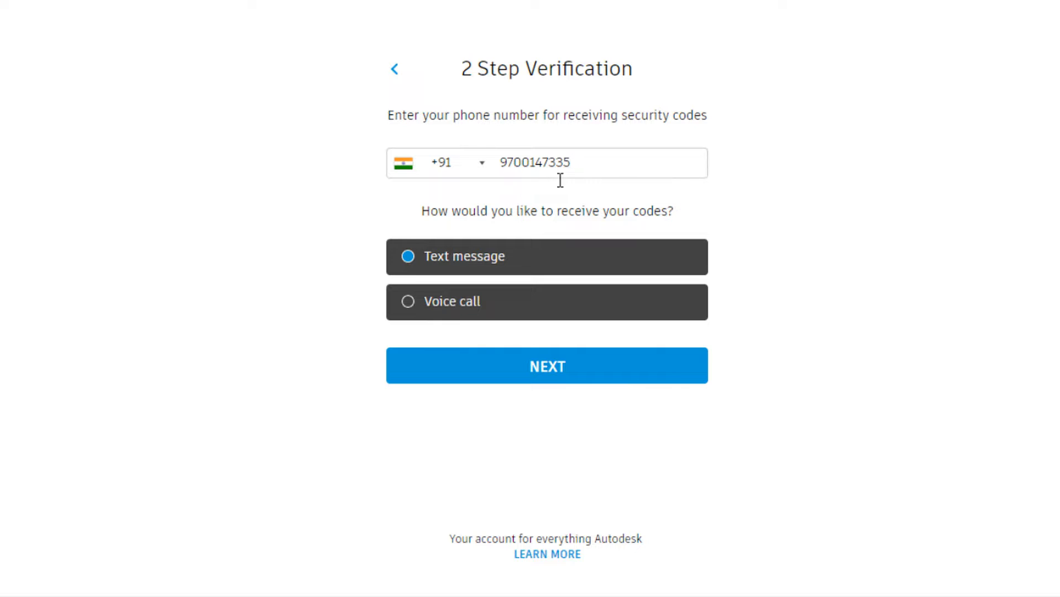
mouse_move(406, 302)
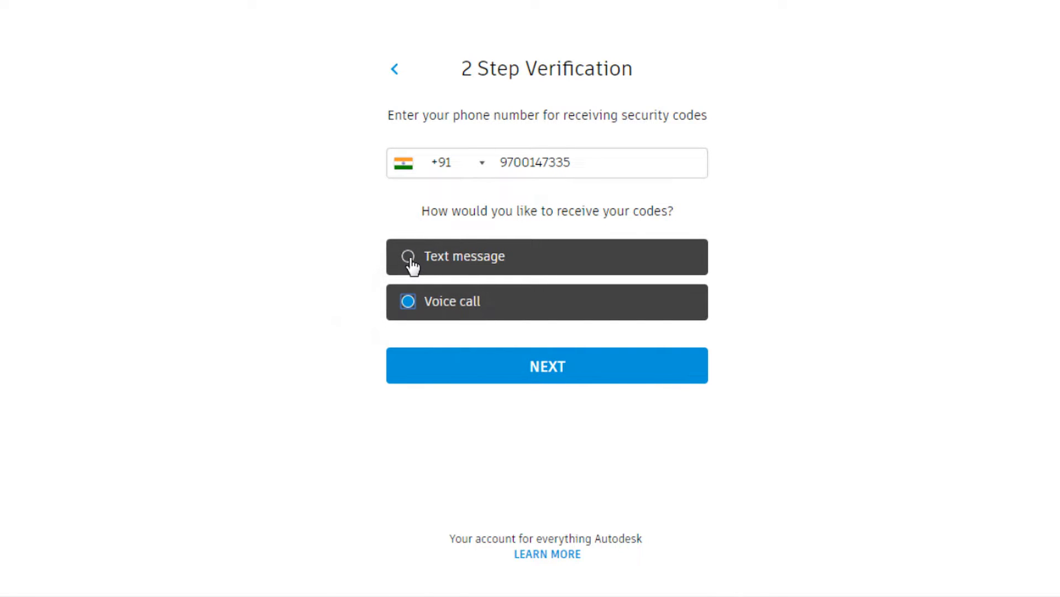
Choose text message delivery and submit the phone number to get a security code
left_click(408, 257)
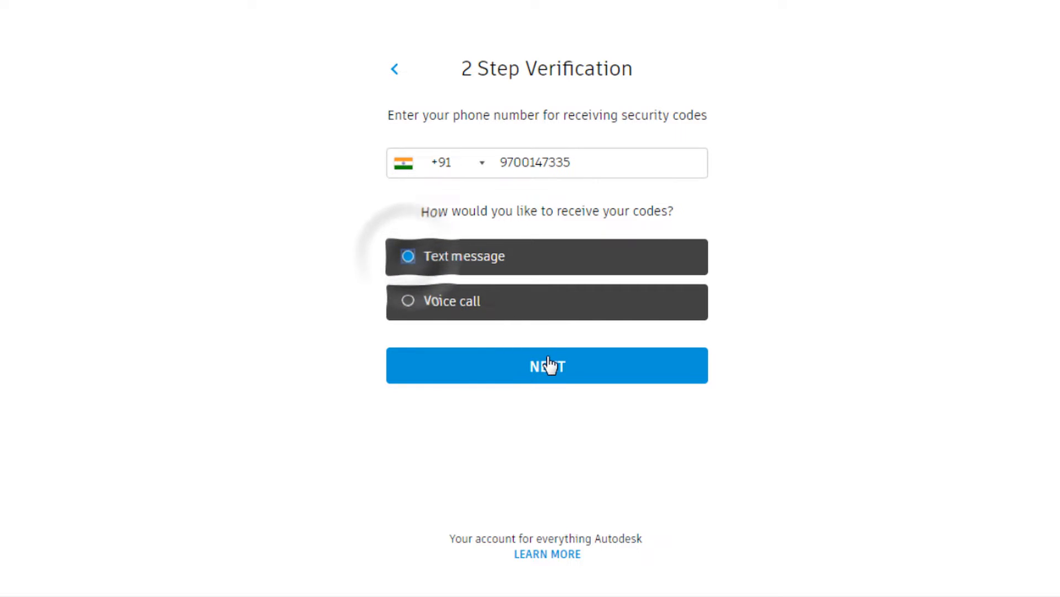
left_click(546, 366)
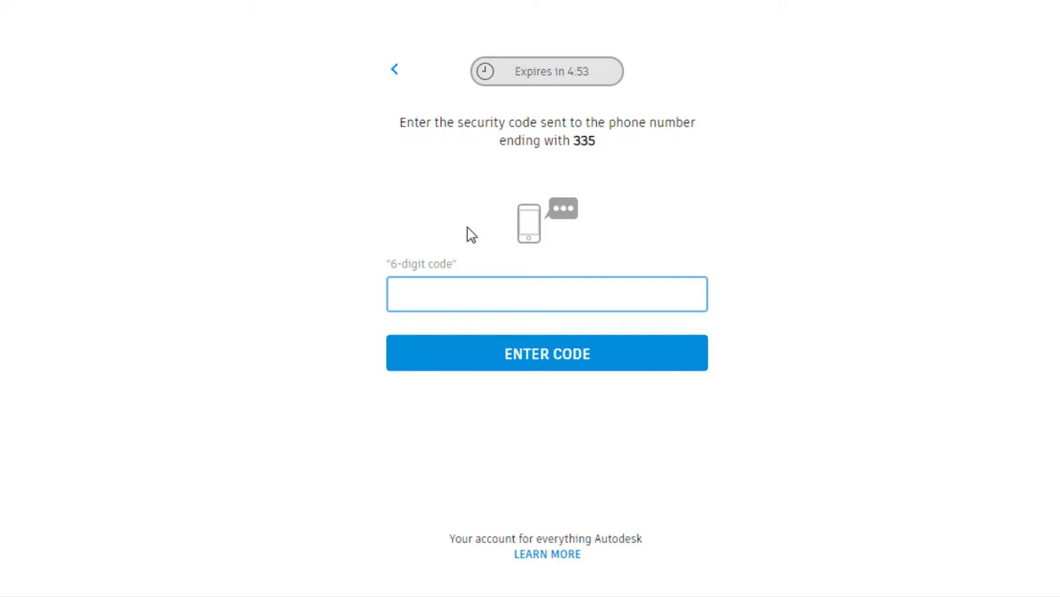
mouse_move(433, 163)
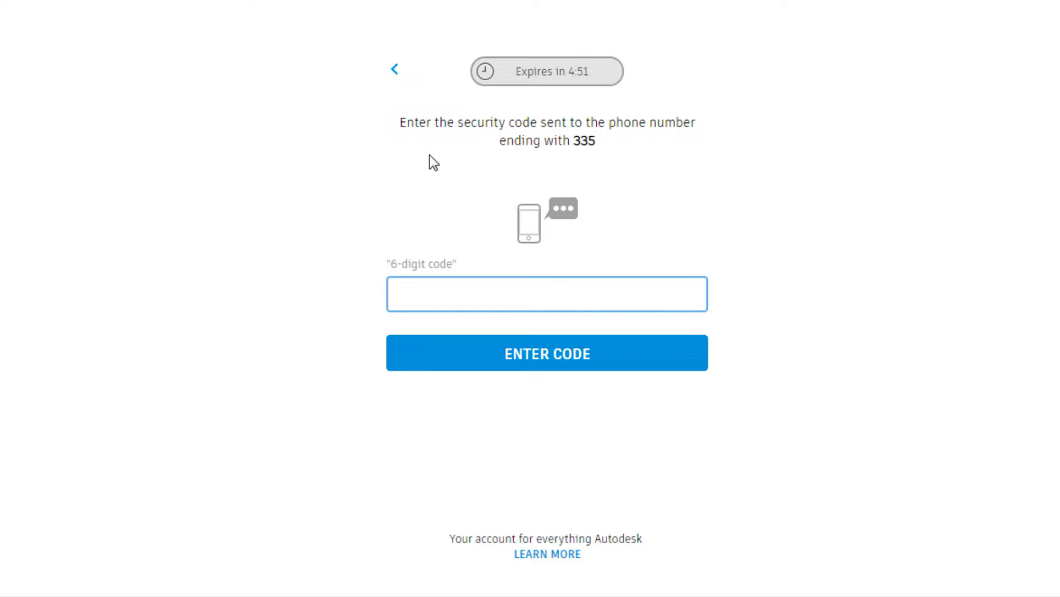
left_click(546, 294)
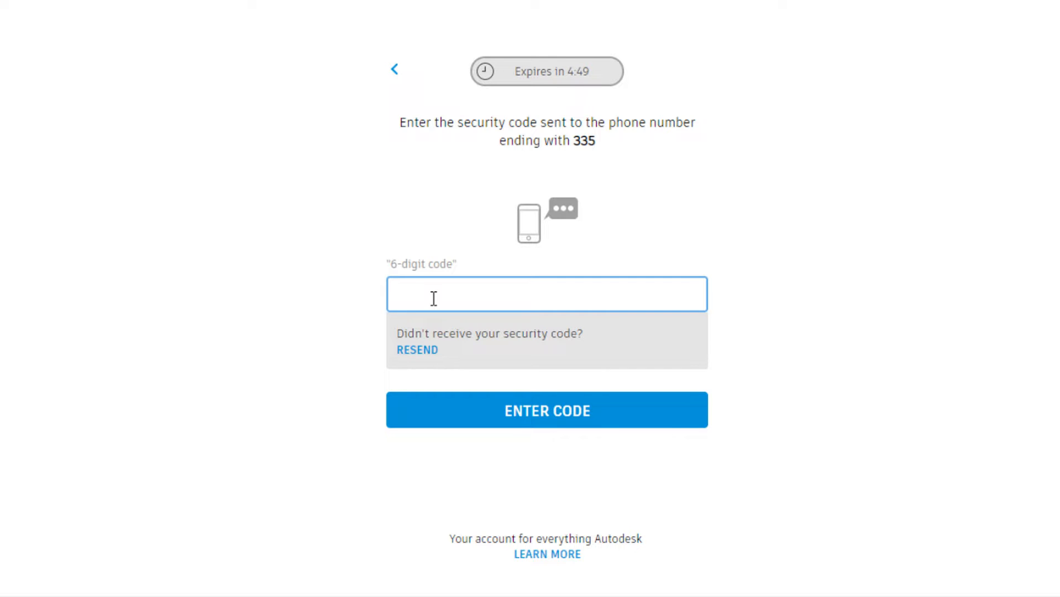
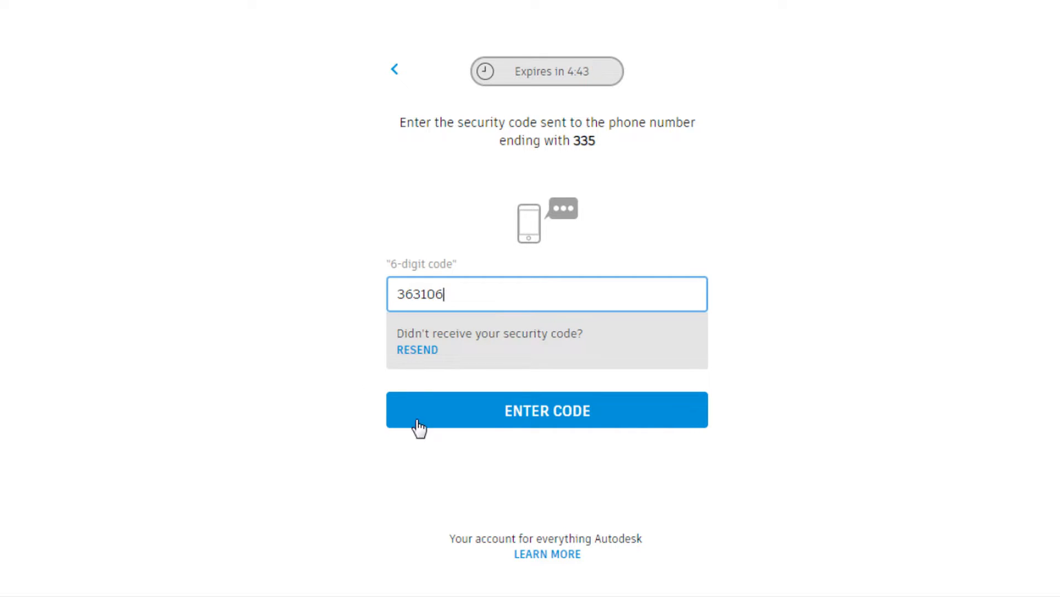
left_click(547, 409)
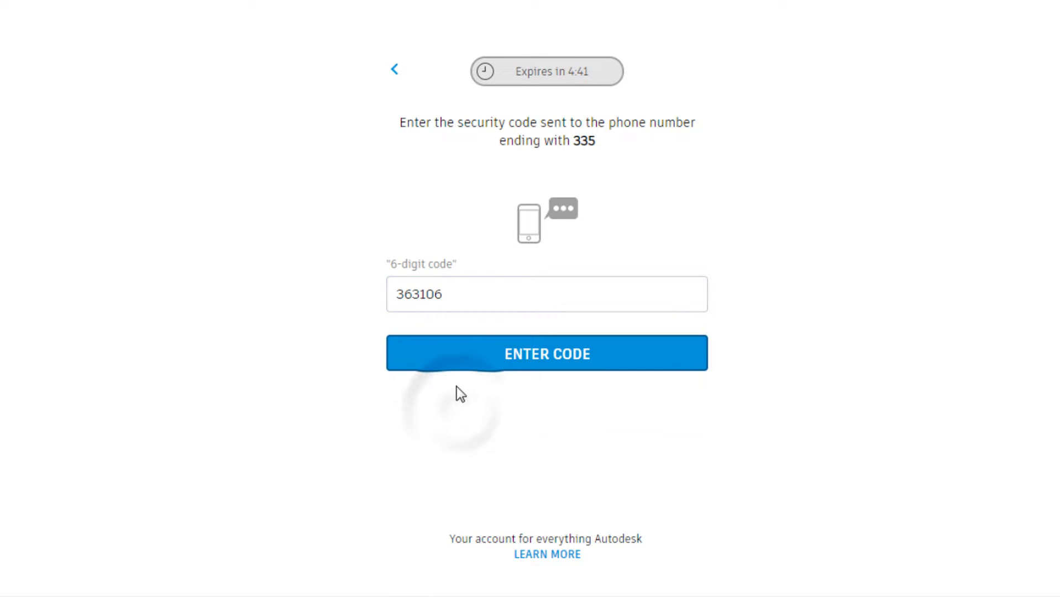
Continue past the verification confirmation back to the AutoCAD Mechanical page
left_click(546, 353)
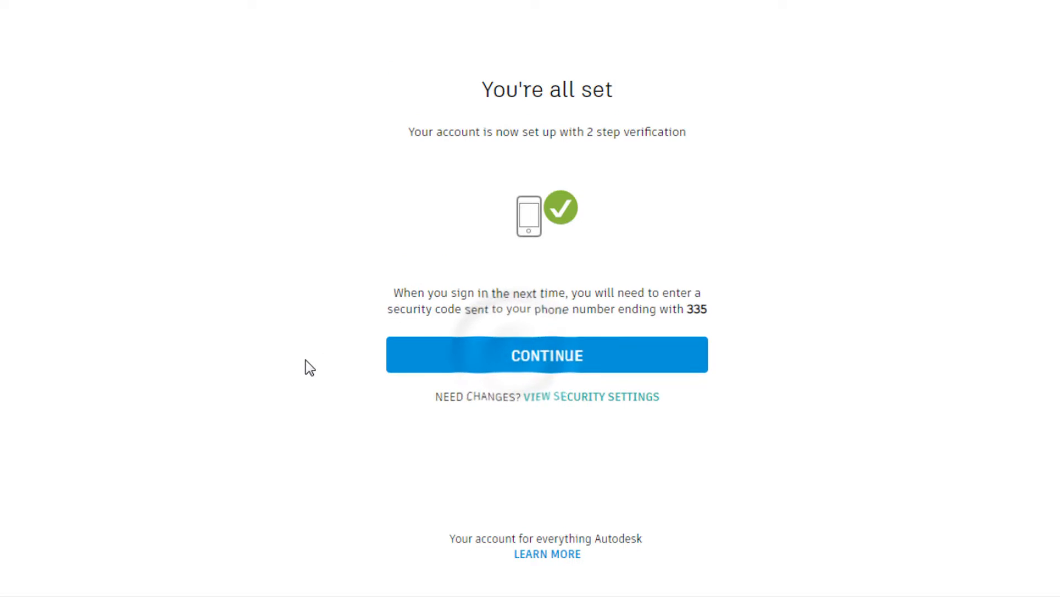
left_click(546, 354)
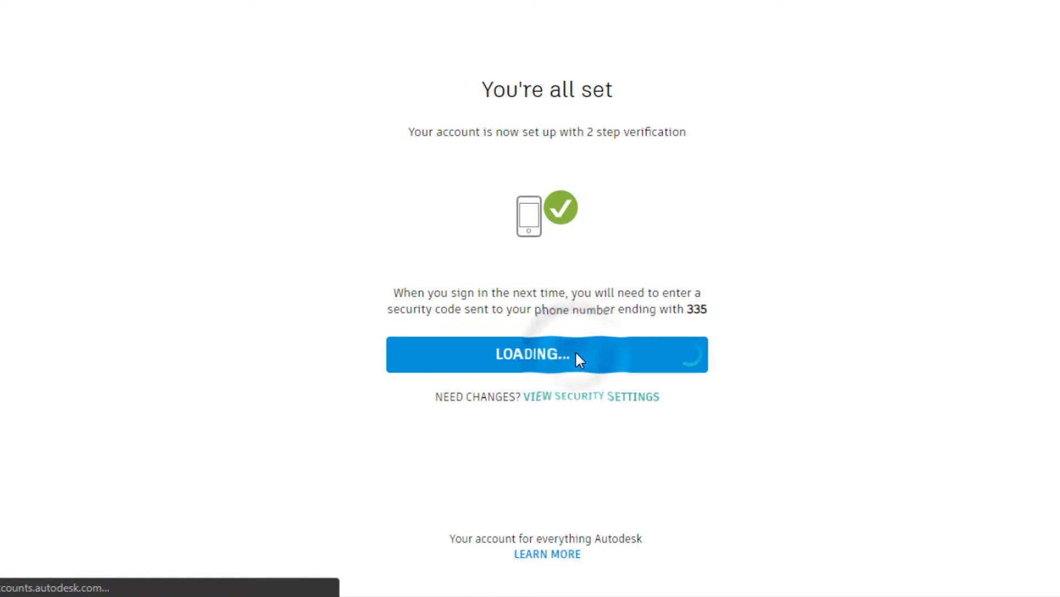
left_click(546, 353)
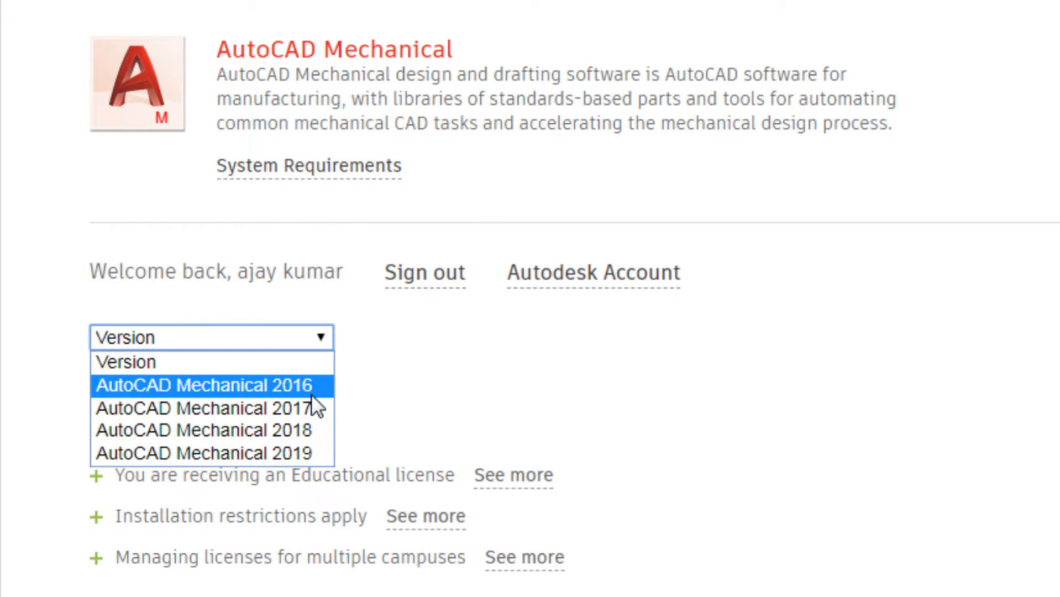
Choose AutoCAD Mechanical 2016, Windows 64-bit and English to reveal the serial number and product key
left_click(202, 386)
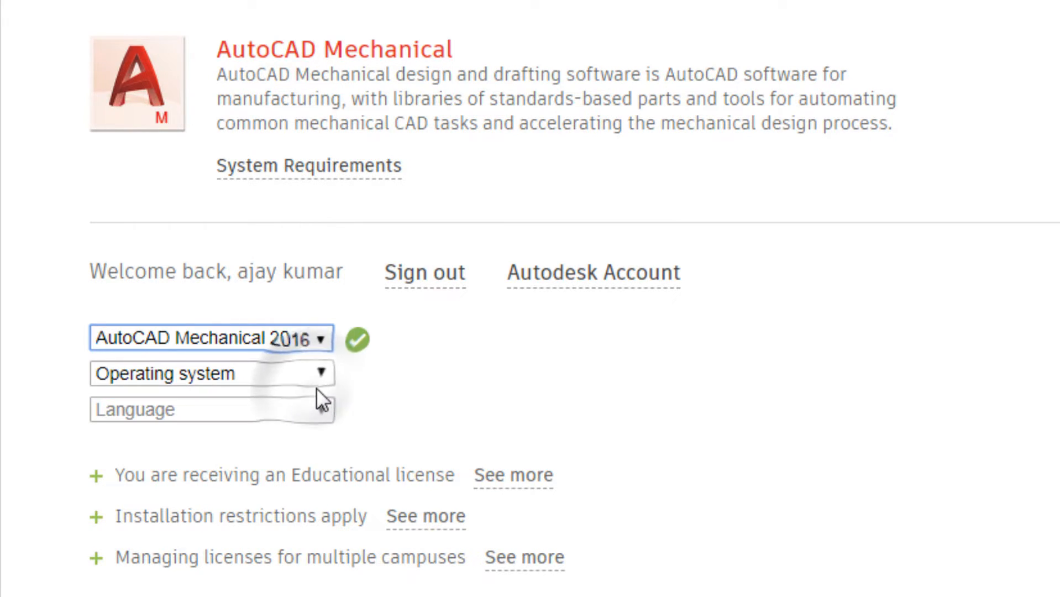
left_click(211, 374)
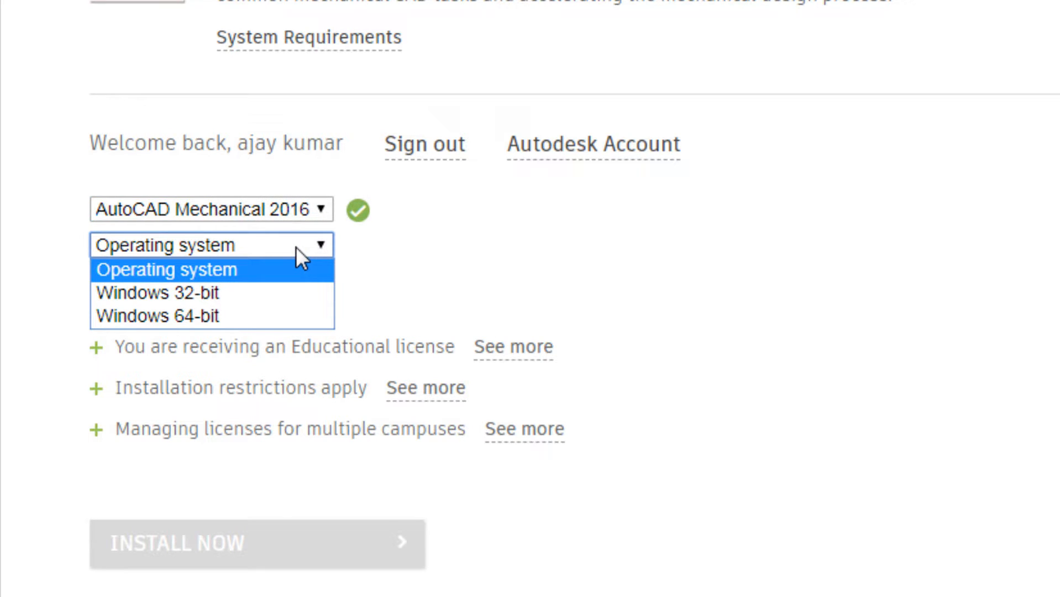
mouse_move(278, 292)
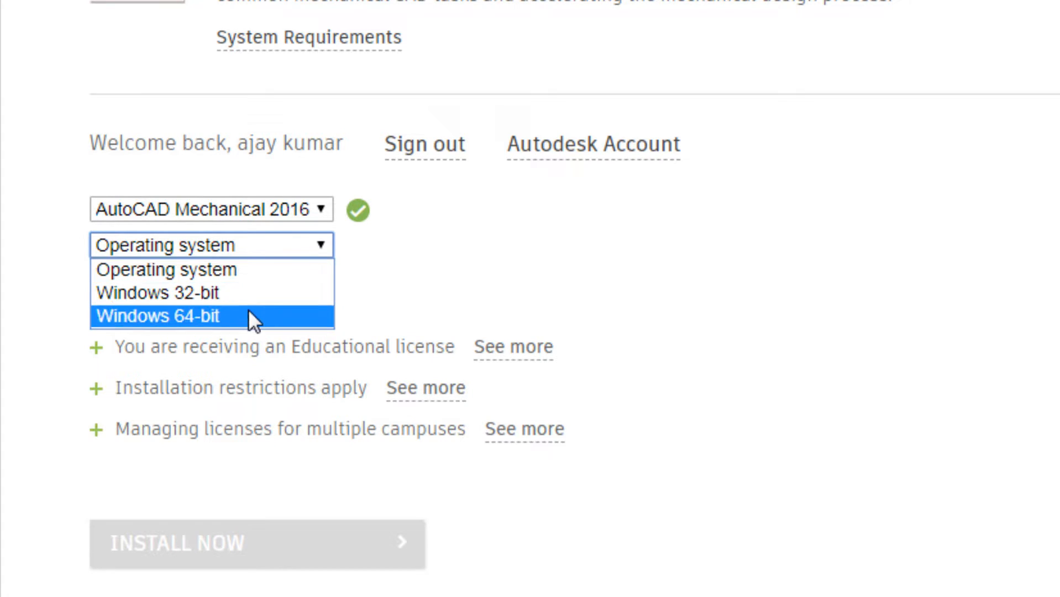
mouse_move(257, 292)
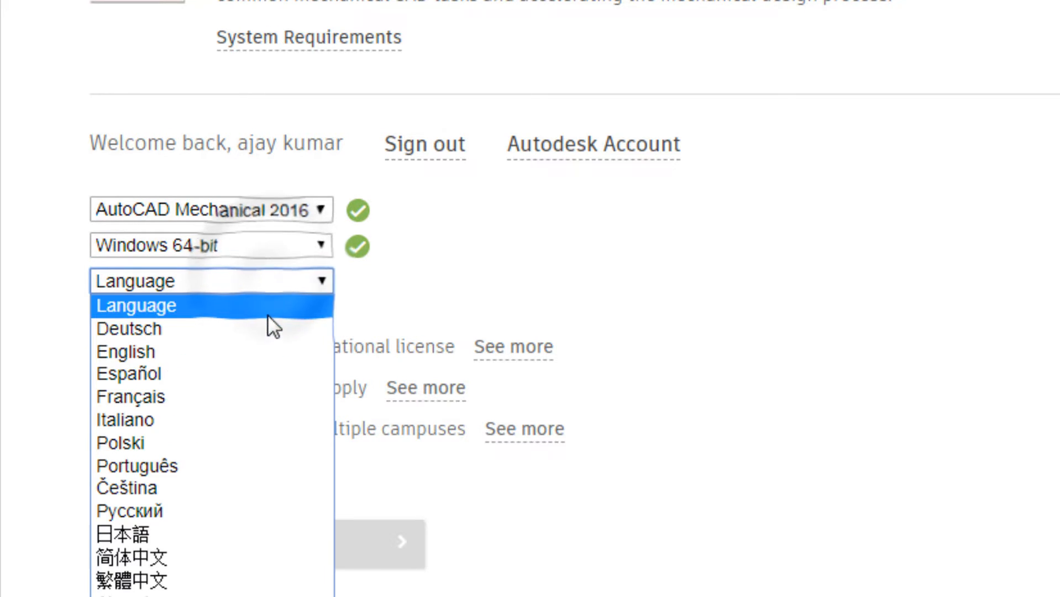
left_click(124, 352)
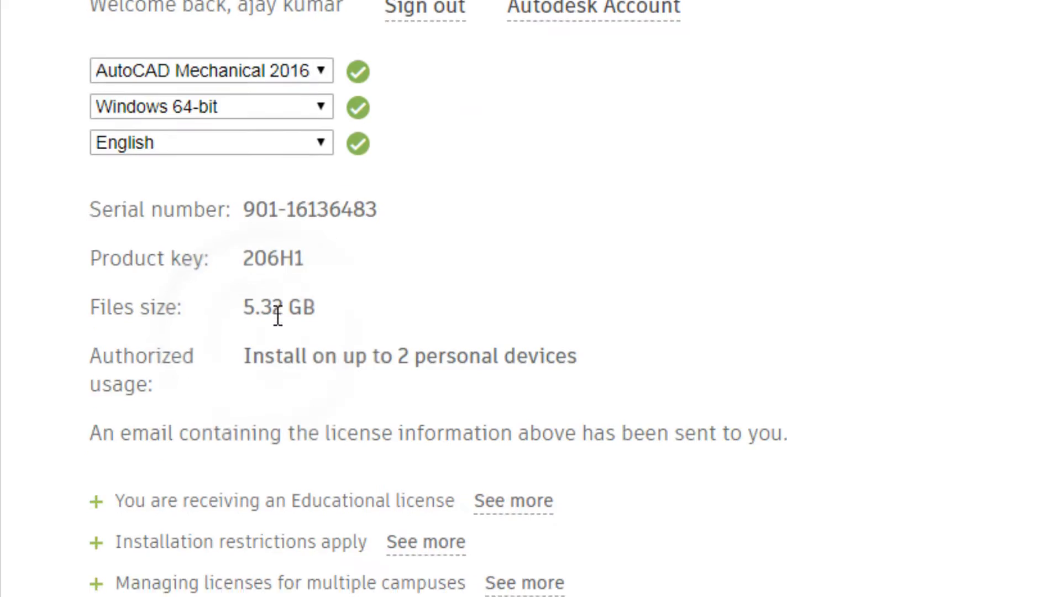
scroll("down", 3)
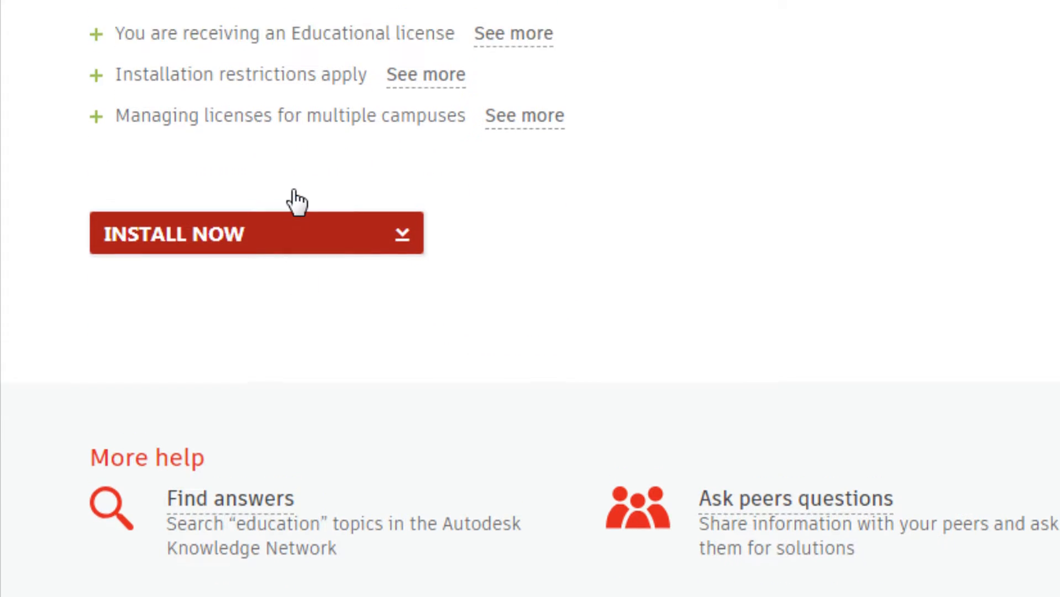
scroll("up", 3)
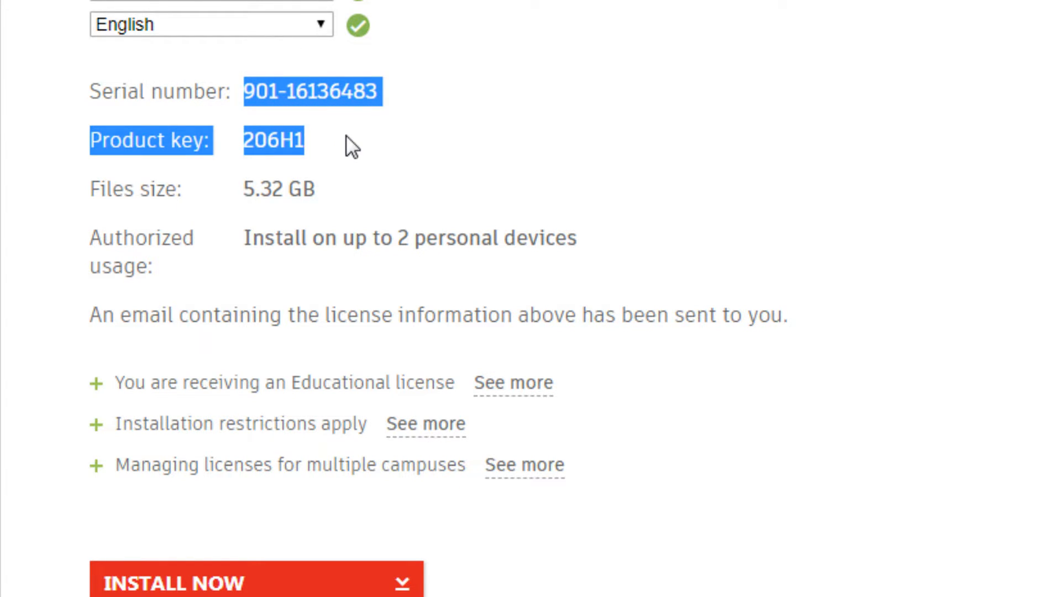
left_click(246, 92)
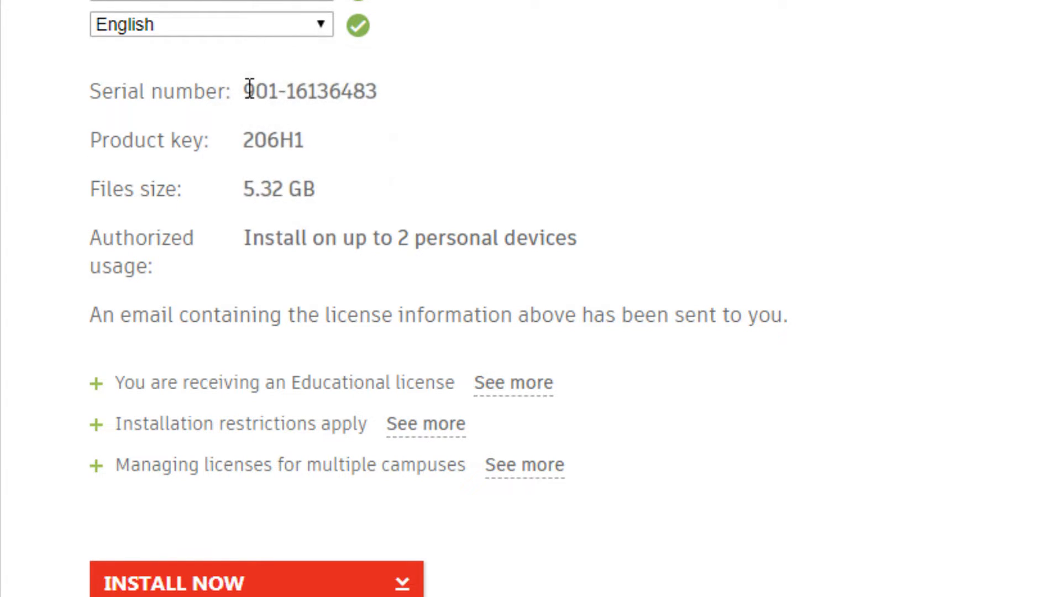
left_click_drag(243, 92, 304, 140)
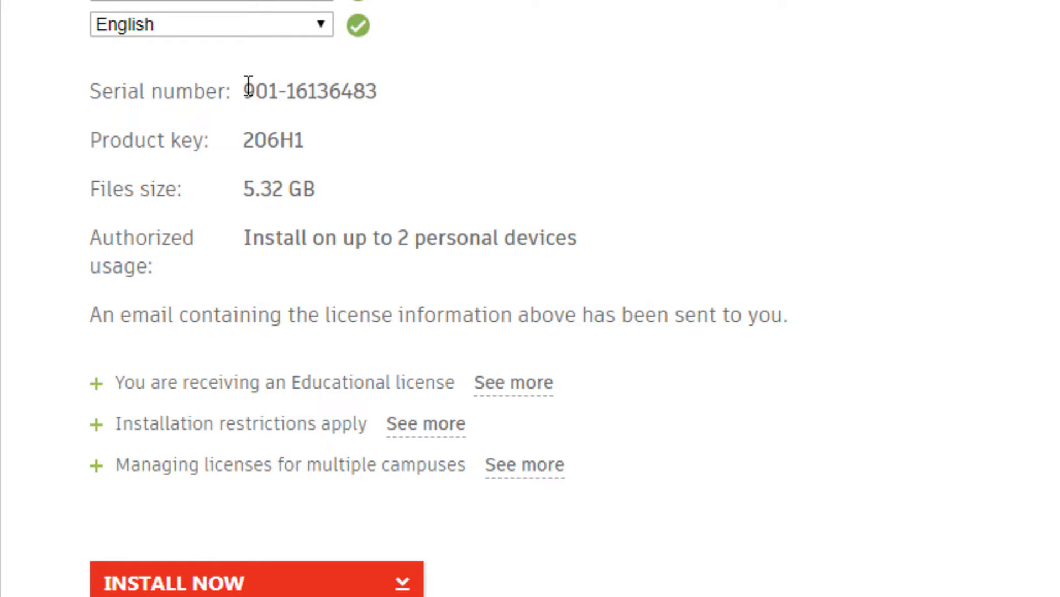
left_click_drag(245, 91, 345, 92)
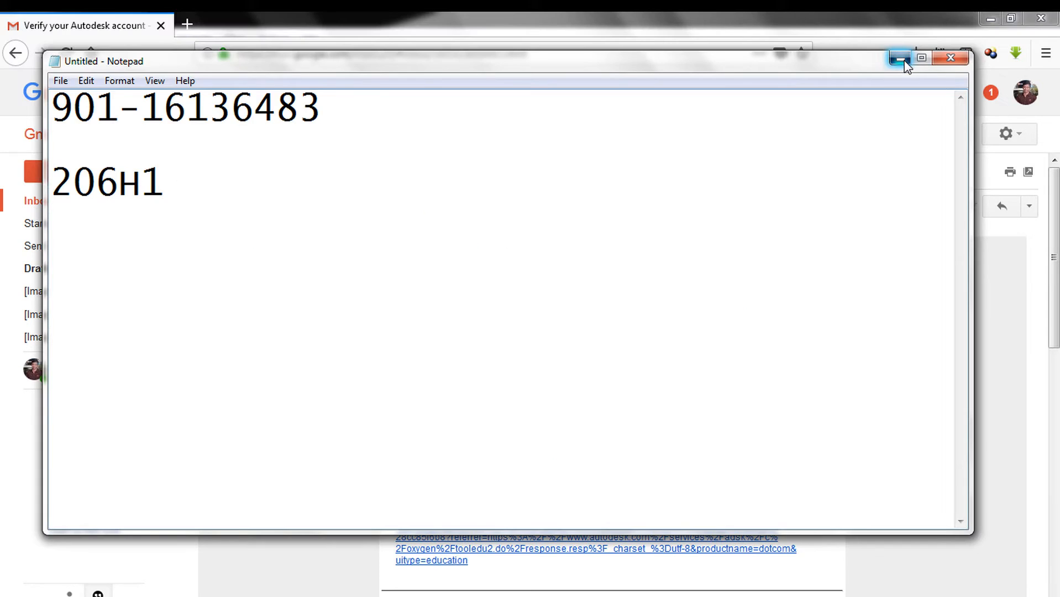
left_click(901, 57)
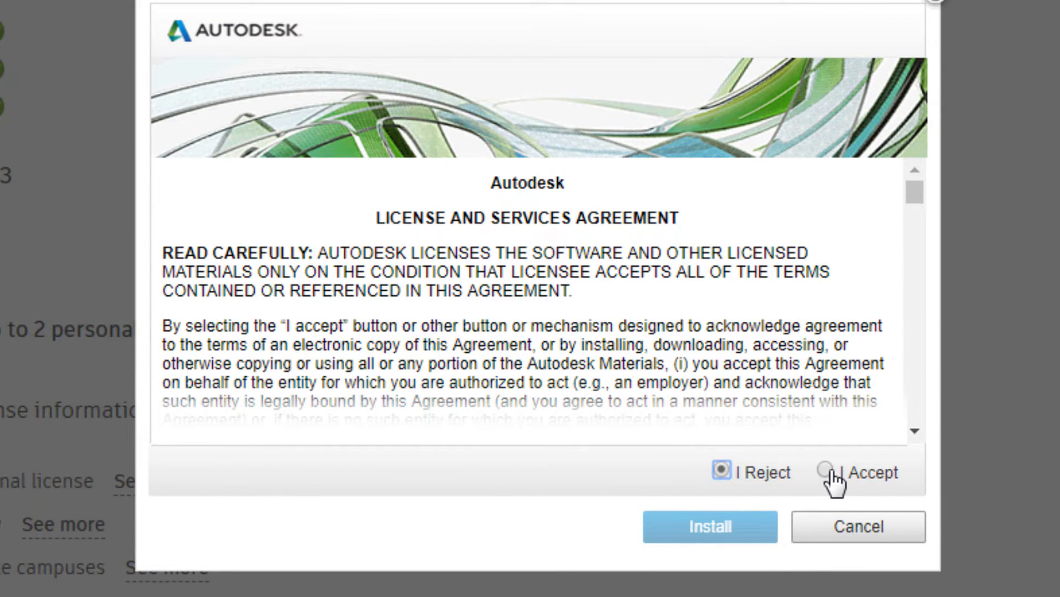
Accept the license agreement, then run the downloaded AutoCAD setup .exe past the security warning
left_click(709, 527)
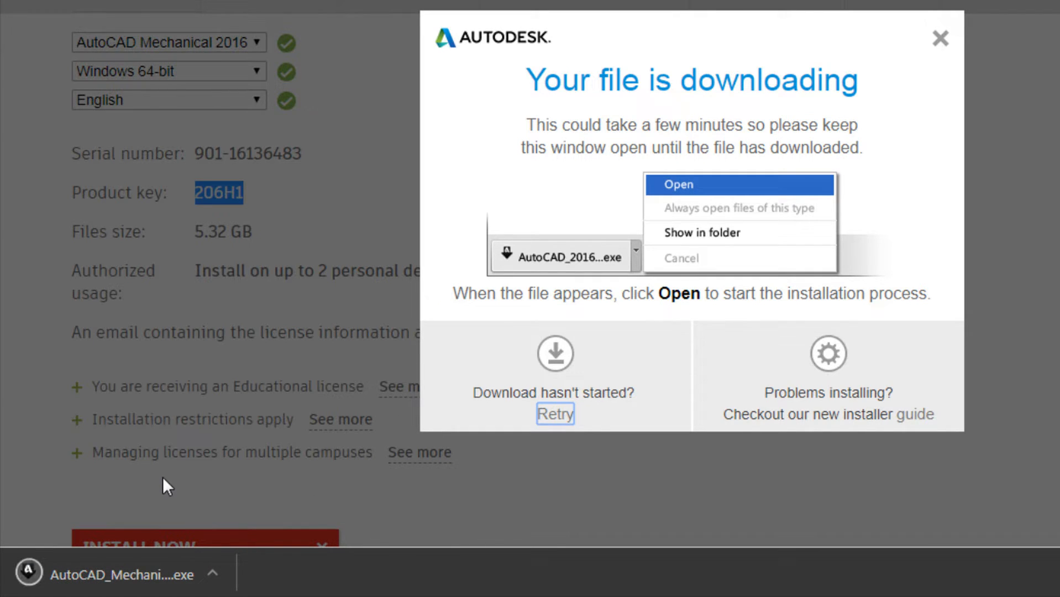
mouse_move(163, 575)
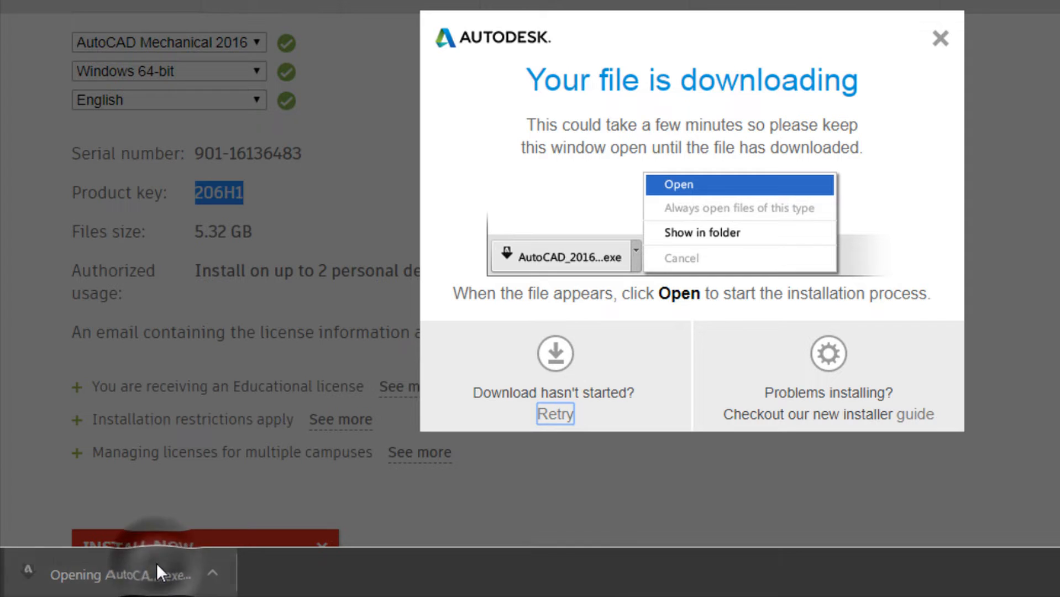
left_click(680, 183)
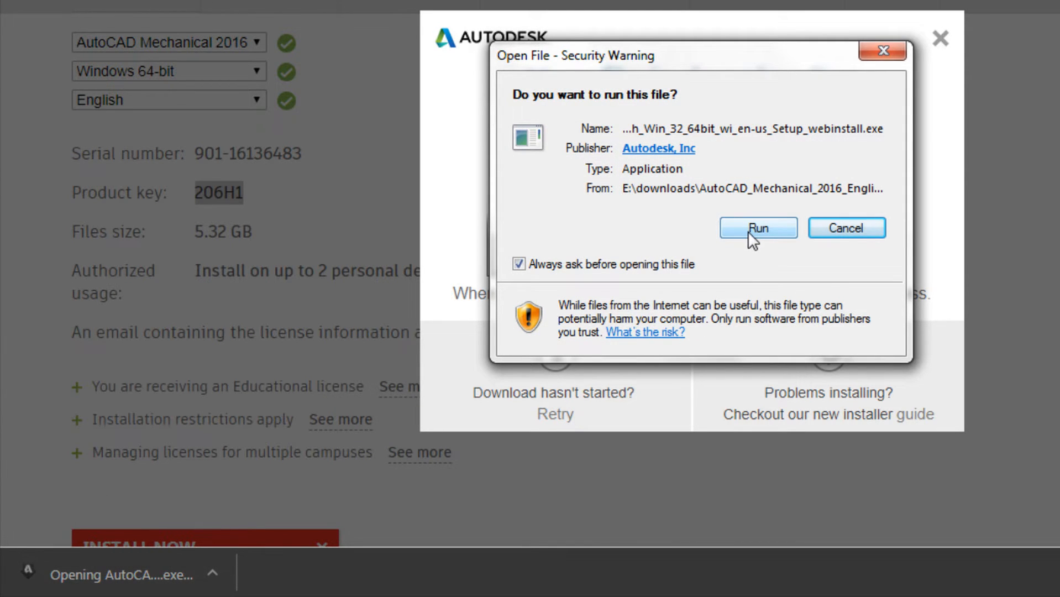
left_click(757, 226)
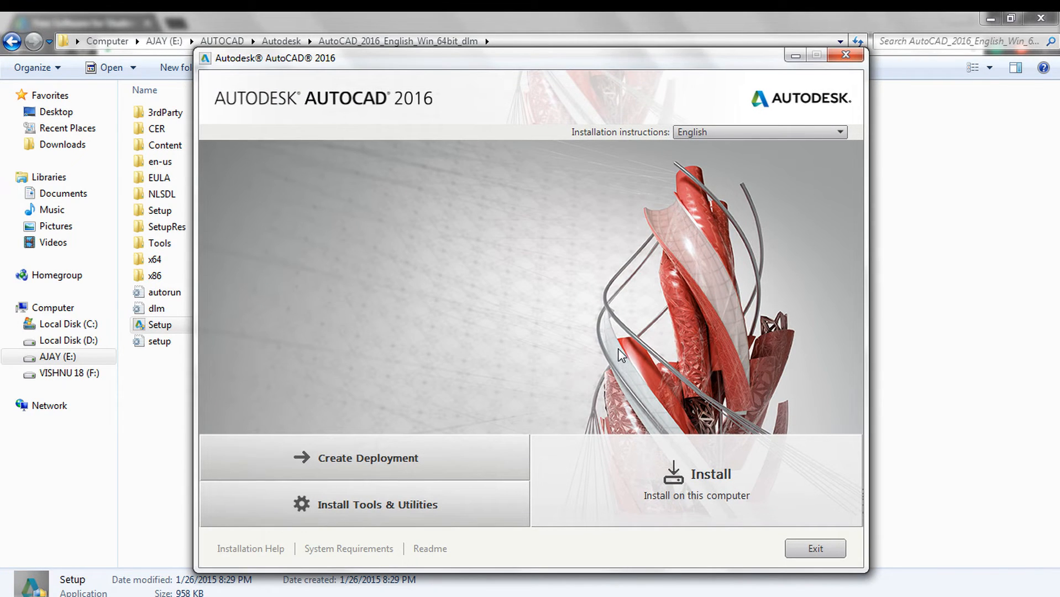
mouse_move(751, 484)
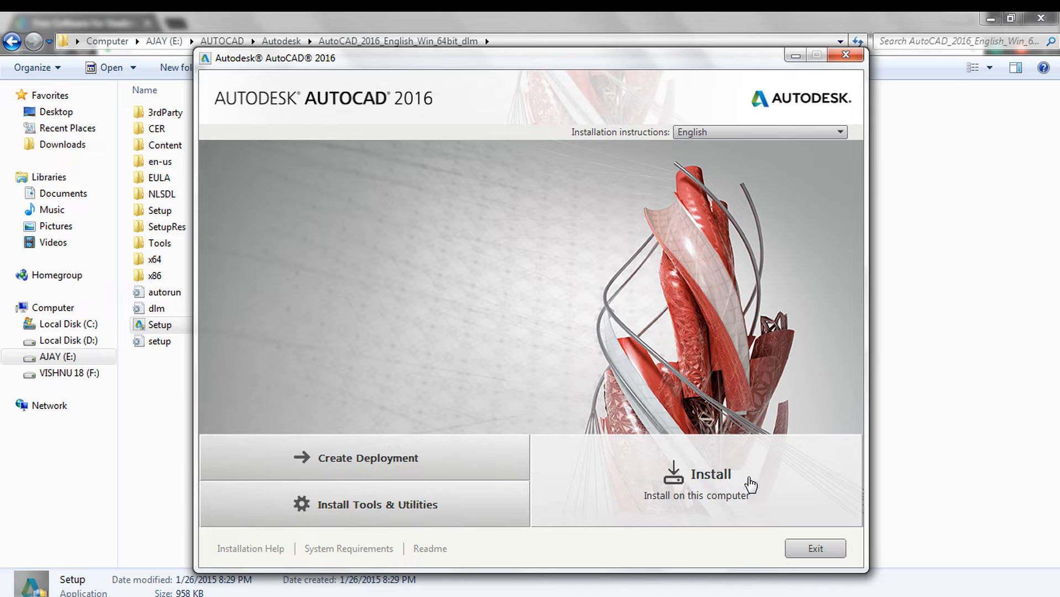
Start the install and accept the license agreement with India as the country or region
left_click(710, 474)
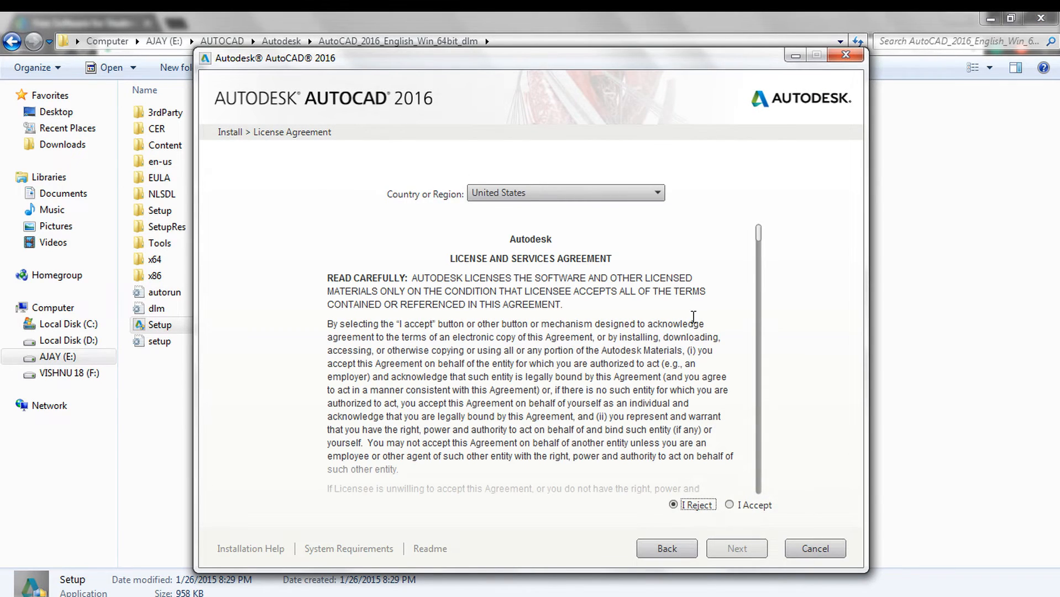
left_click(654, 193)
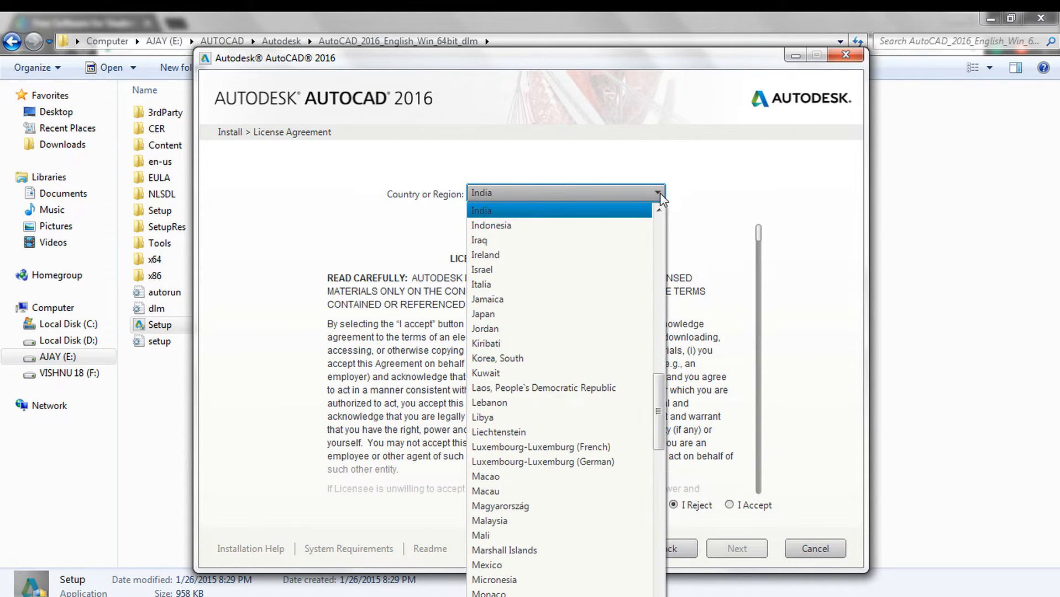
left_click(482, 210)
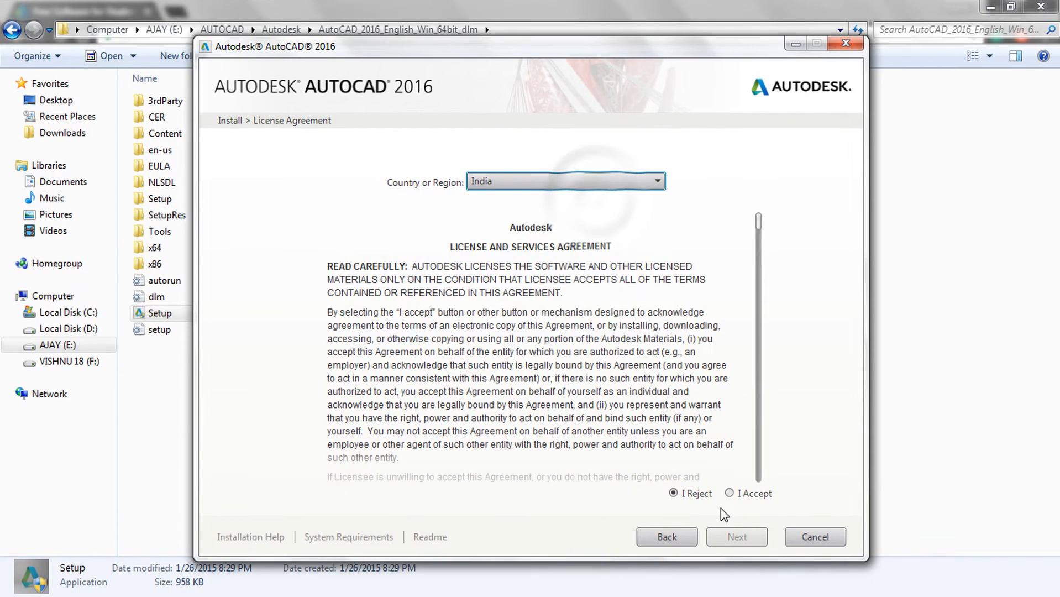
left_click(728, 493)
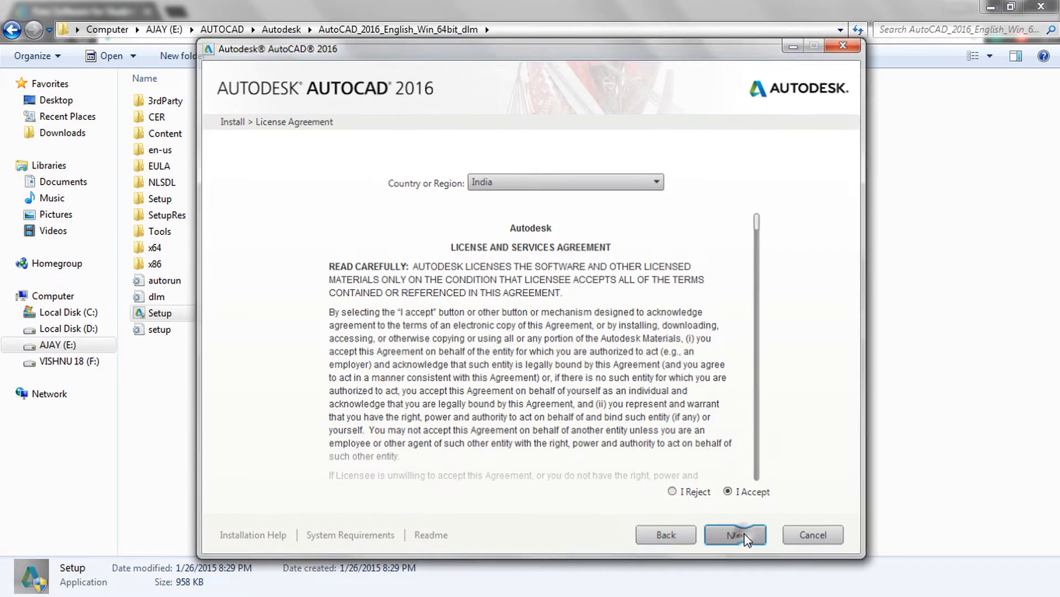
left_click(734, 535)
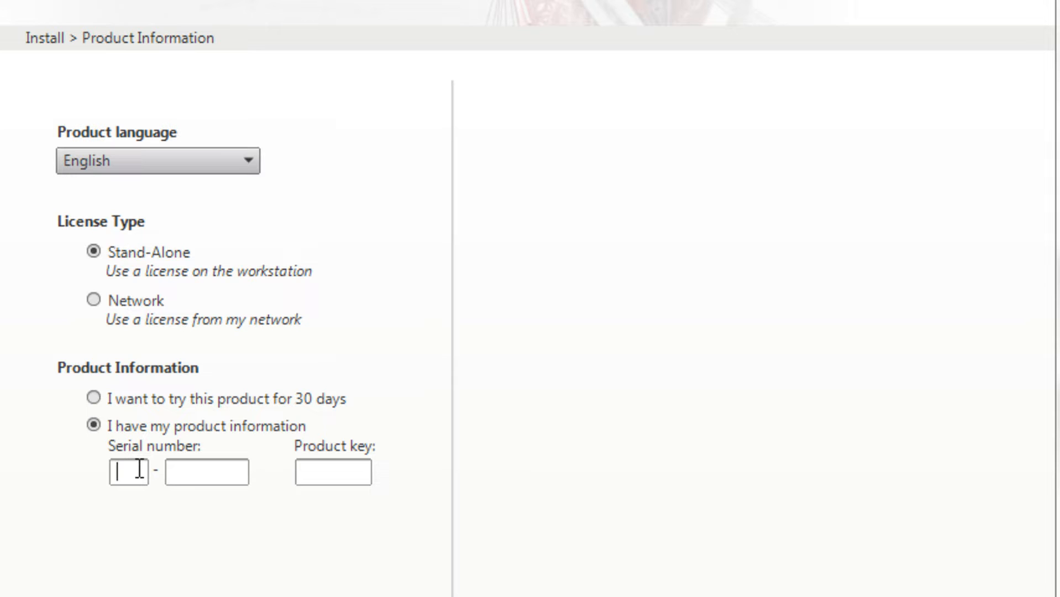
mouse_move(138, 471)
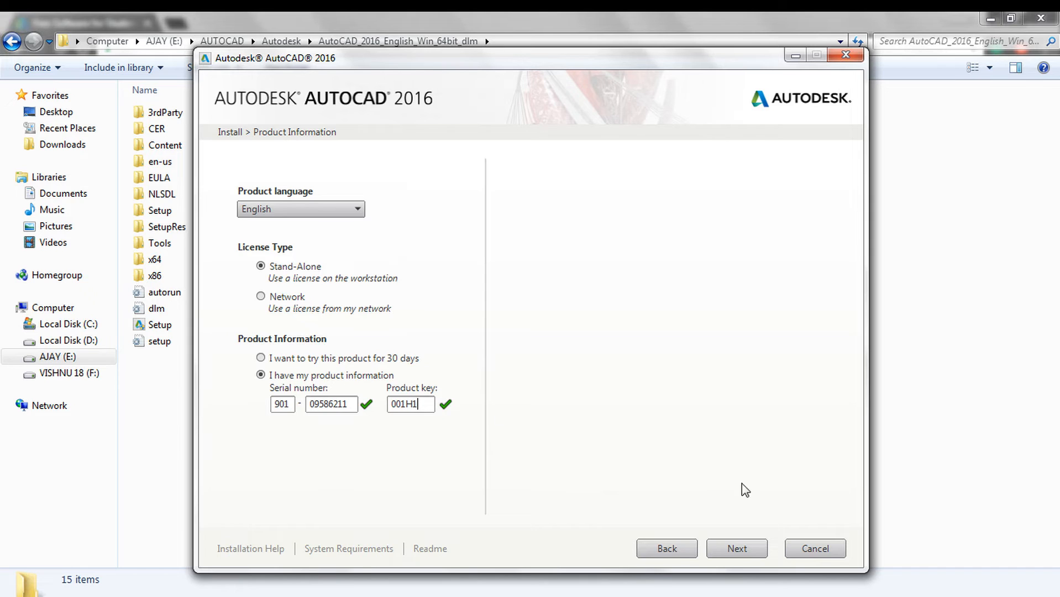
Keep default components and path C:\Program Files\Autodesk\ and launch the installation
left_click(736, 548)
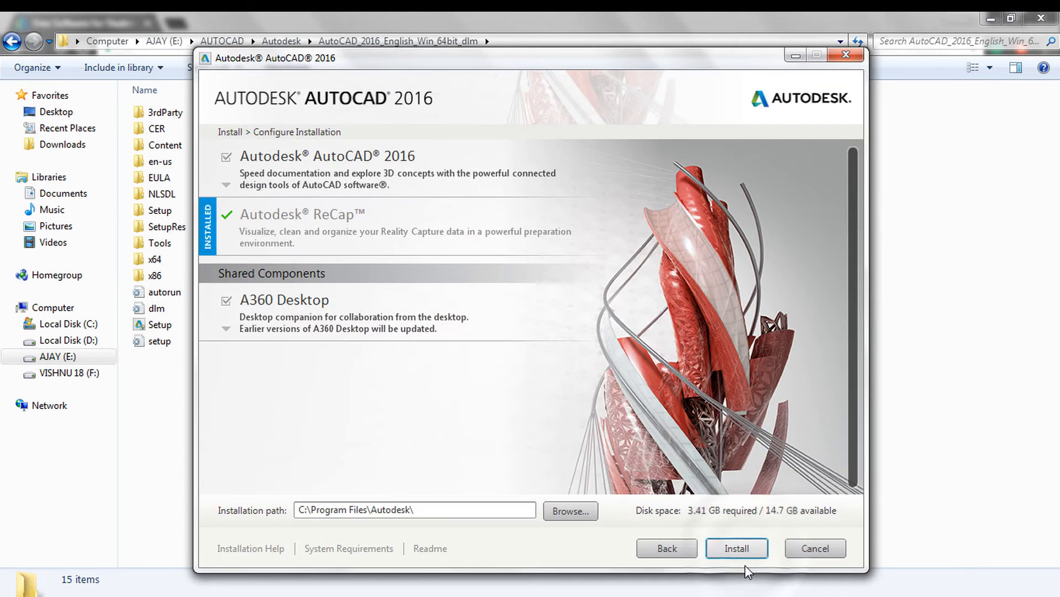
mouse_move(272, 333)
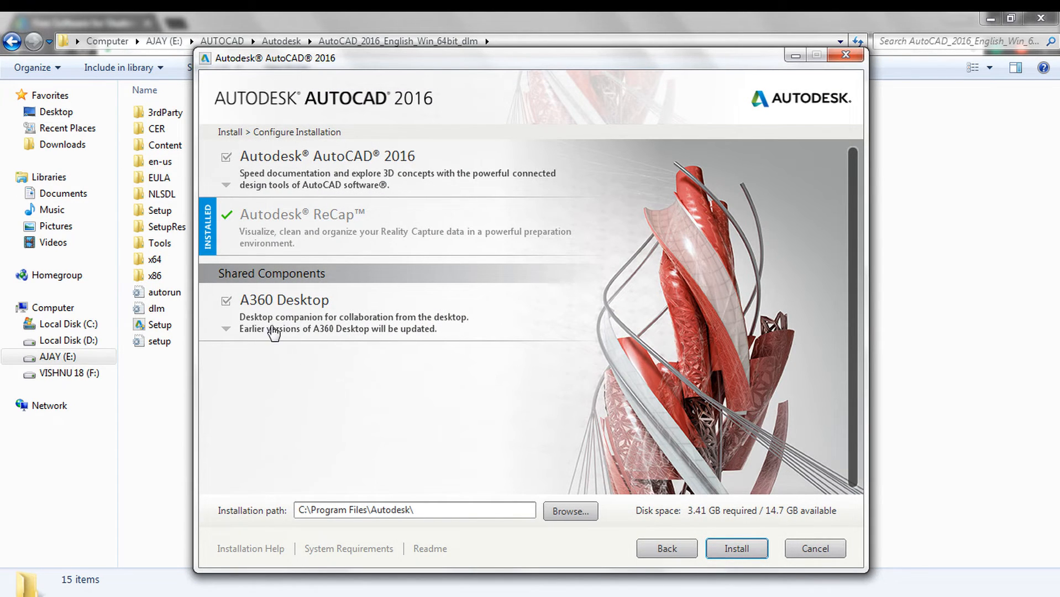
left_click(225, 300)
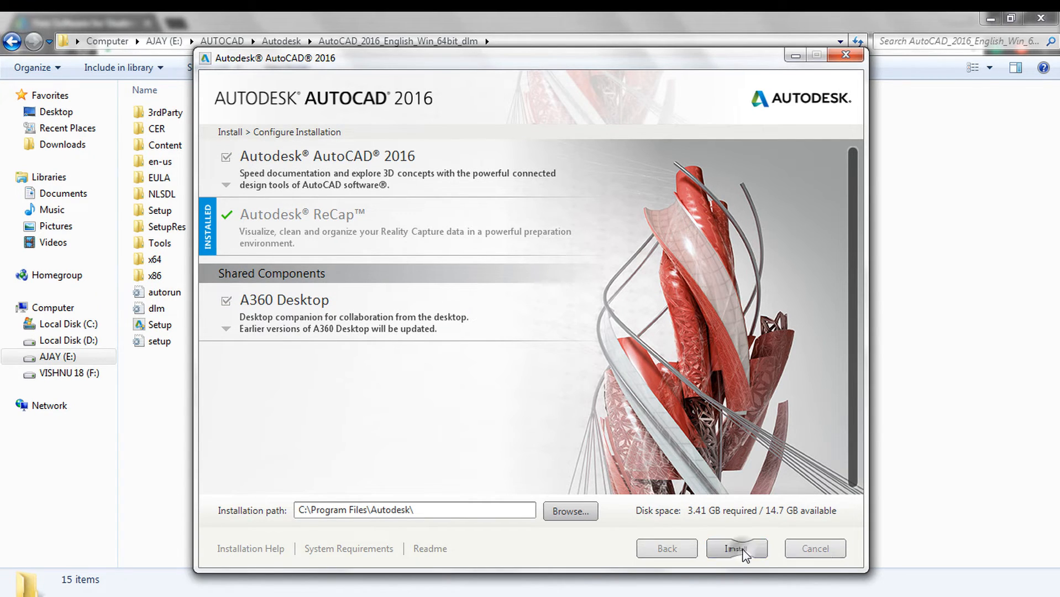
left_click(735, 549)
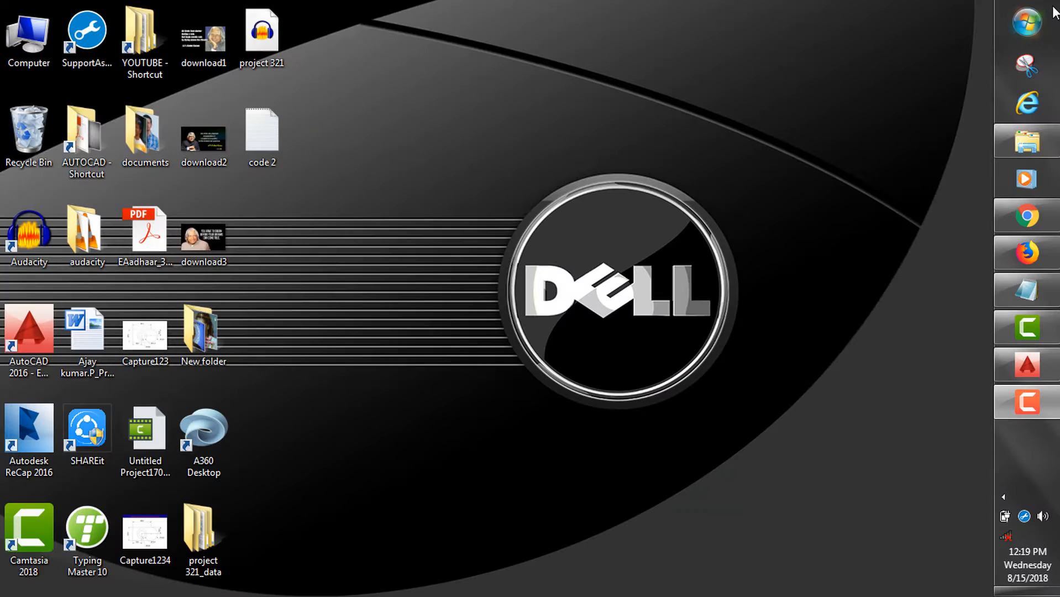
Launch AutoCAD 2016 - English from Start > All Programs > Autodesk
left_click(1027, 18)
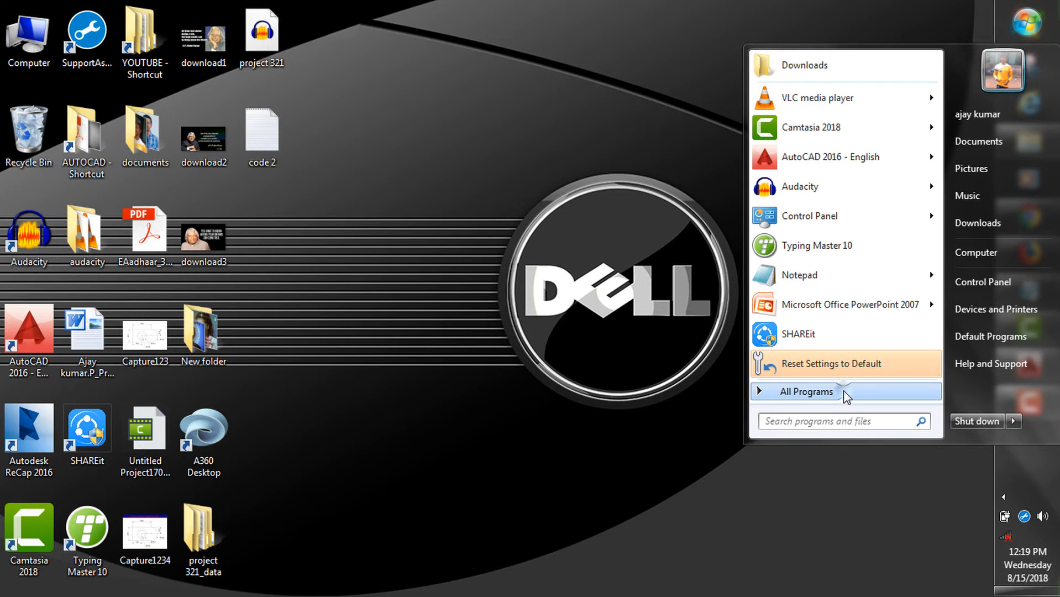
left_click(806, 390)
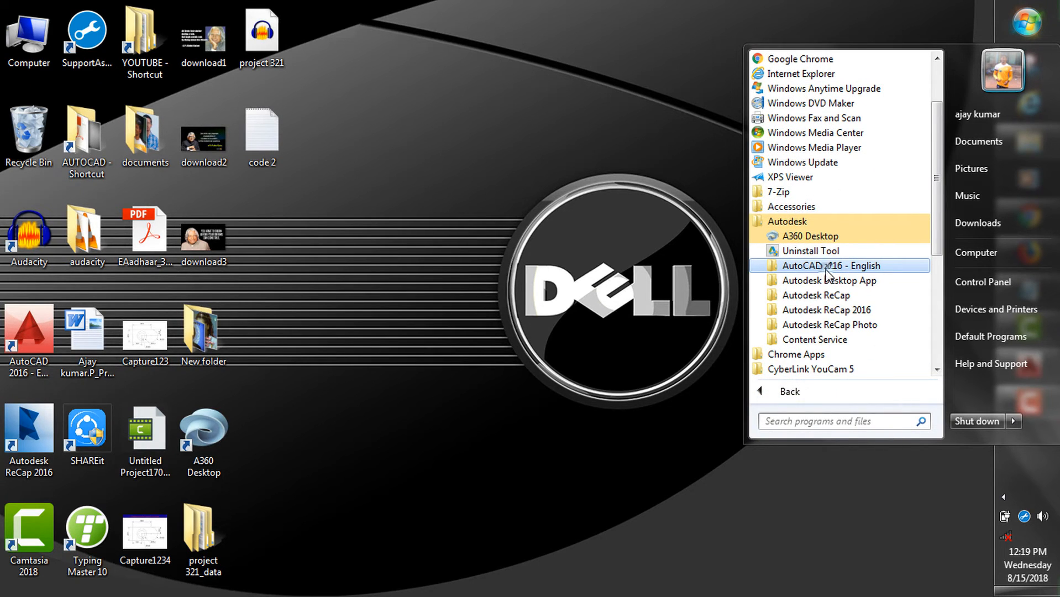
left_click(829, 266)
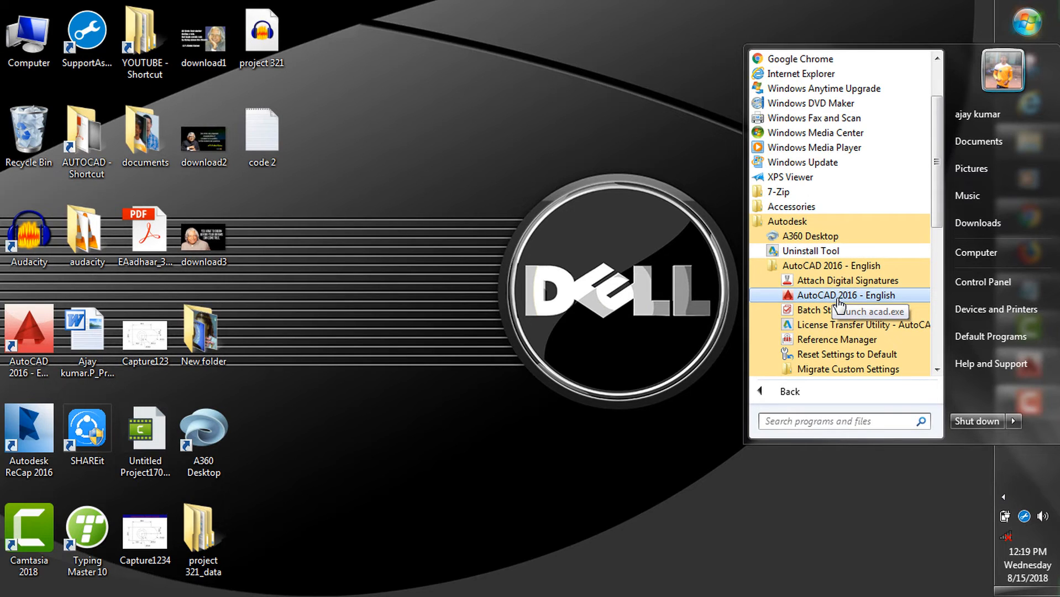
left_click(841, 295)
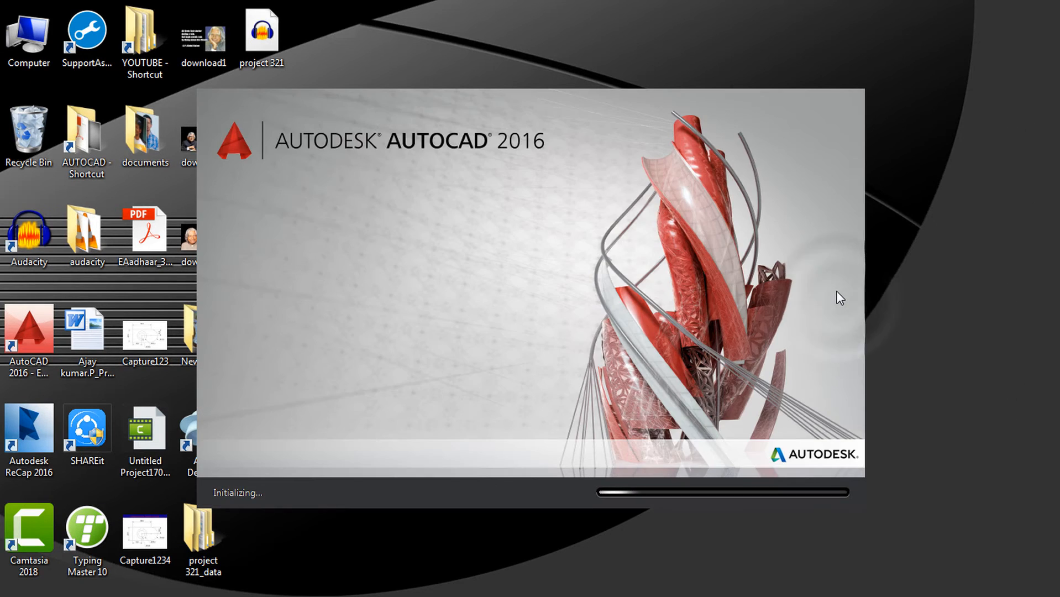
mouse_move(872, 278)
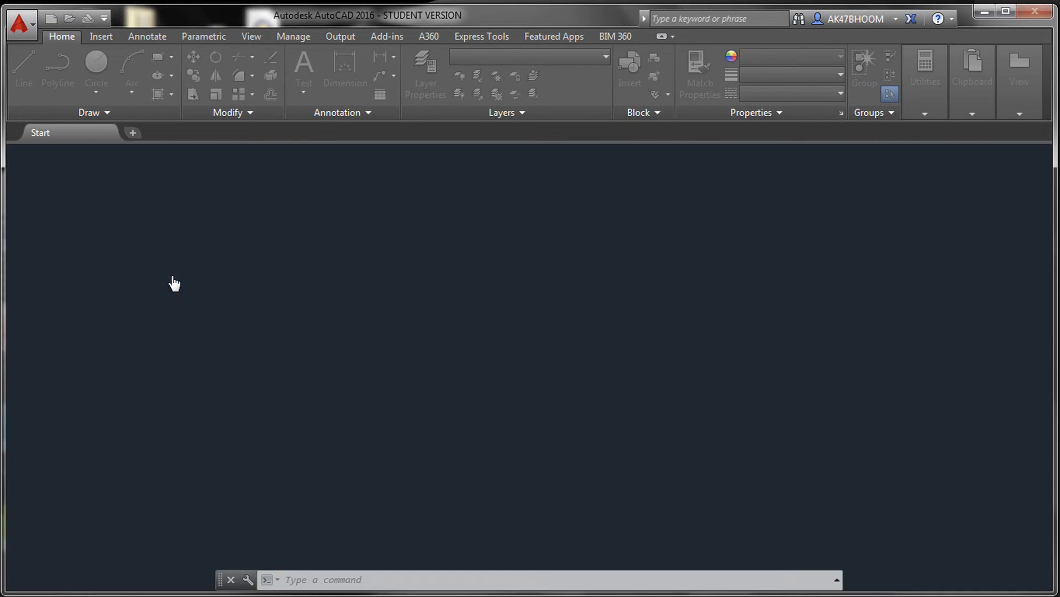
Start a new blank Drawing1.dwg from the AutoCAD 2016 Start tab
left_click(132, 133)
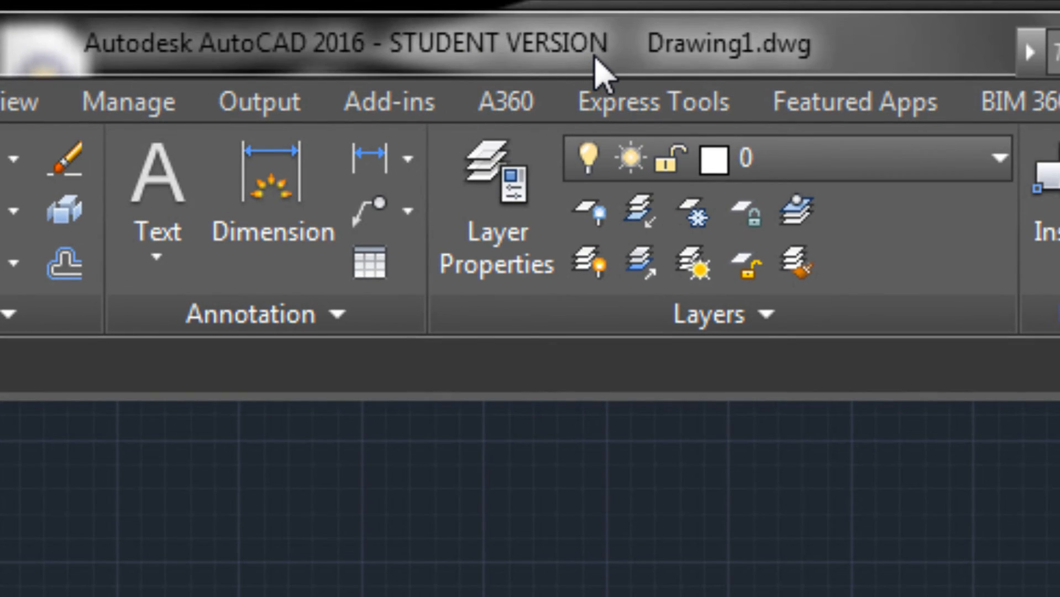
mouse_move(595, 64)
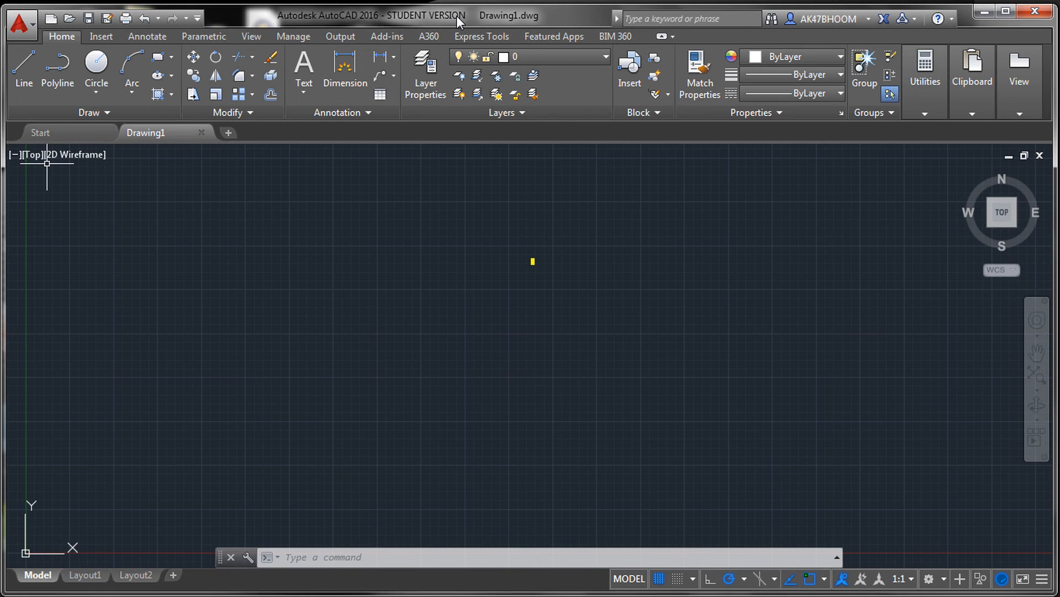
mouse_move(431, 214)
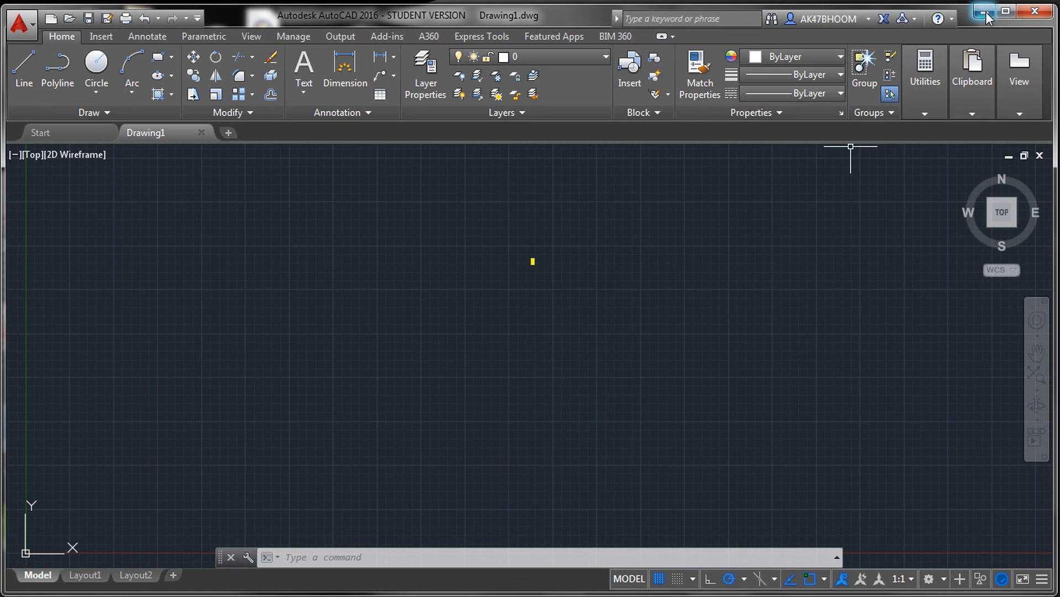
mouse_move(578, 274)
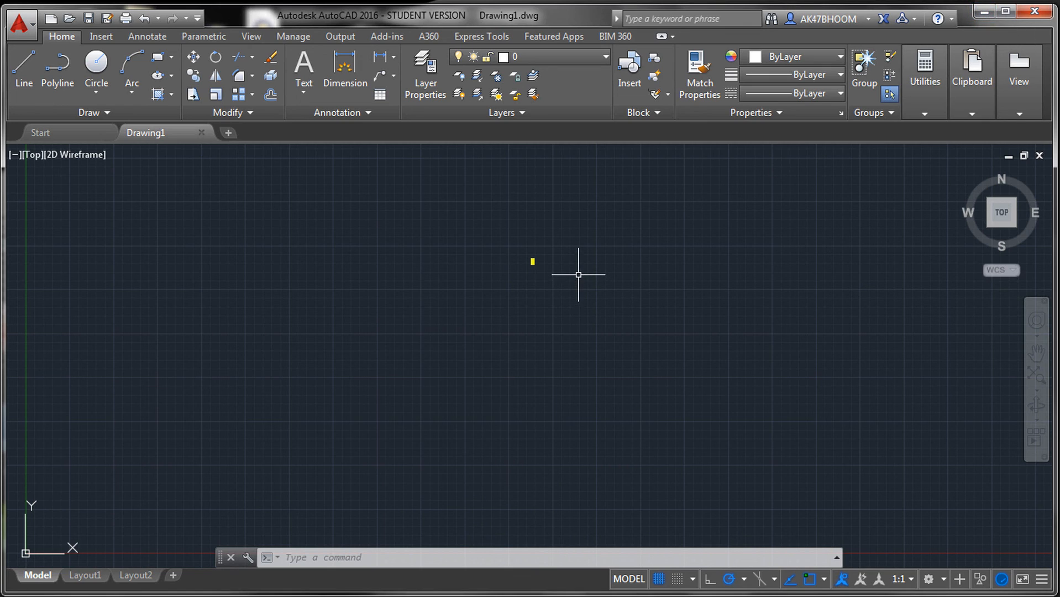
mouse_move(602, 238)
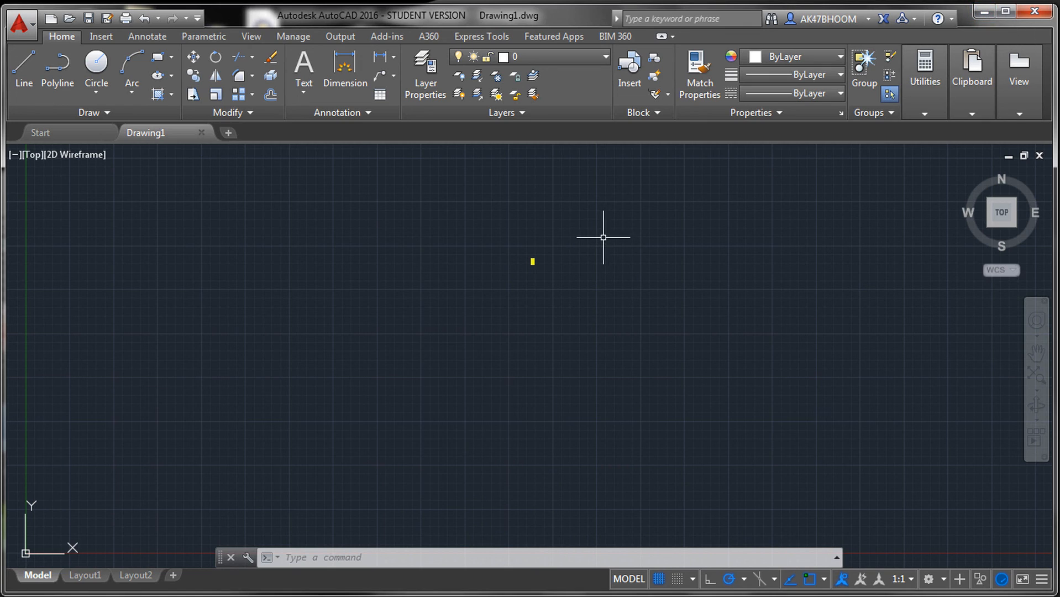